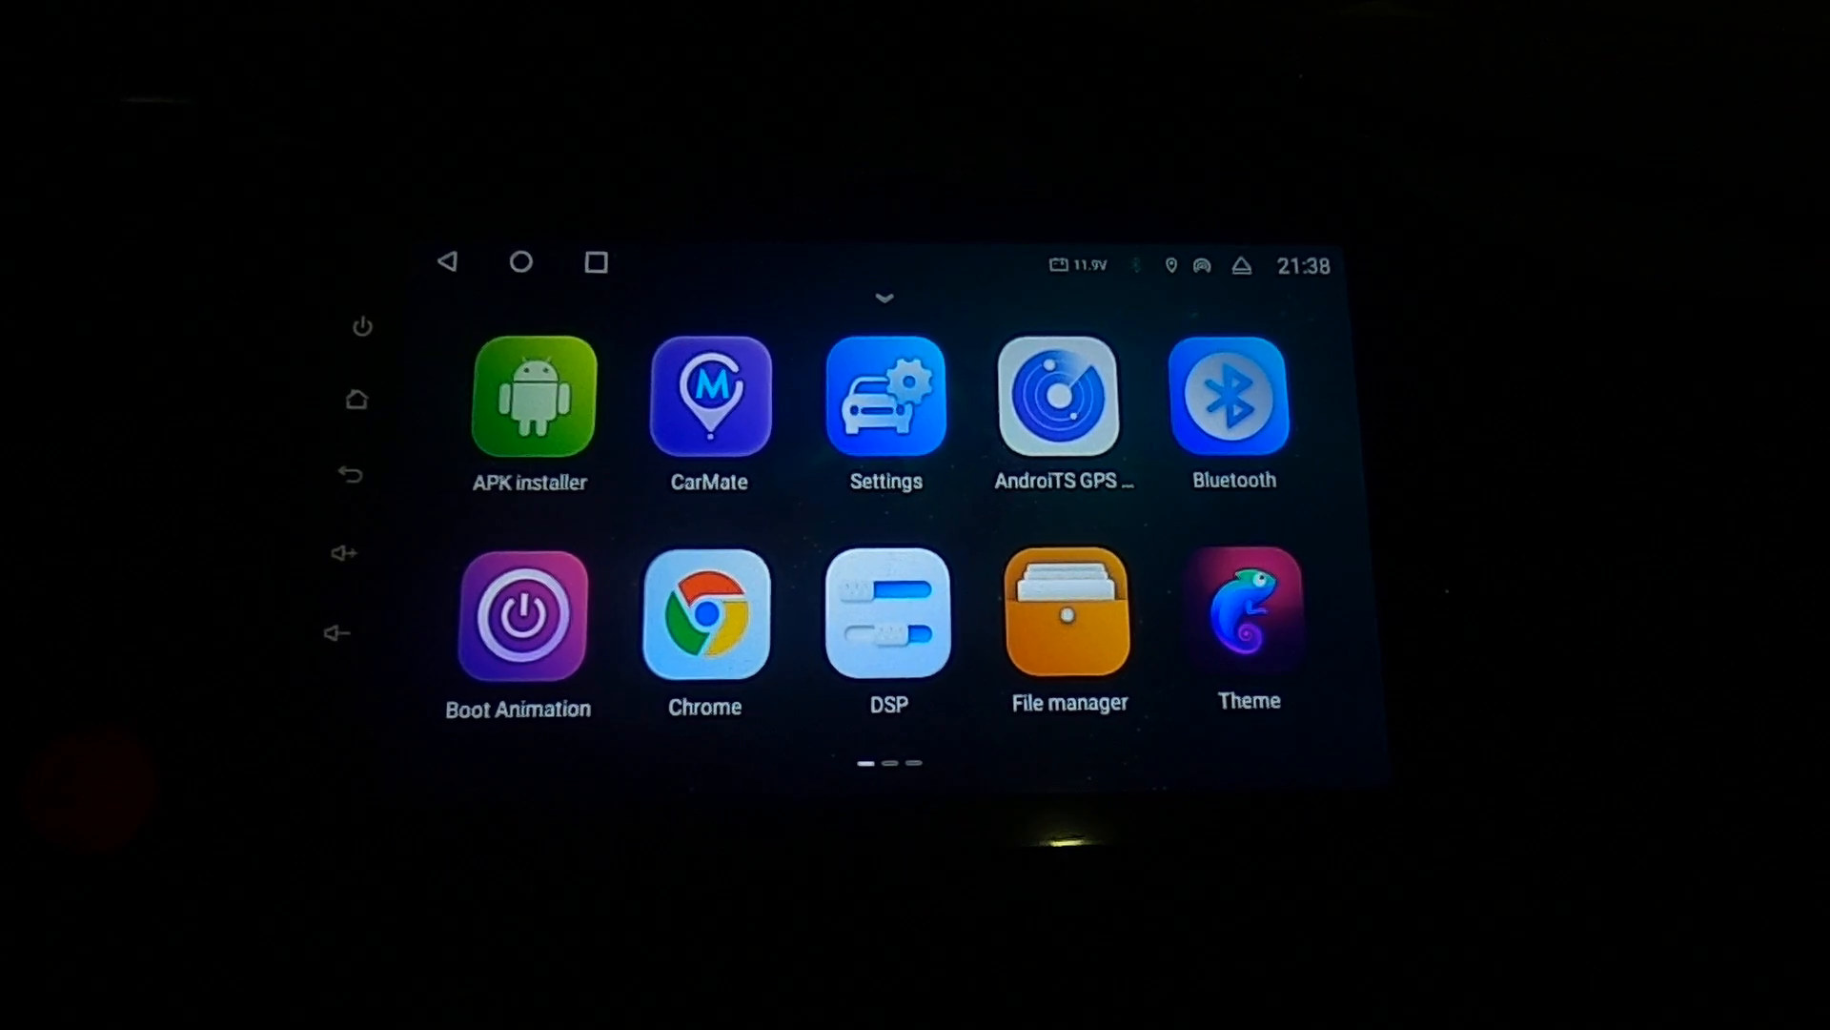
Check the System and MCU firmware versions under Settings > About > Detection update, then close the dialog.
click(885, 397)
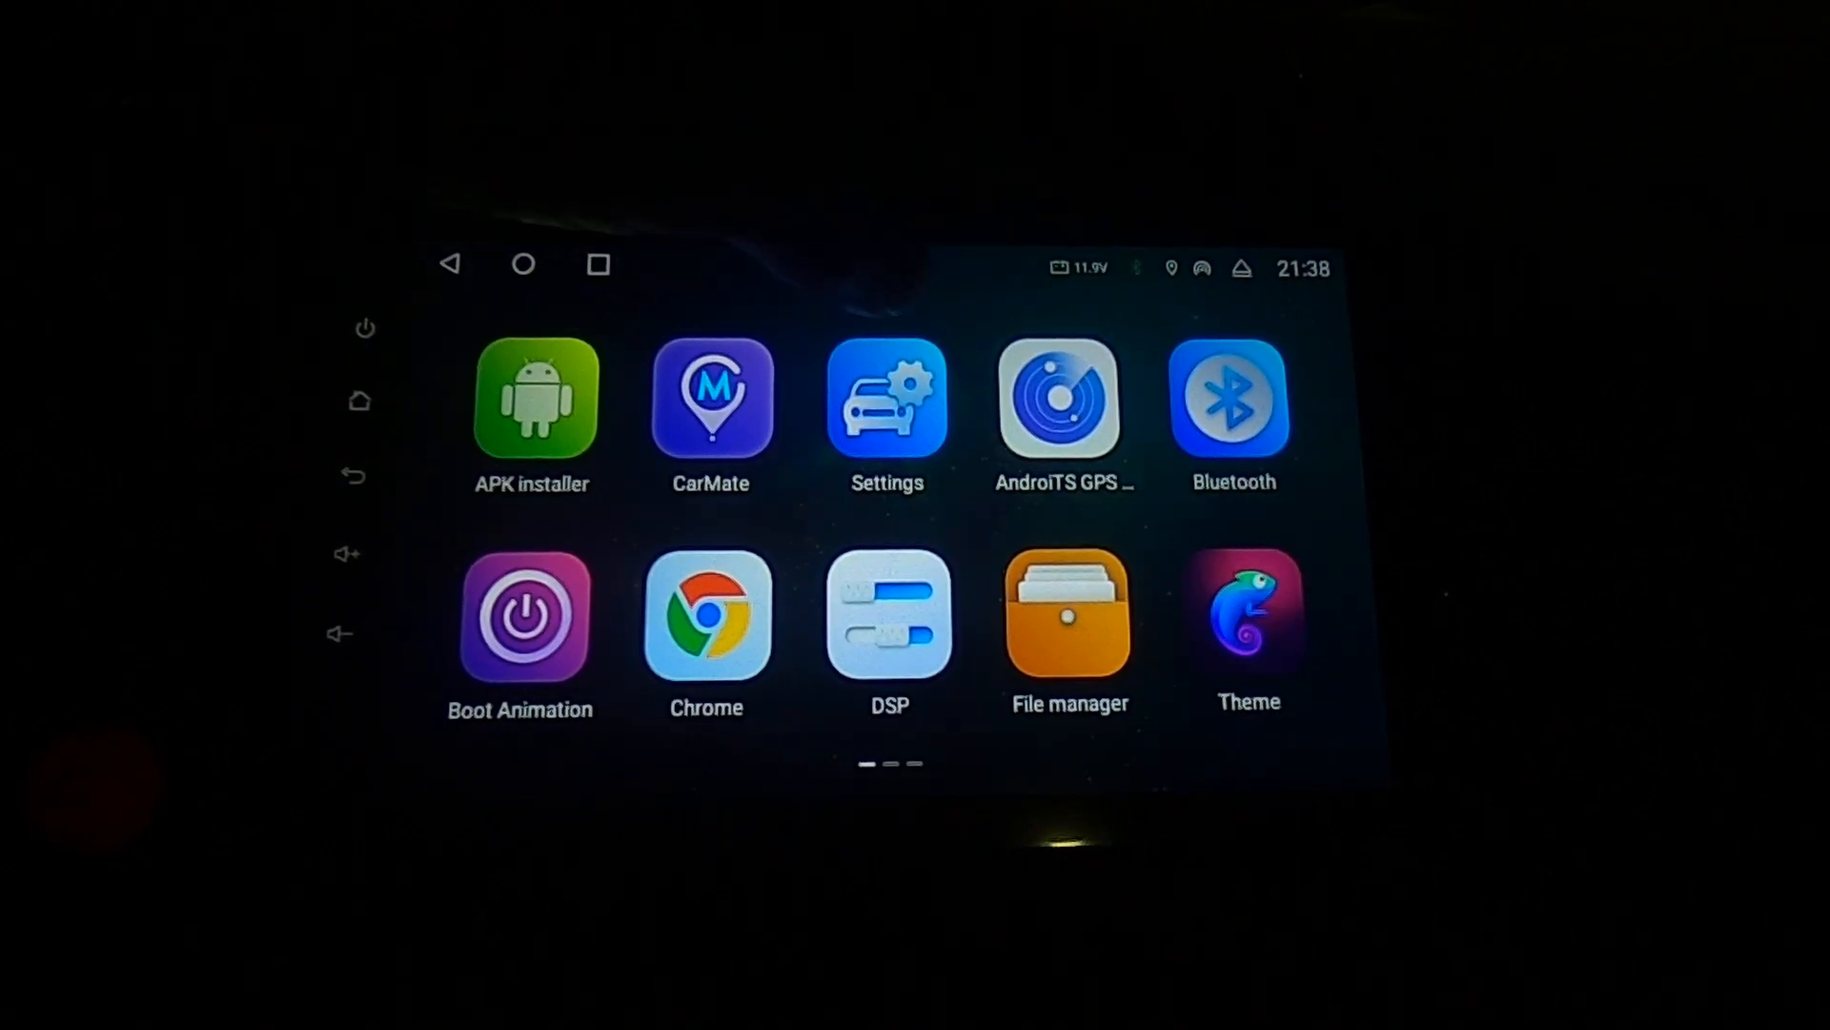
click(886, 400)
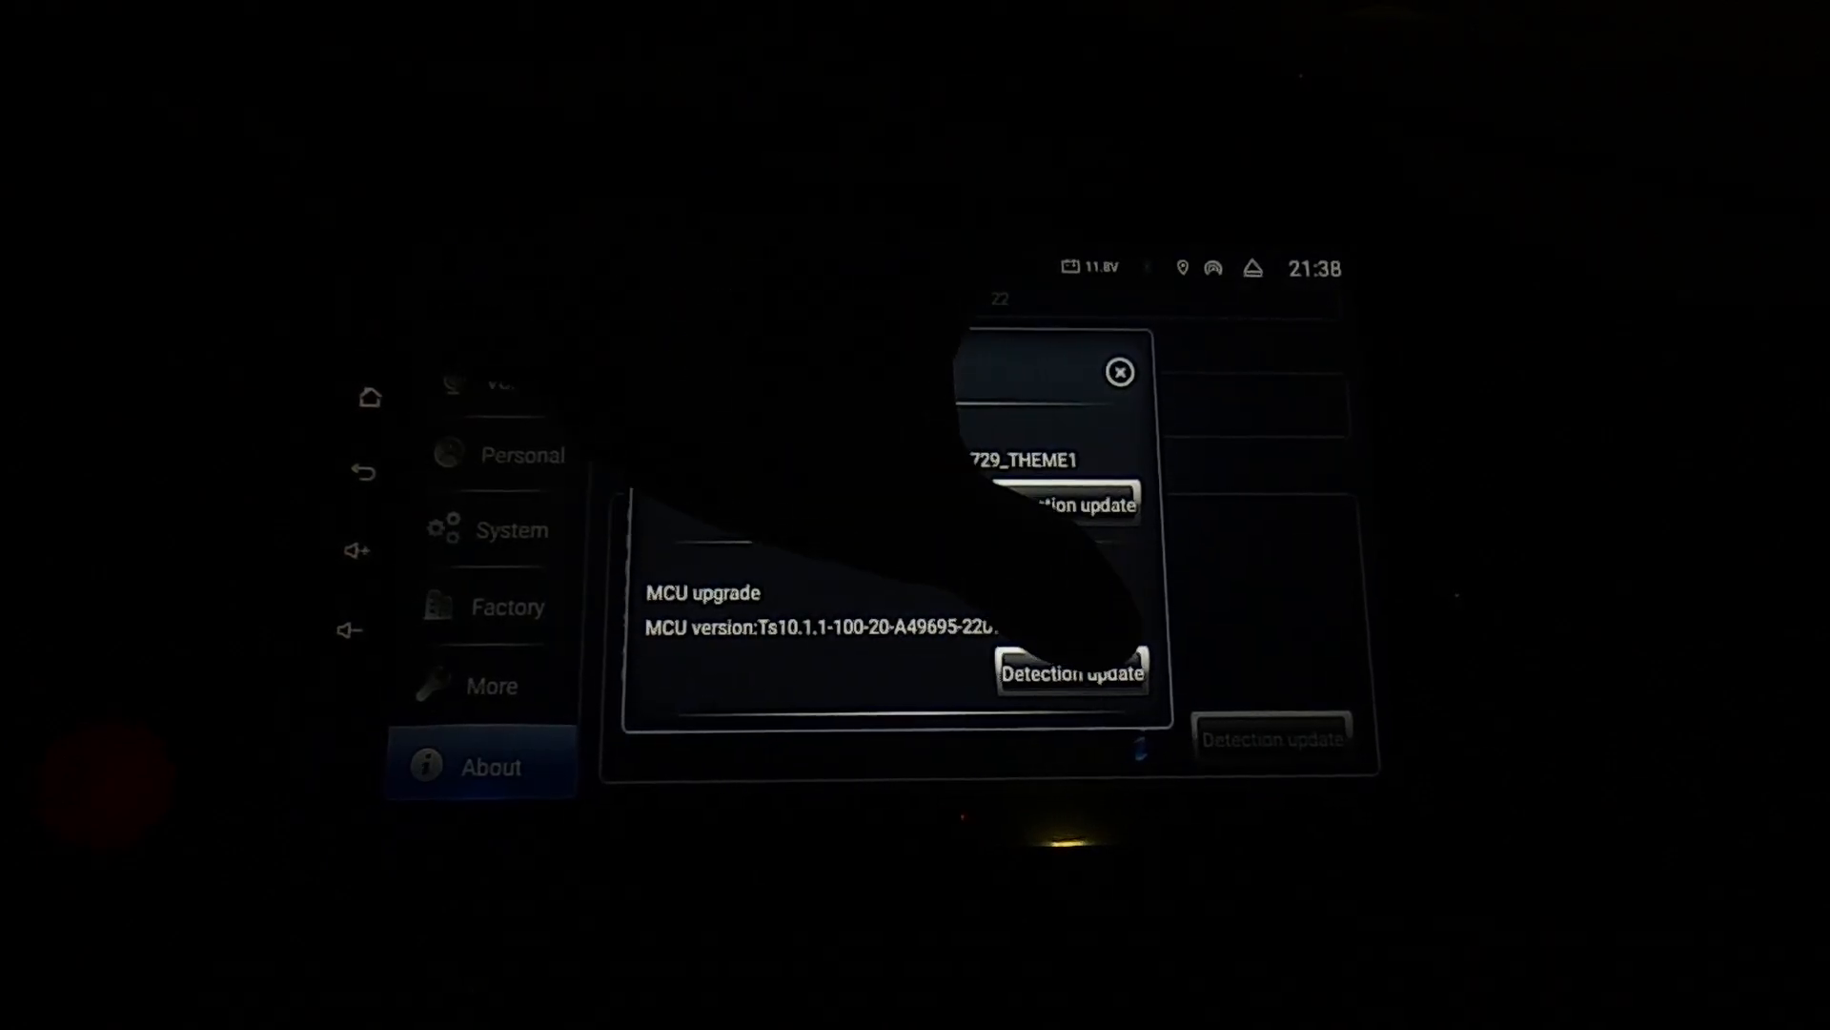
click(1069, 673)
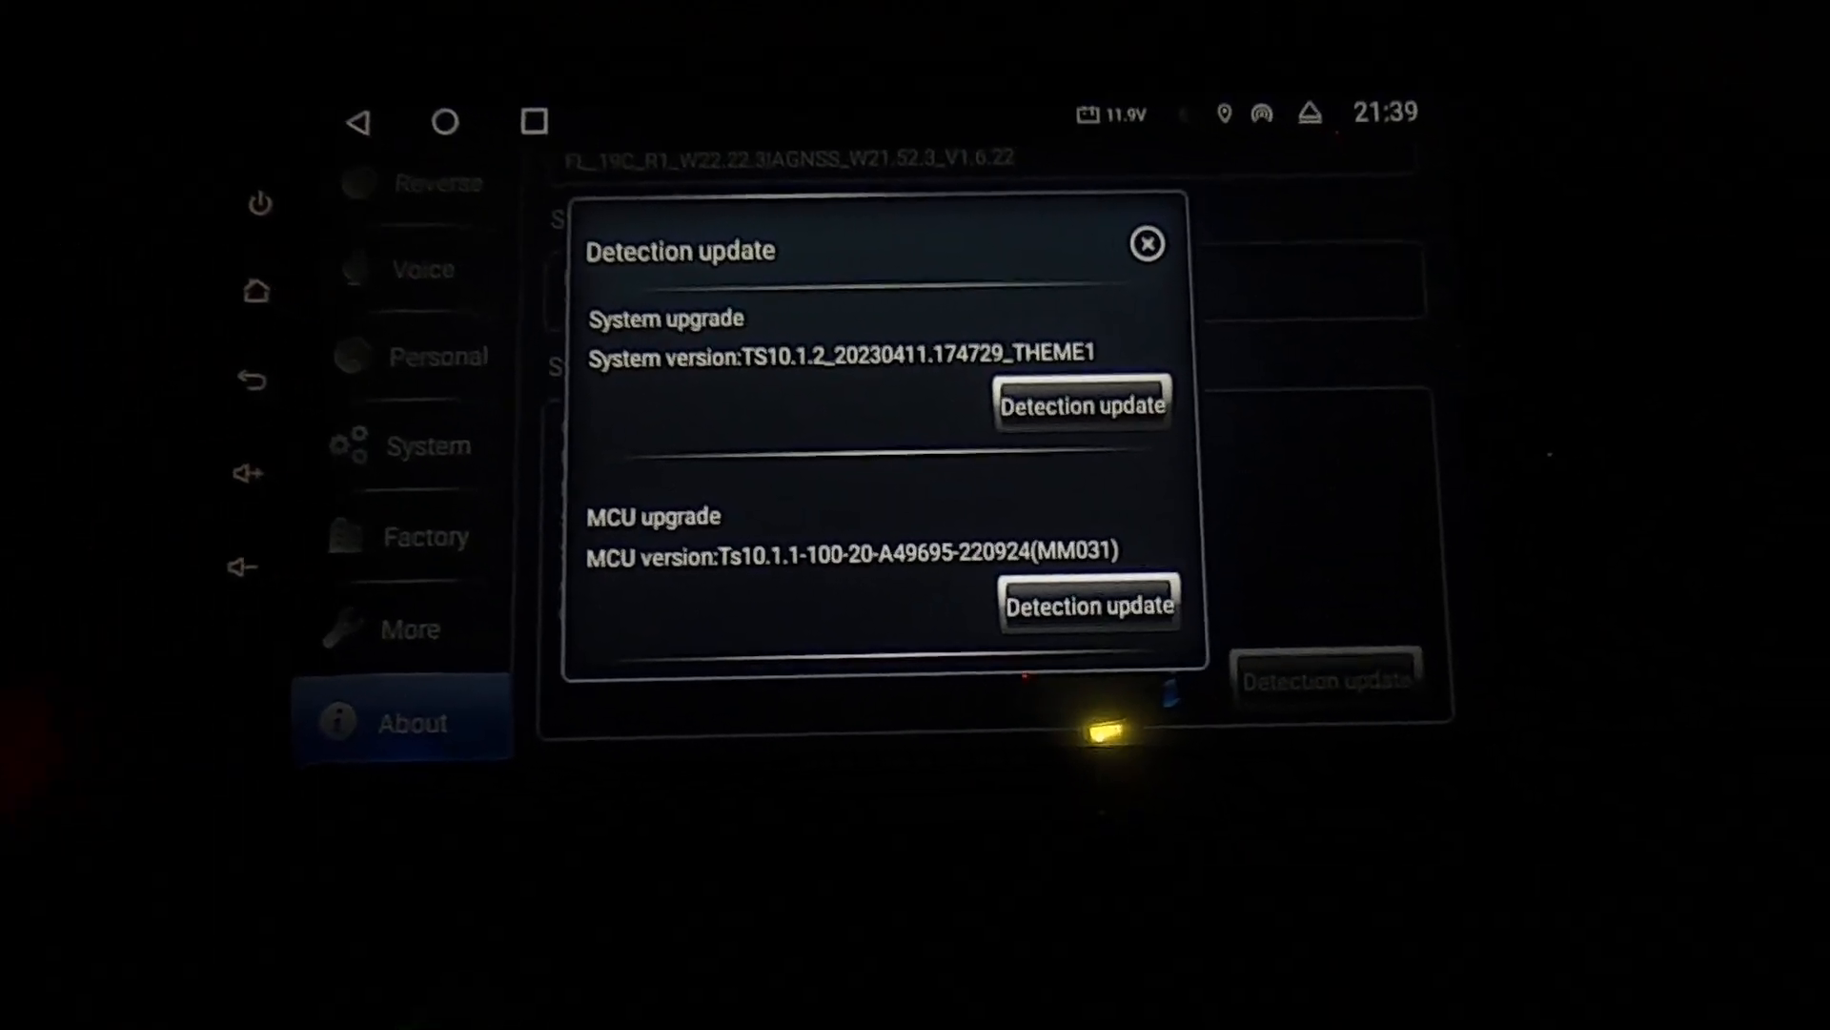
click(1146, 242)
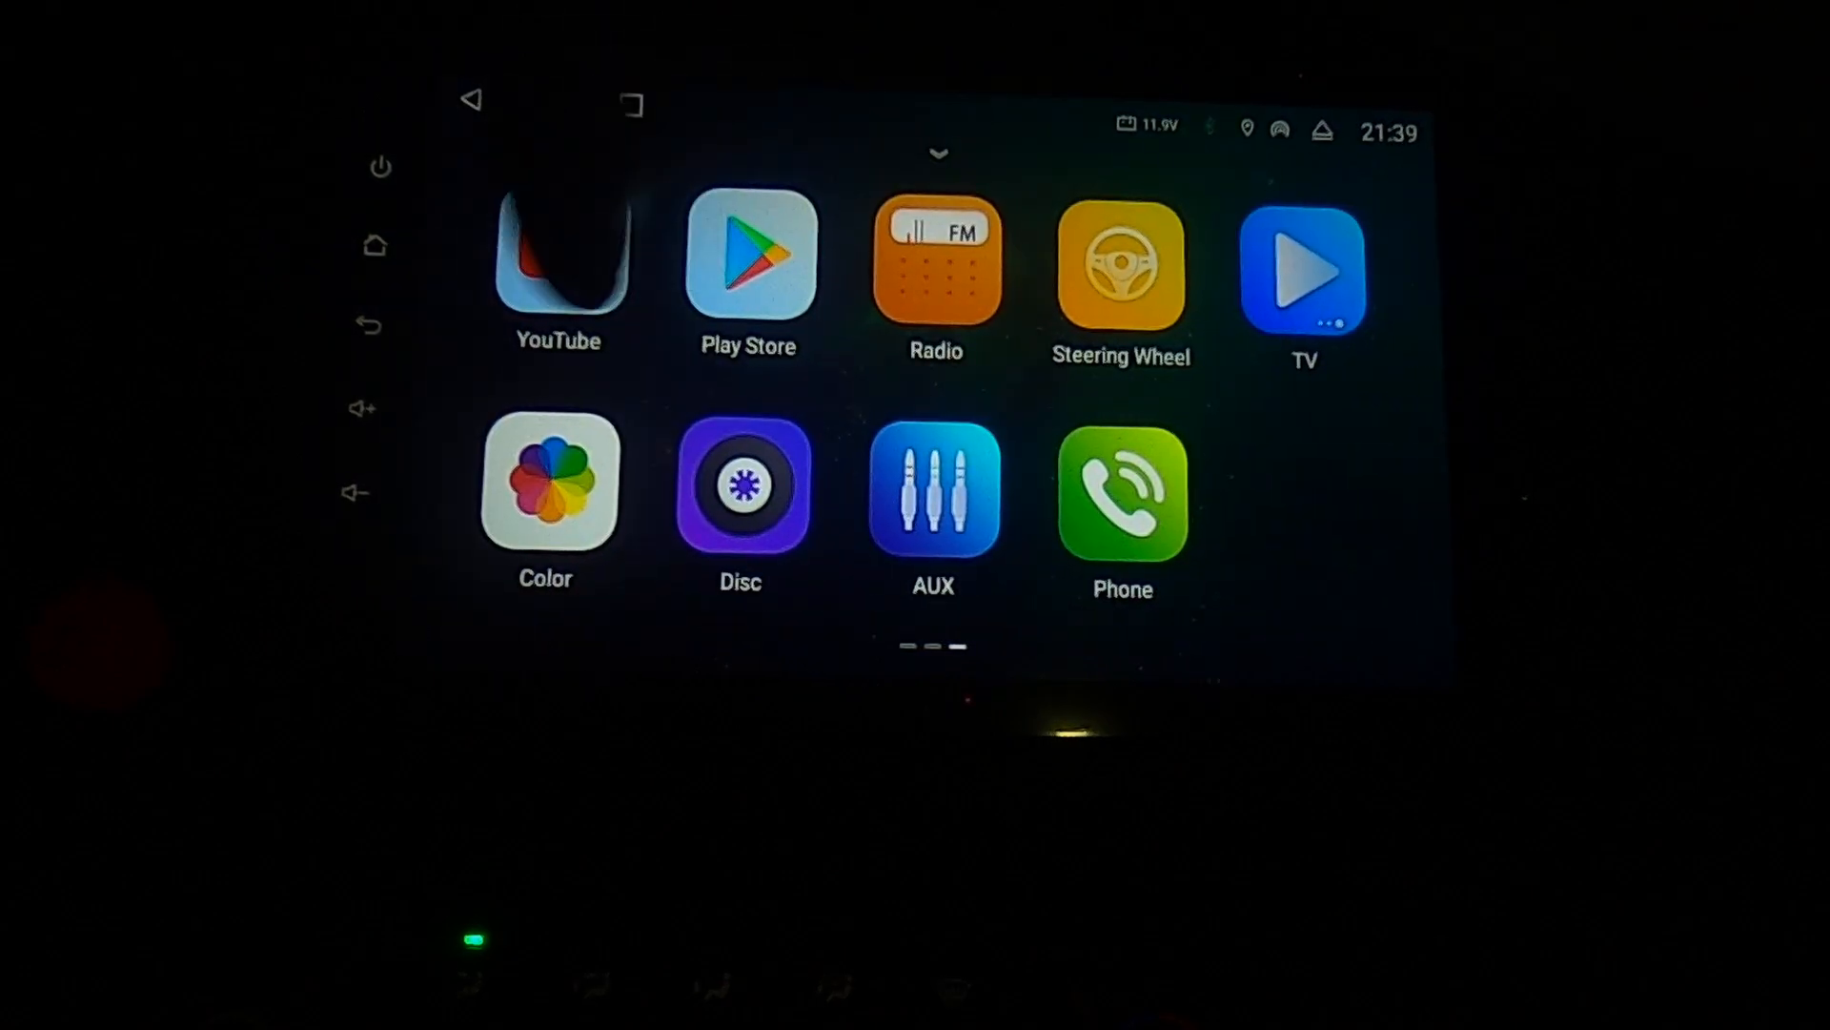
Swipe through the launcher pages to reach the Settings app for the WiFi/mobile network page.
scroll(left, 3)
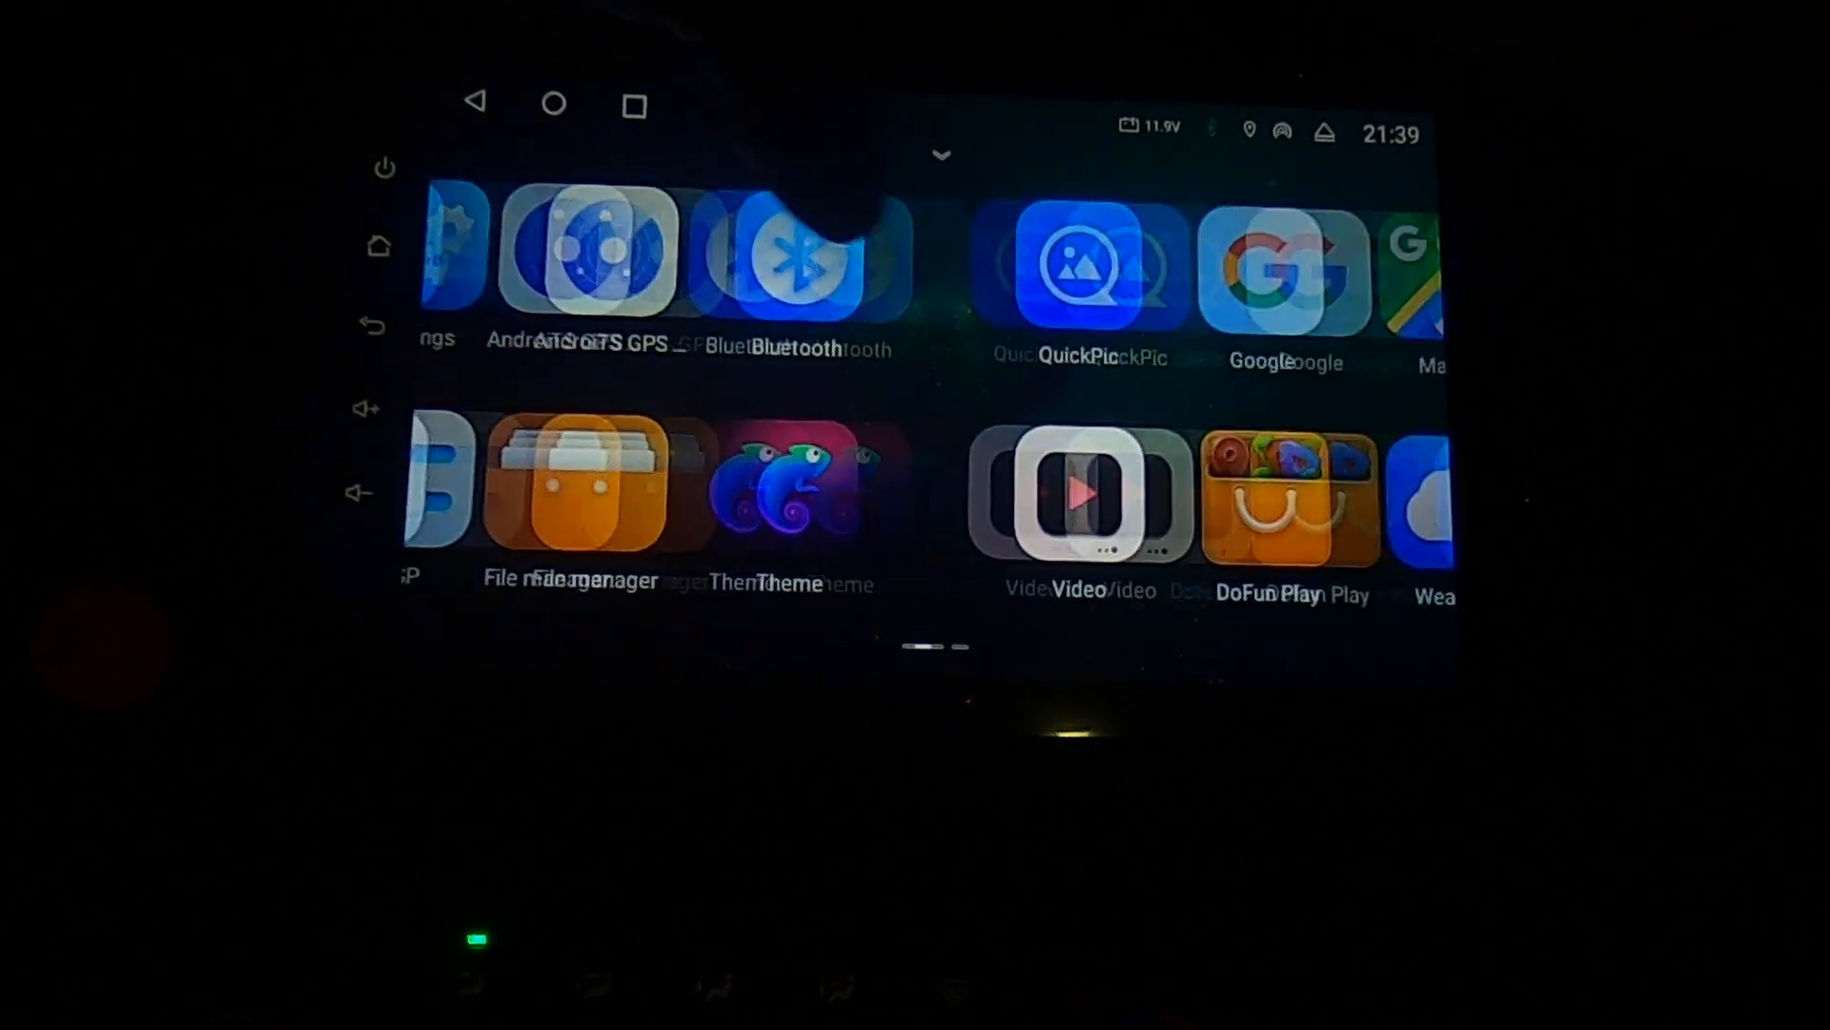
scroll(left, 3)
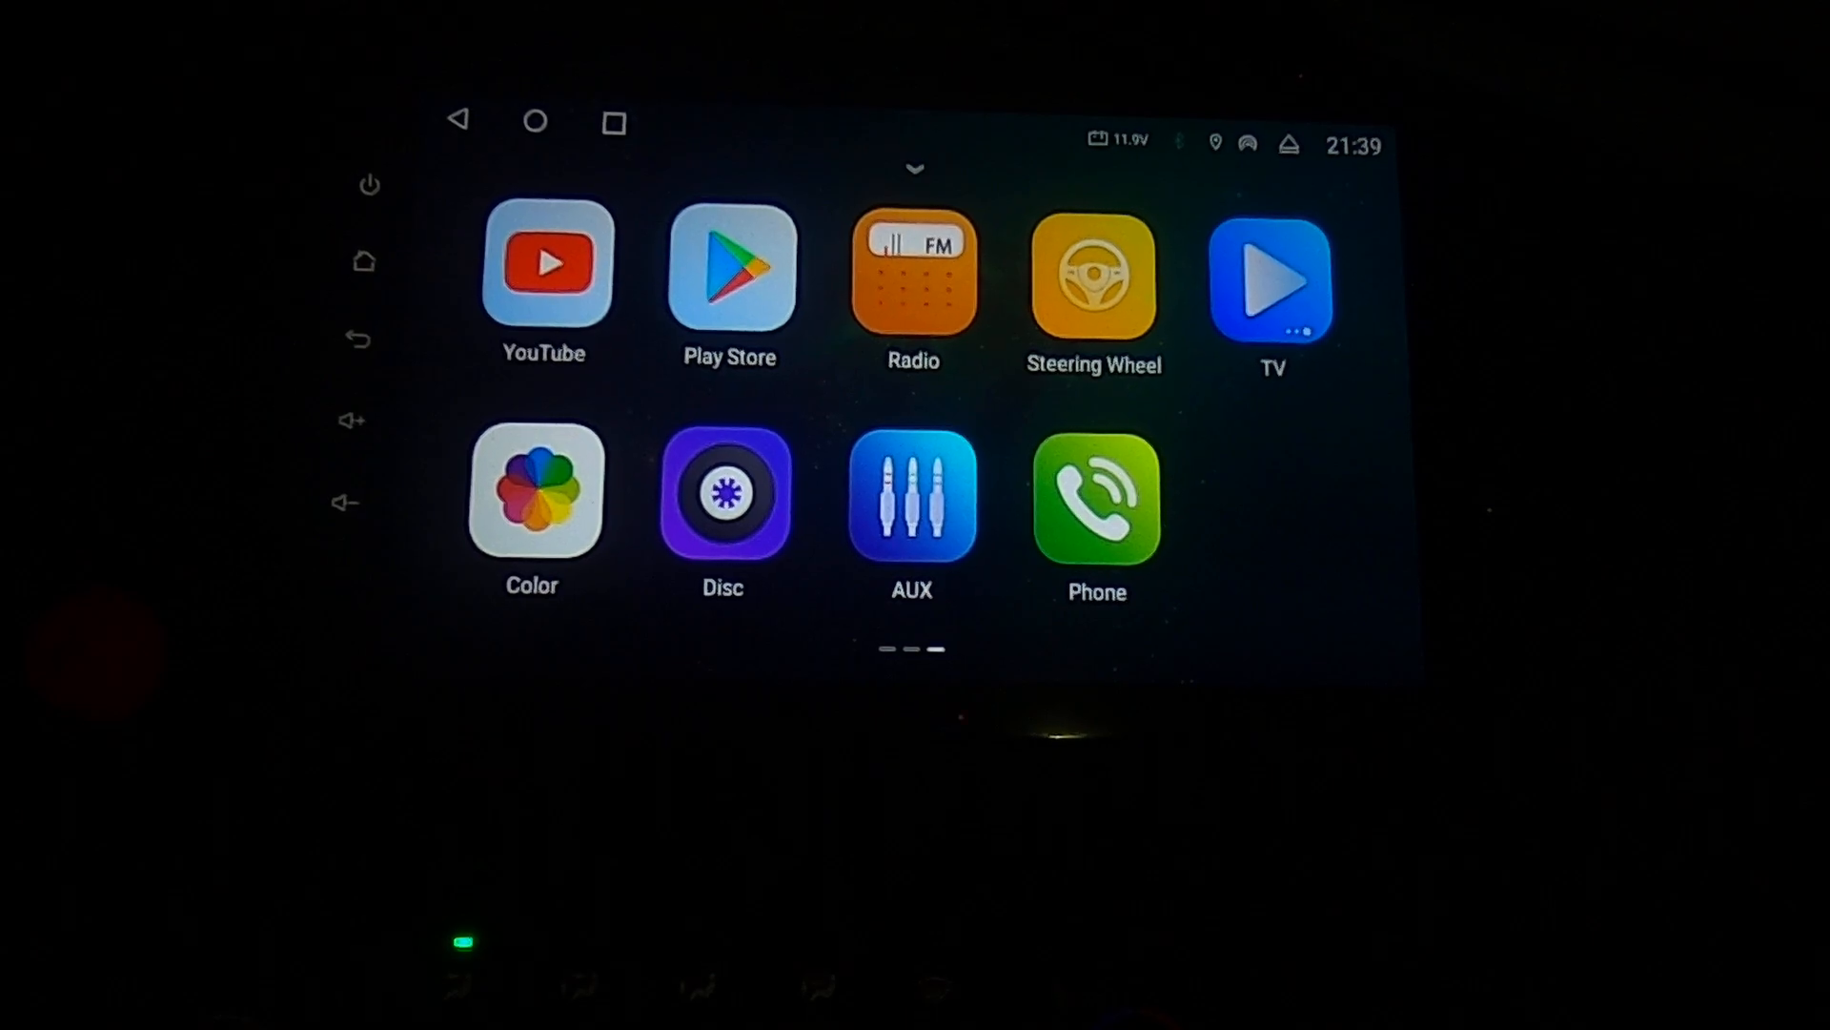
scroll(left, 3)
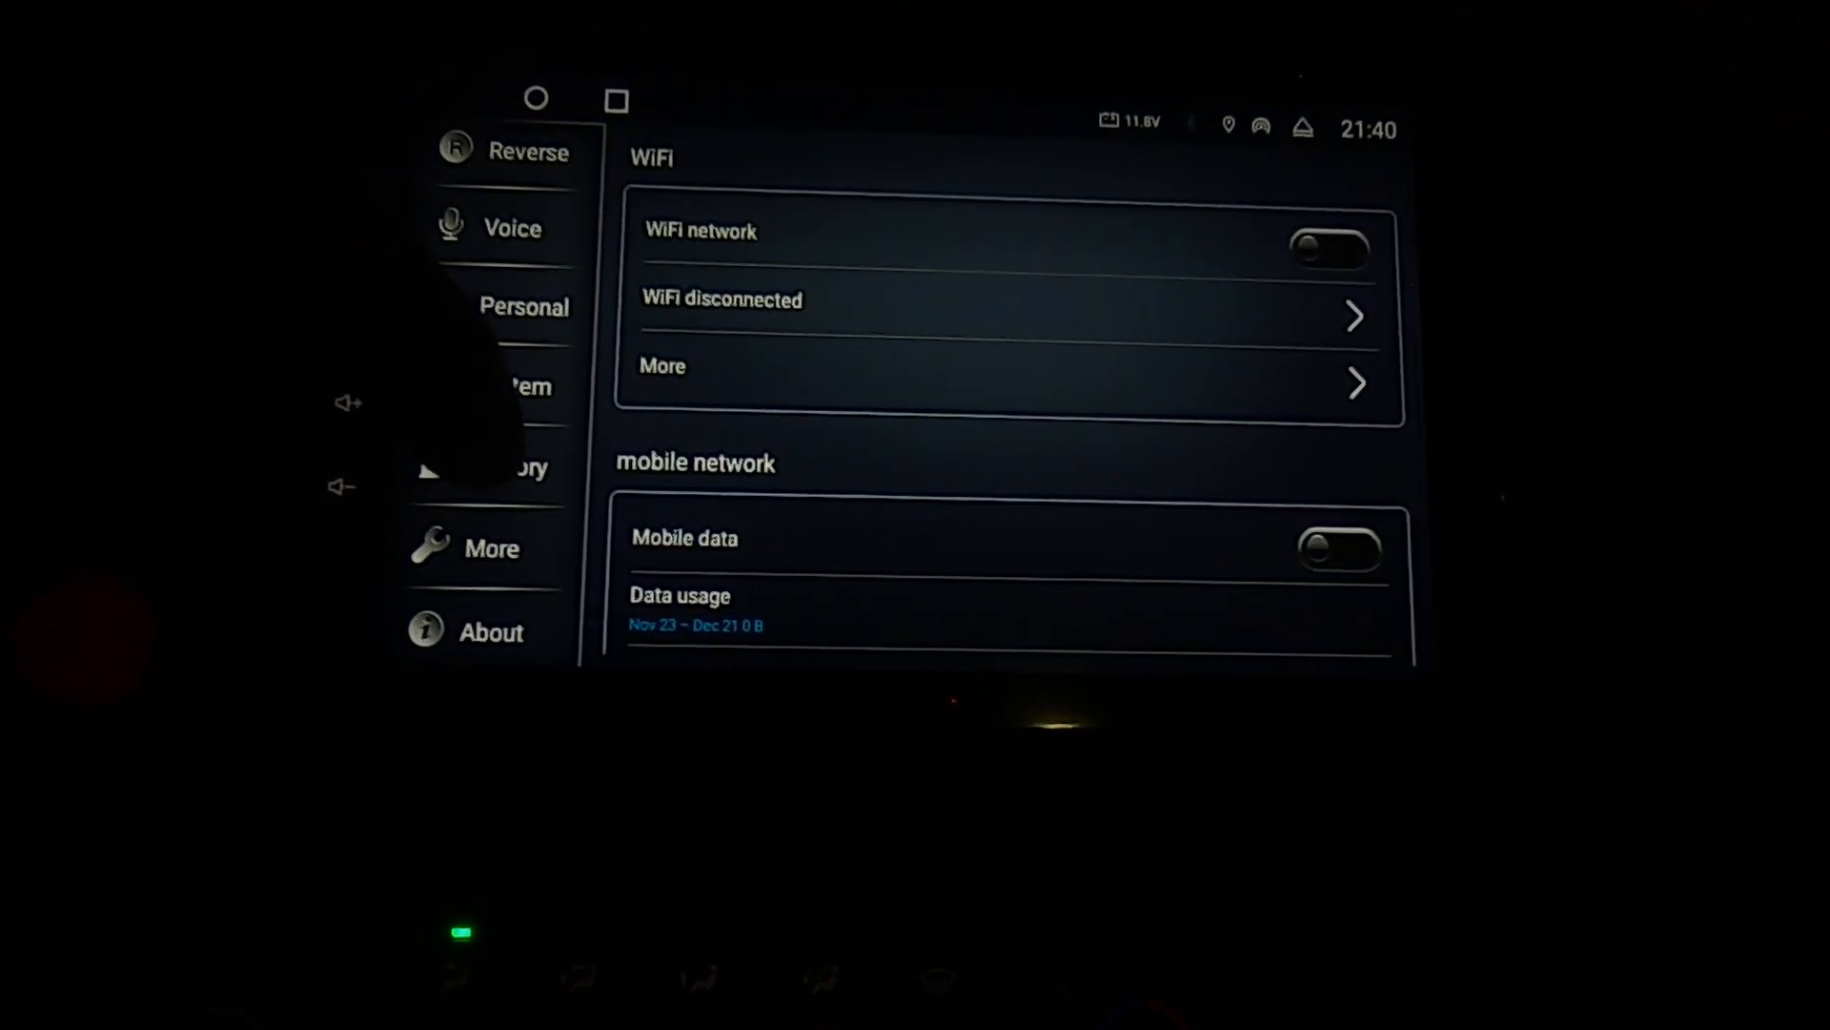
Unlock the Factory section of Settings by entering and confirming the factory password.
click(507, 465)
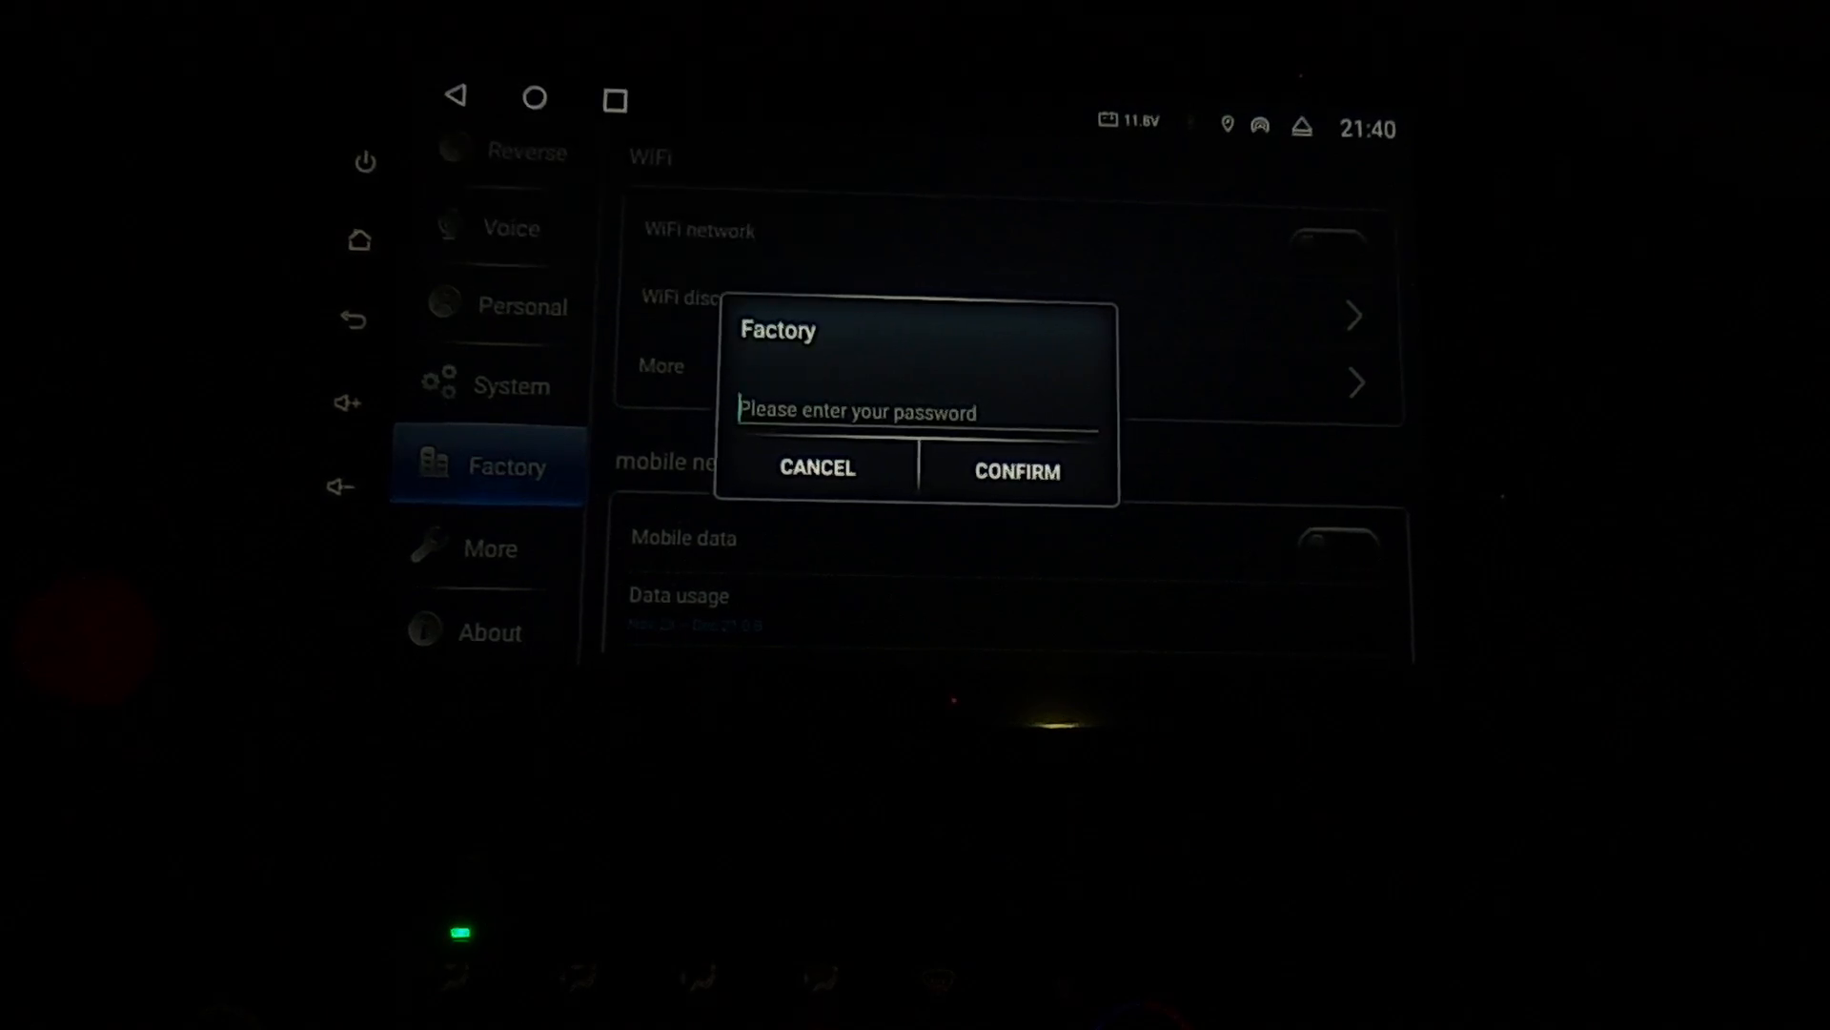
click(917, 408)
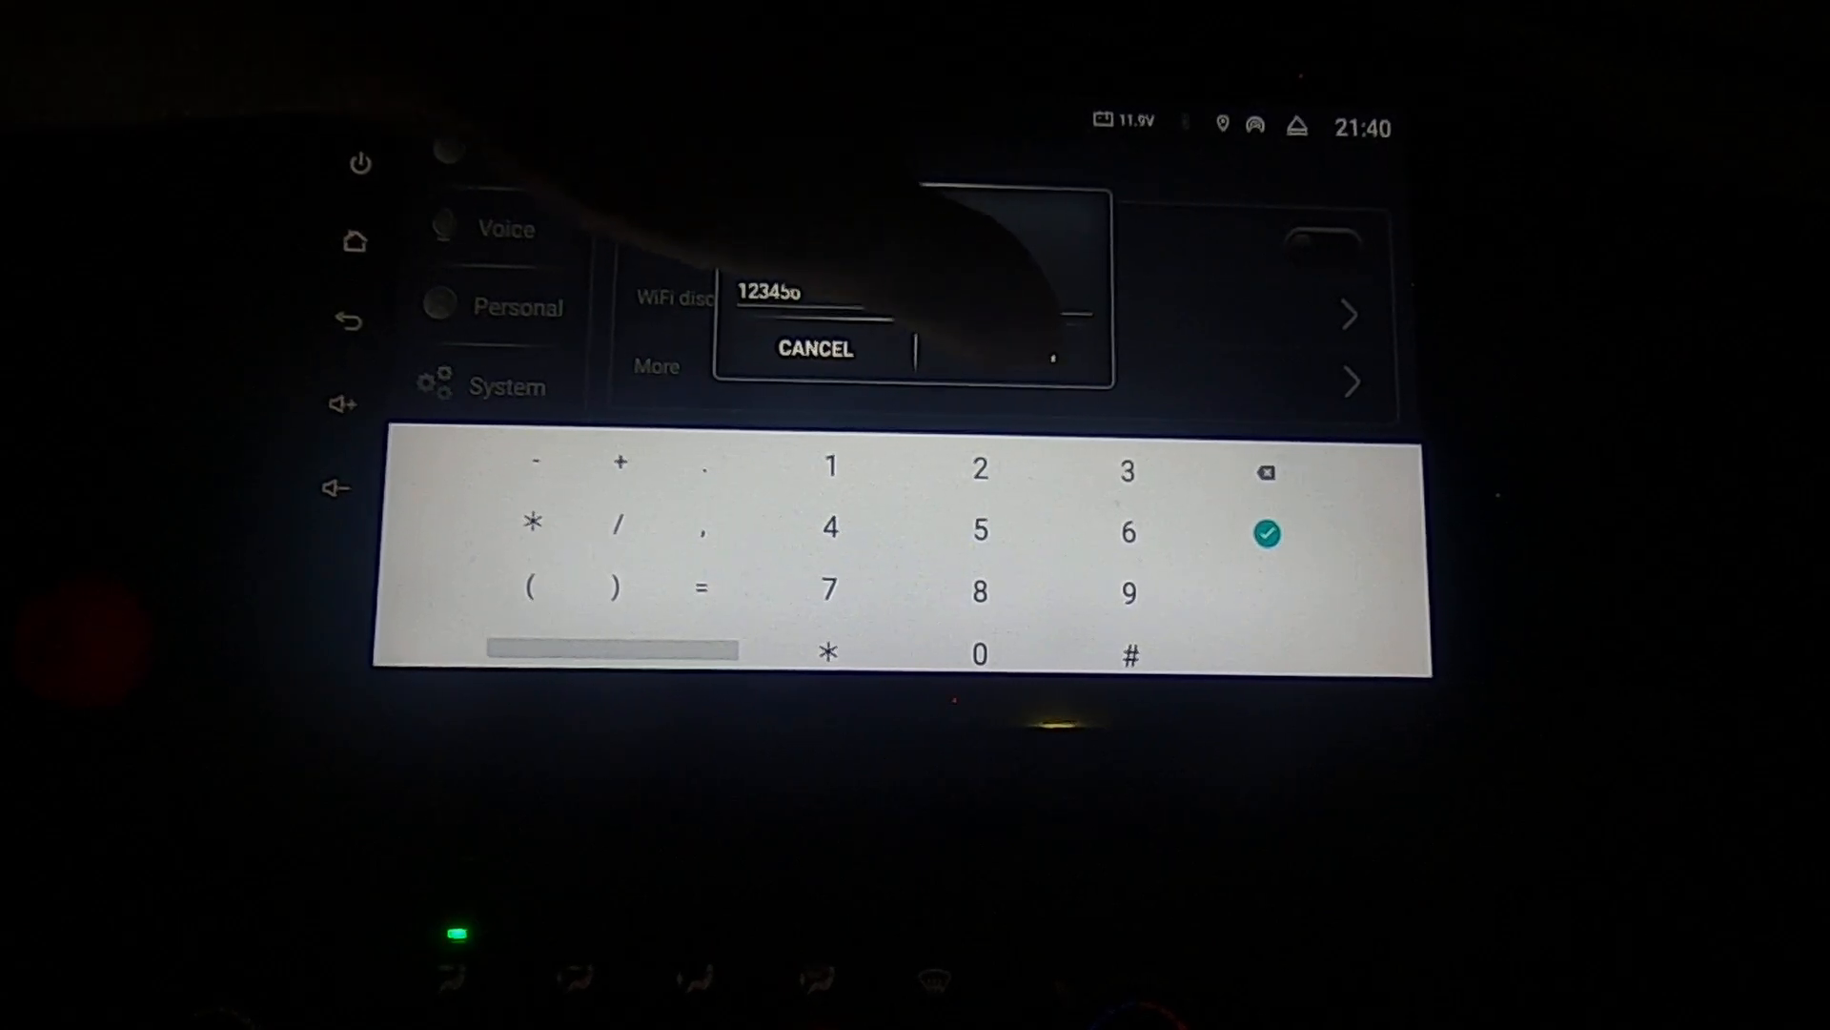
click(1266, 534)
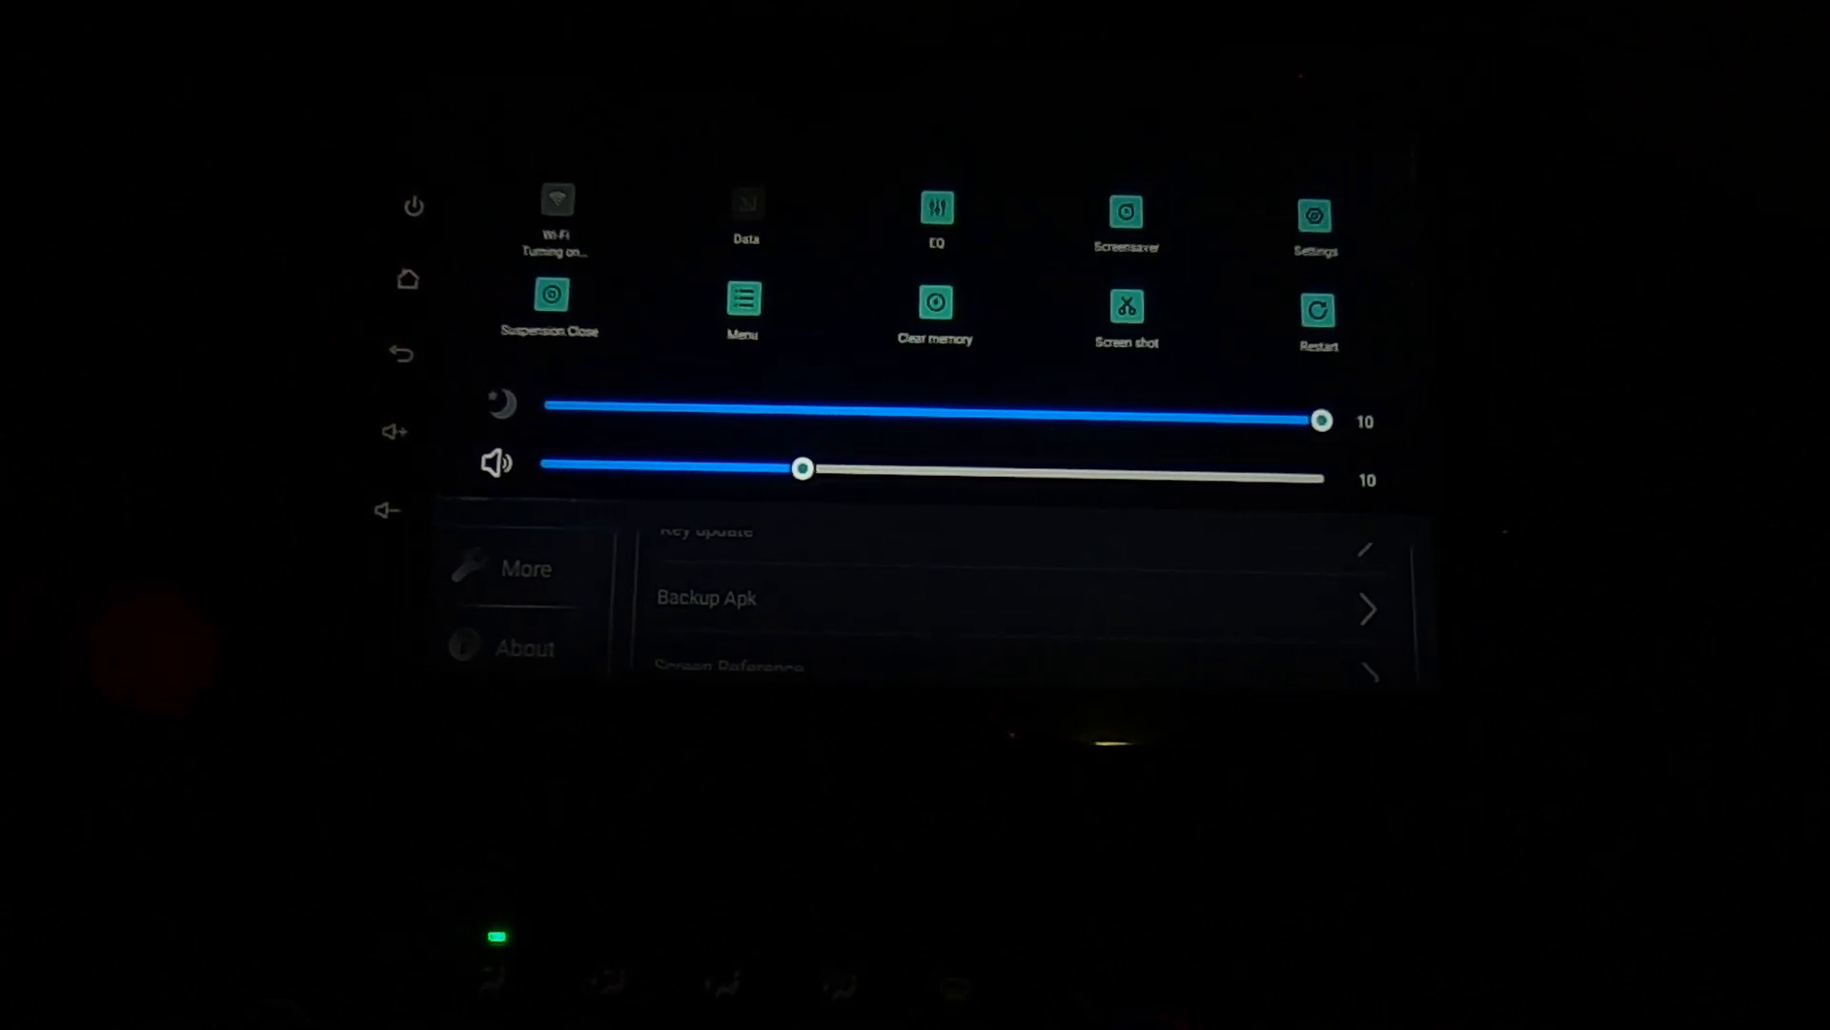
Connect Wi-Fi to the saved MSN iPhone hotspot and return to the home dashboard.
click(559, 216)
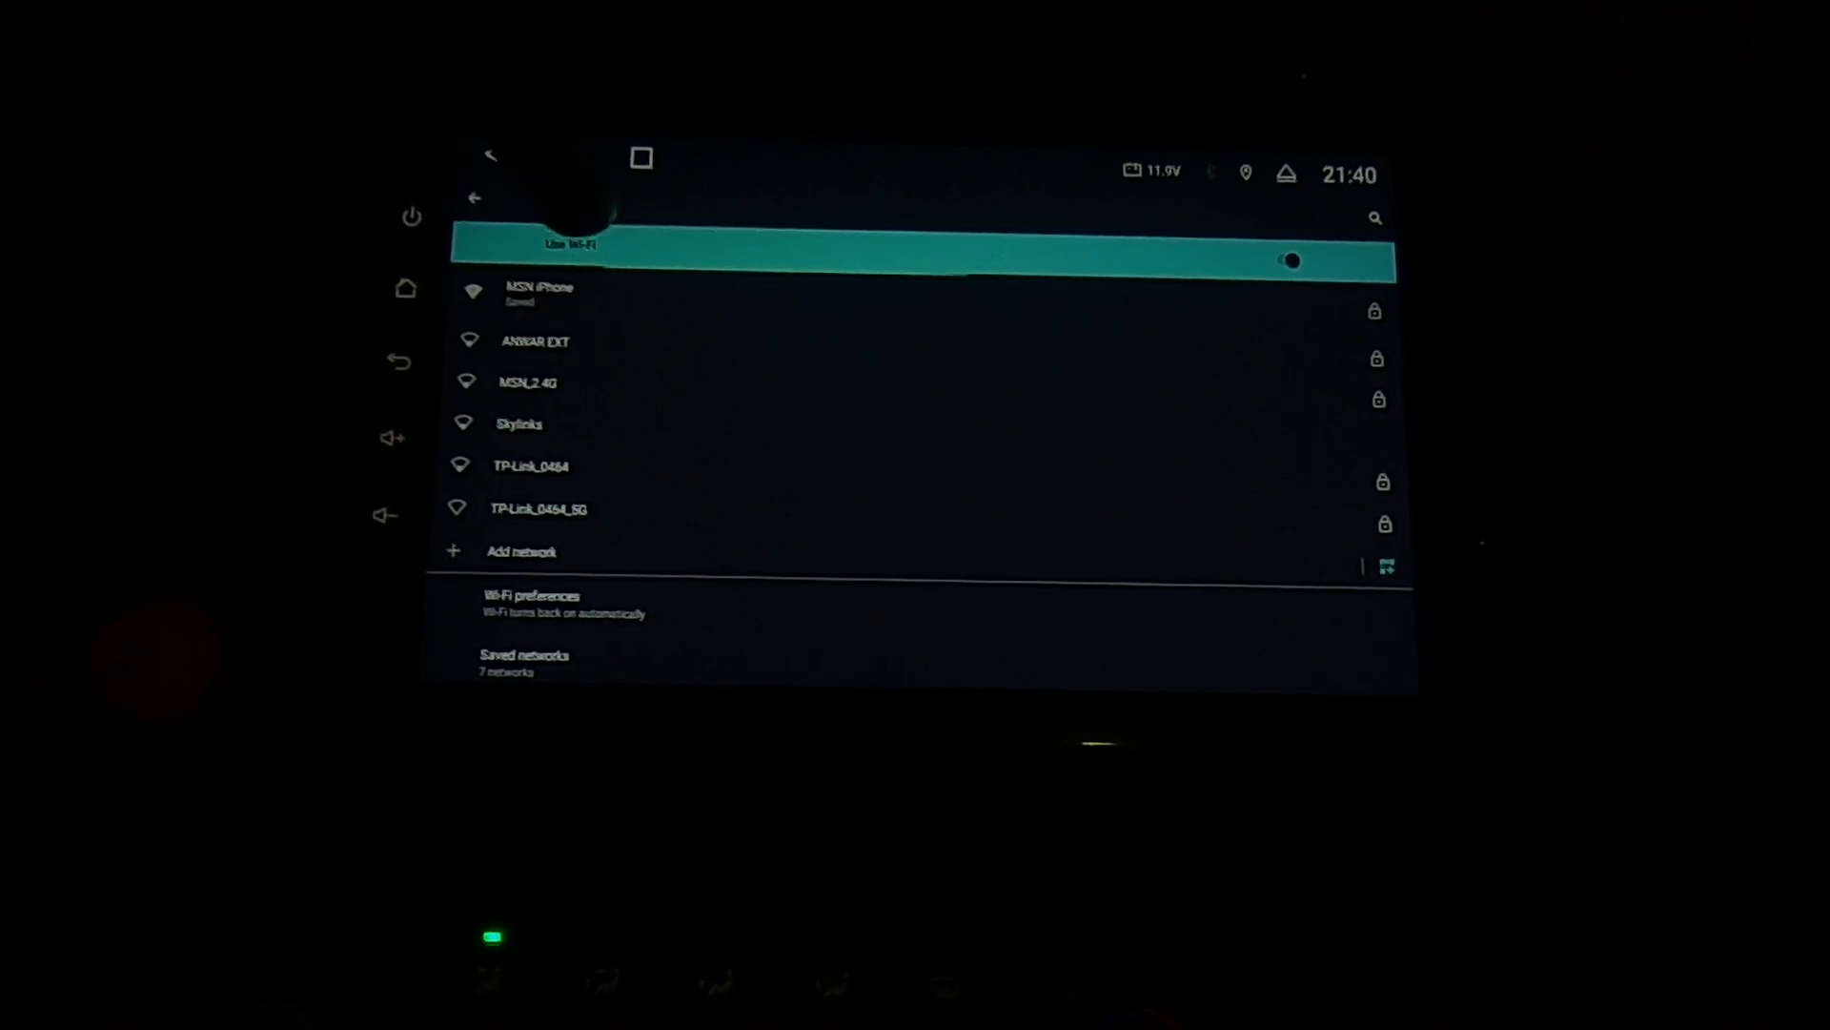
click(537, 292)
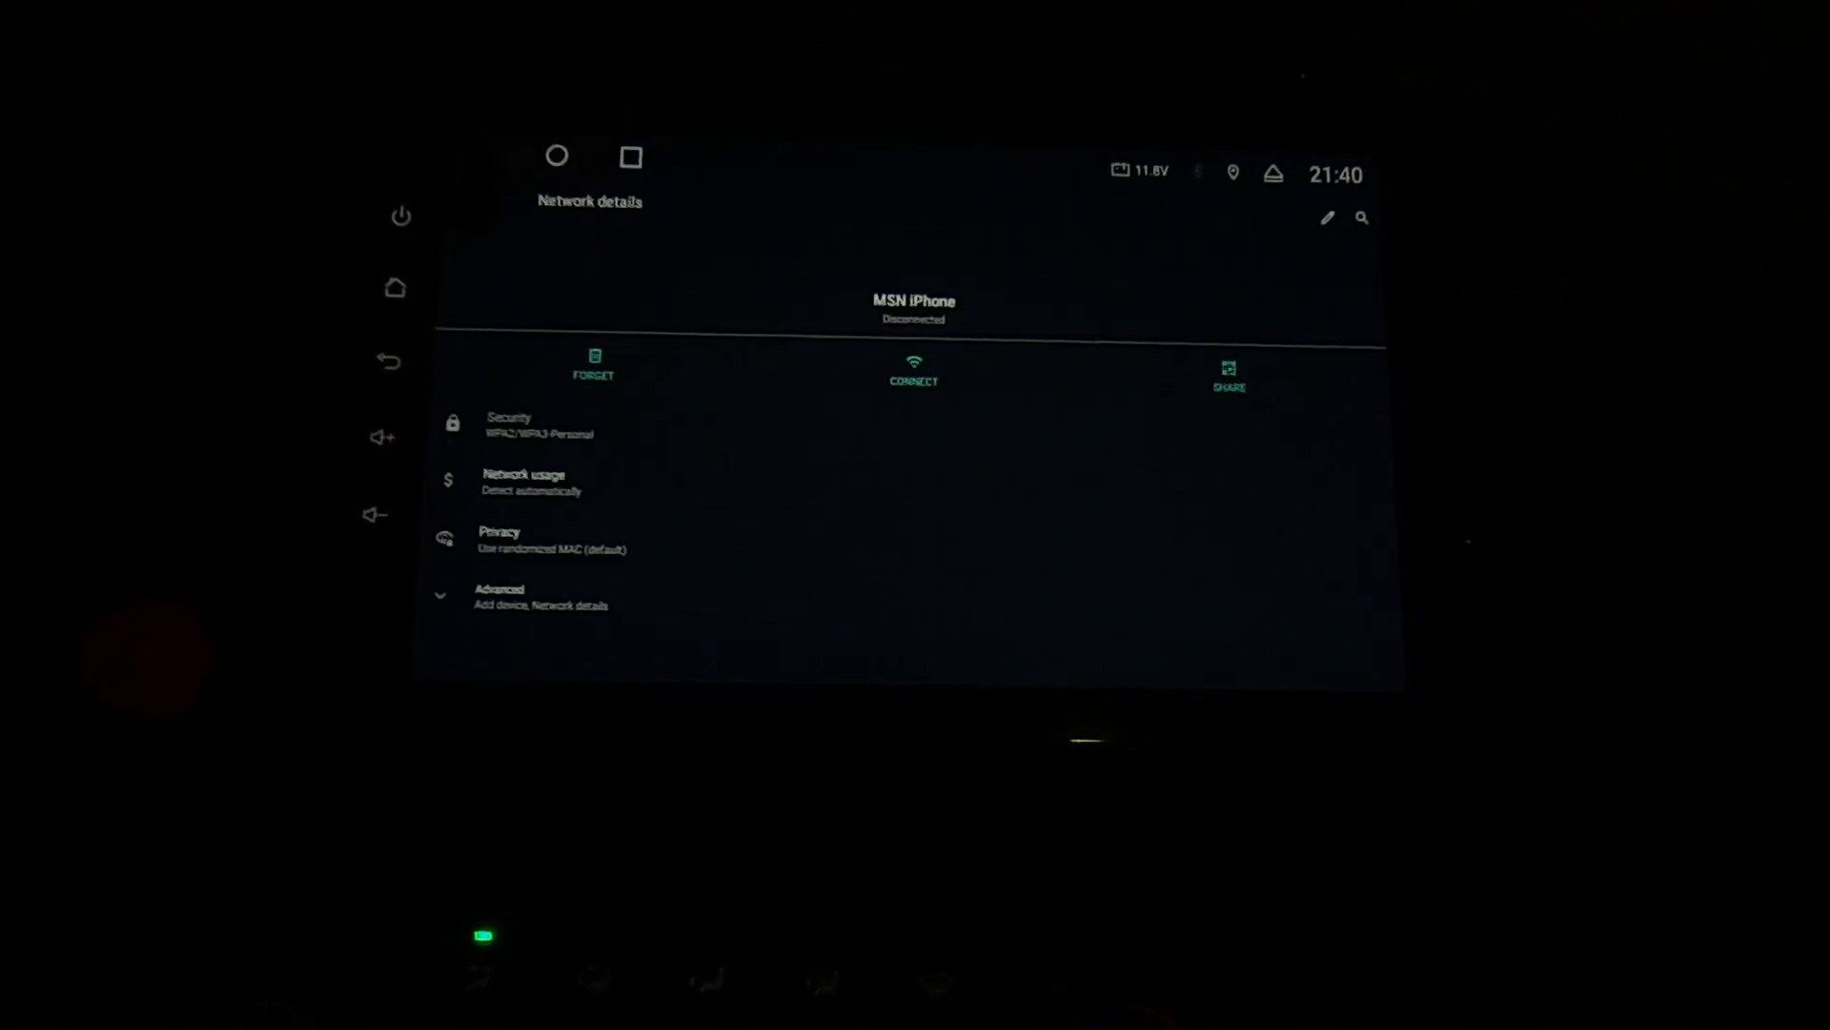
click(913, 371)
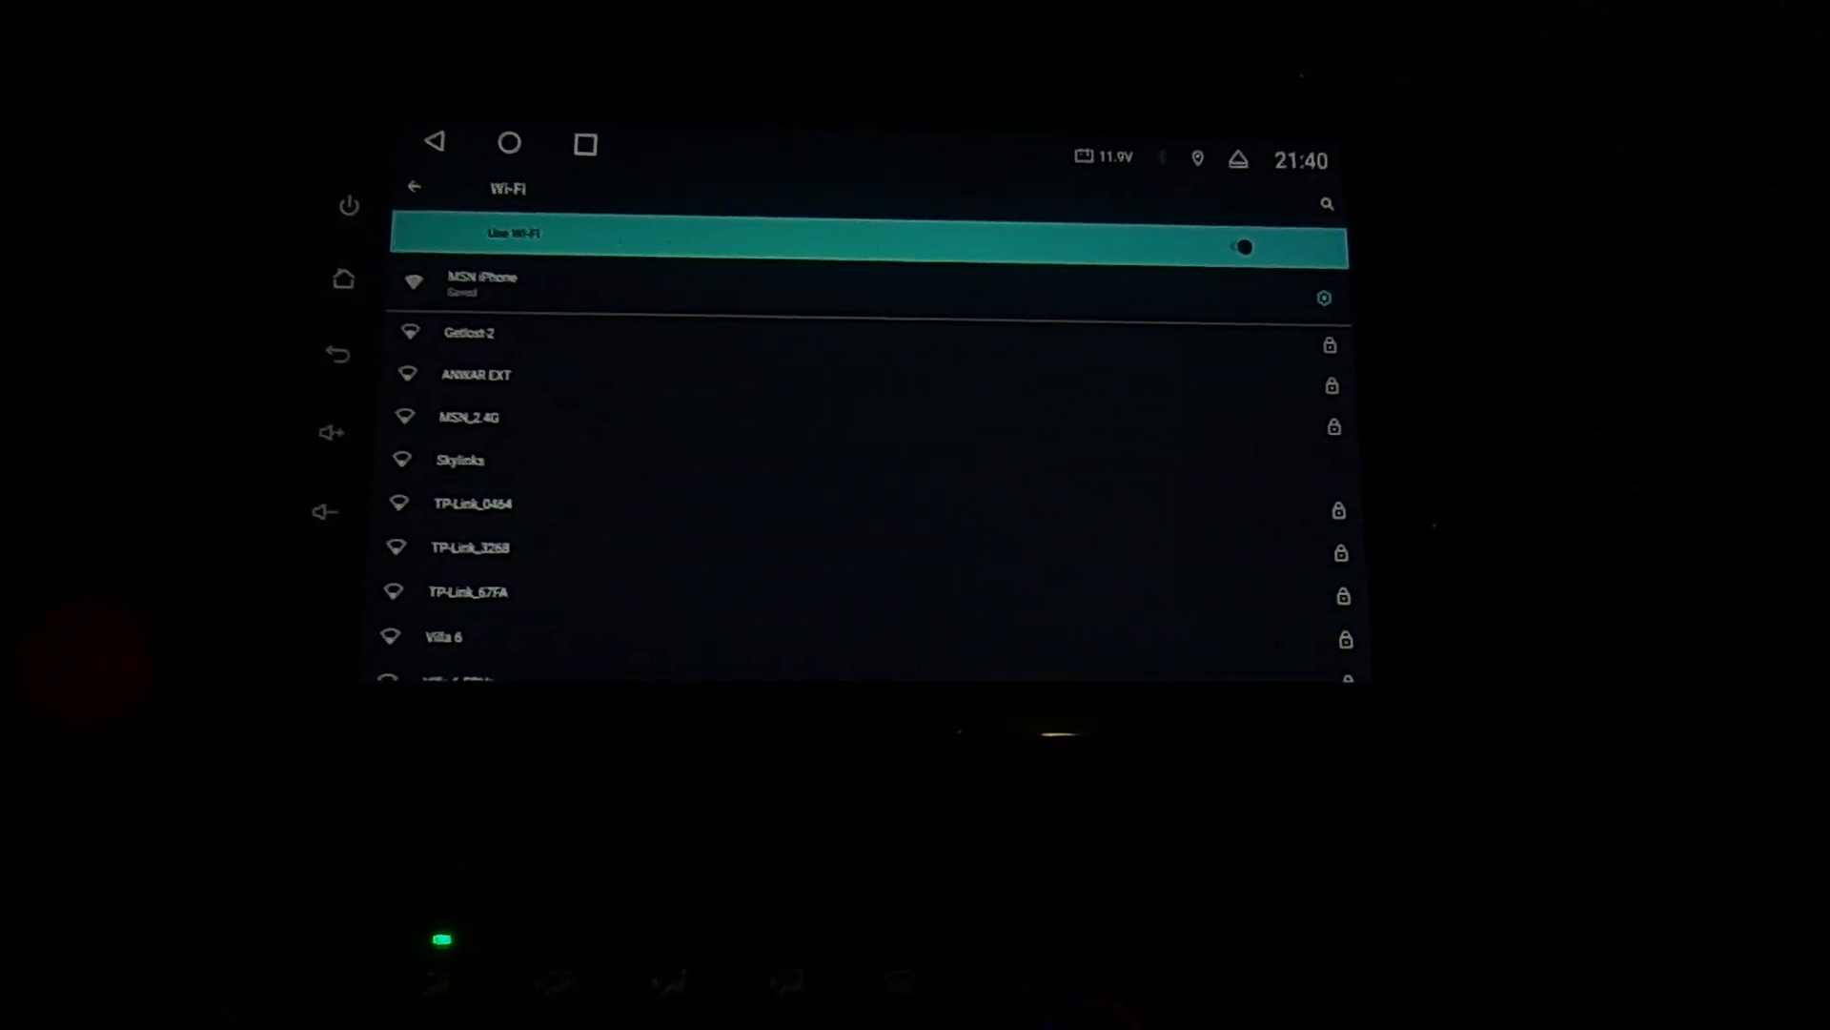
click(483, 284)
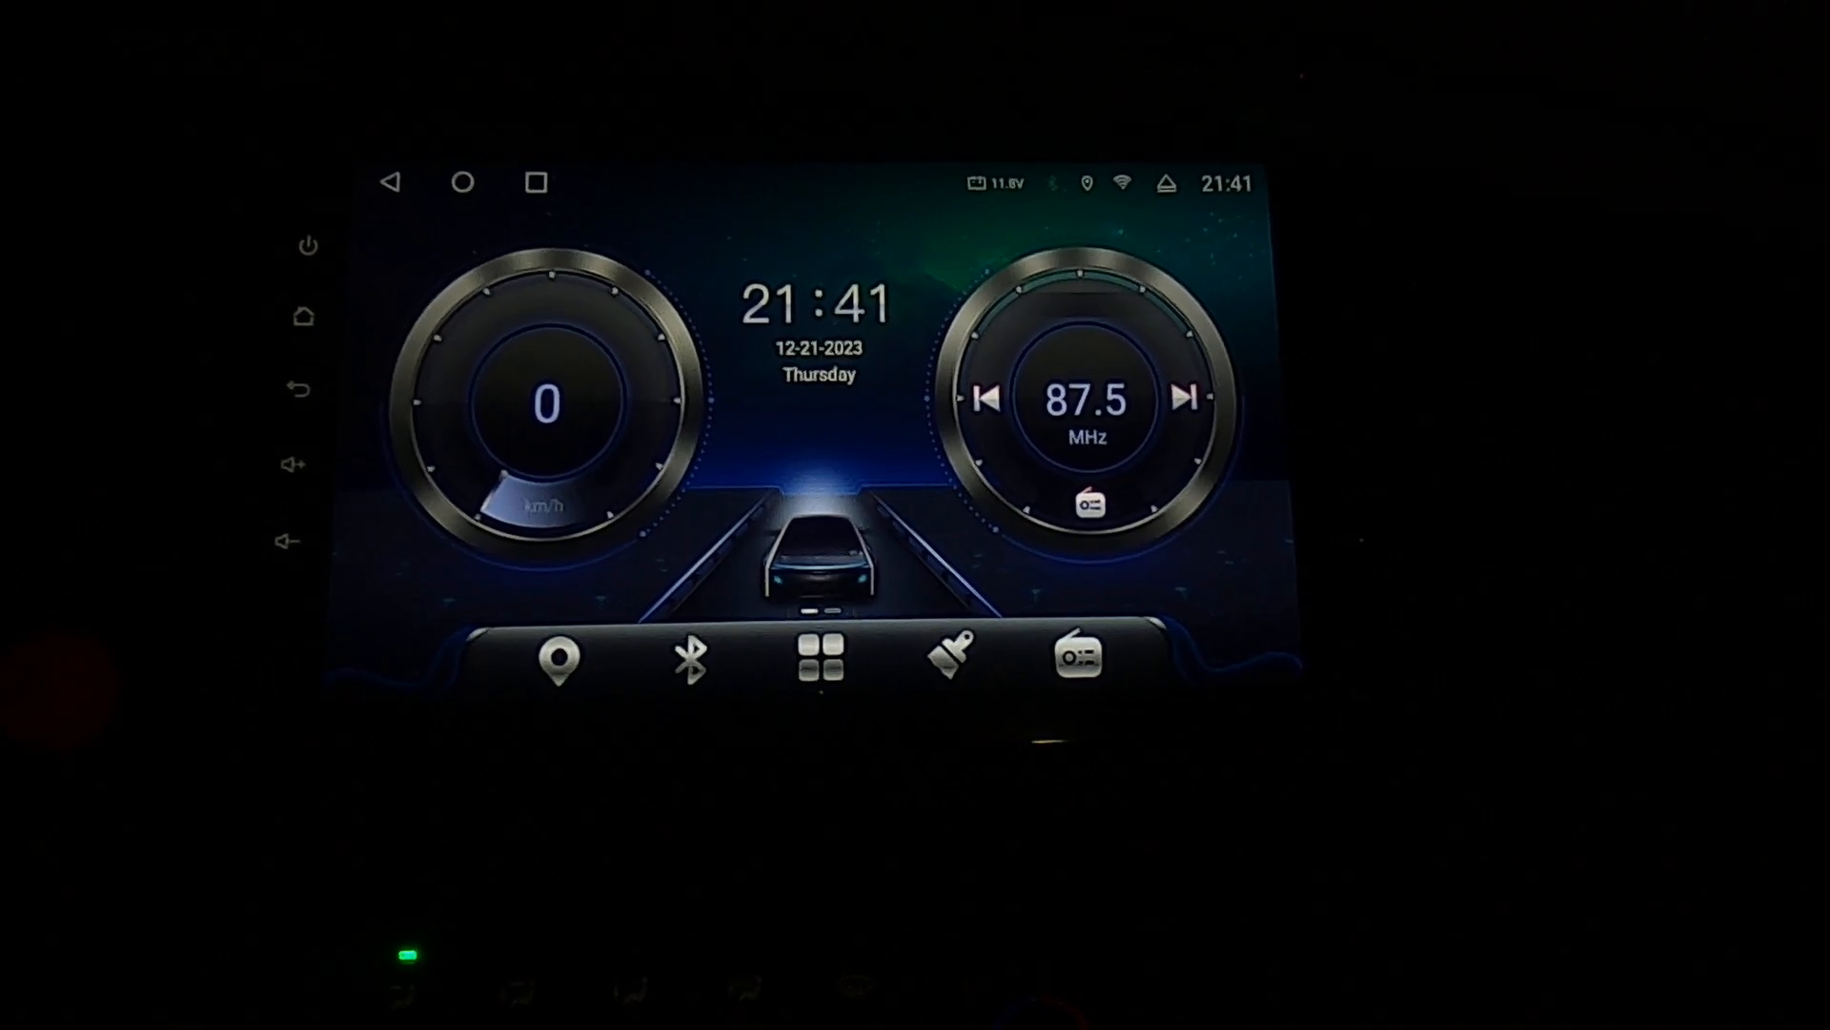
Show the app drawer with YouTube, Play Store, Radio and Phone from the home dock.
click(814, 656)
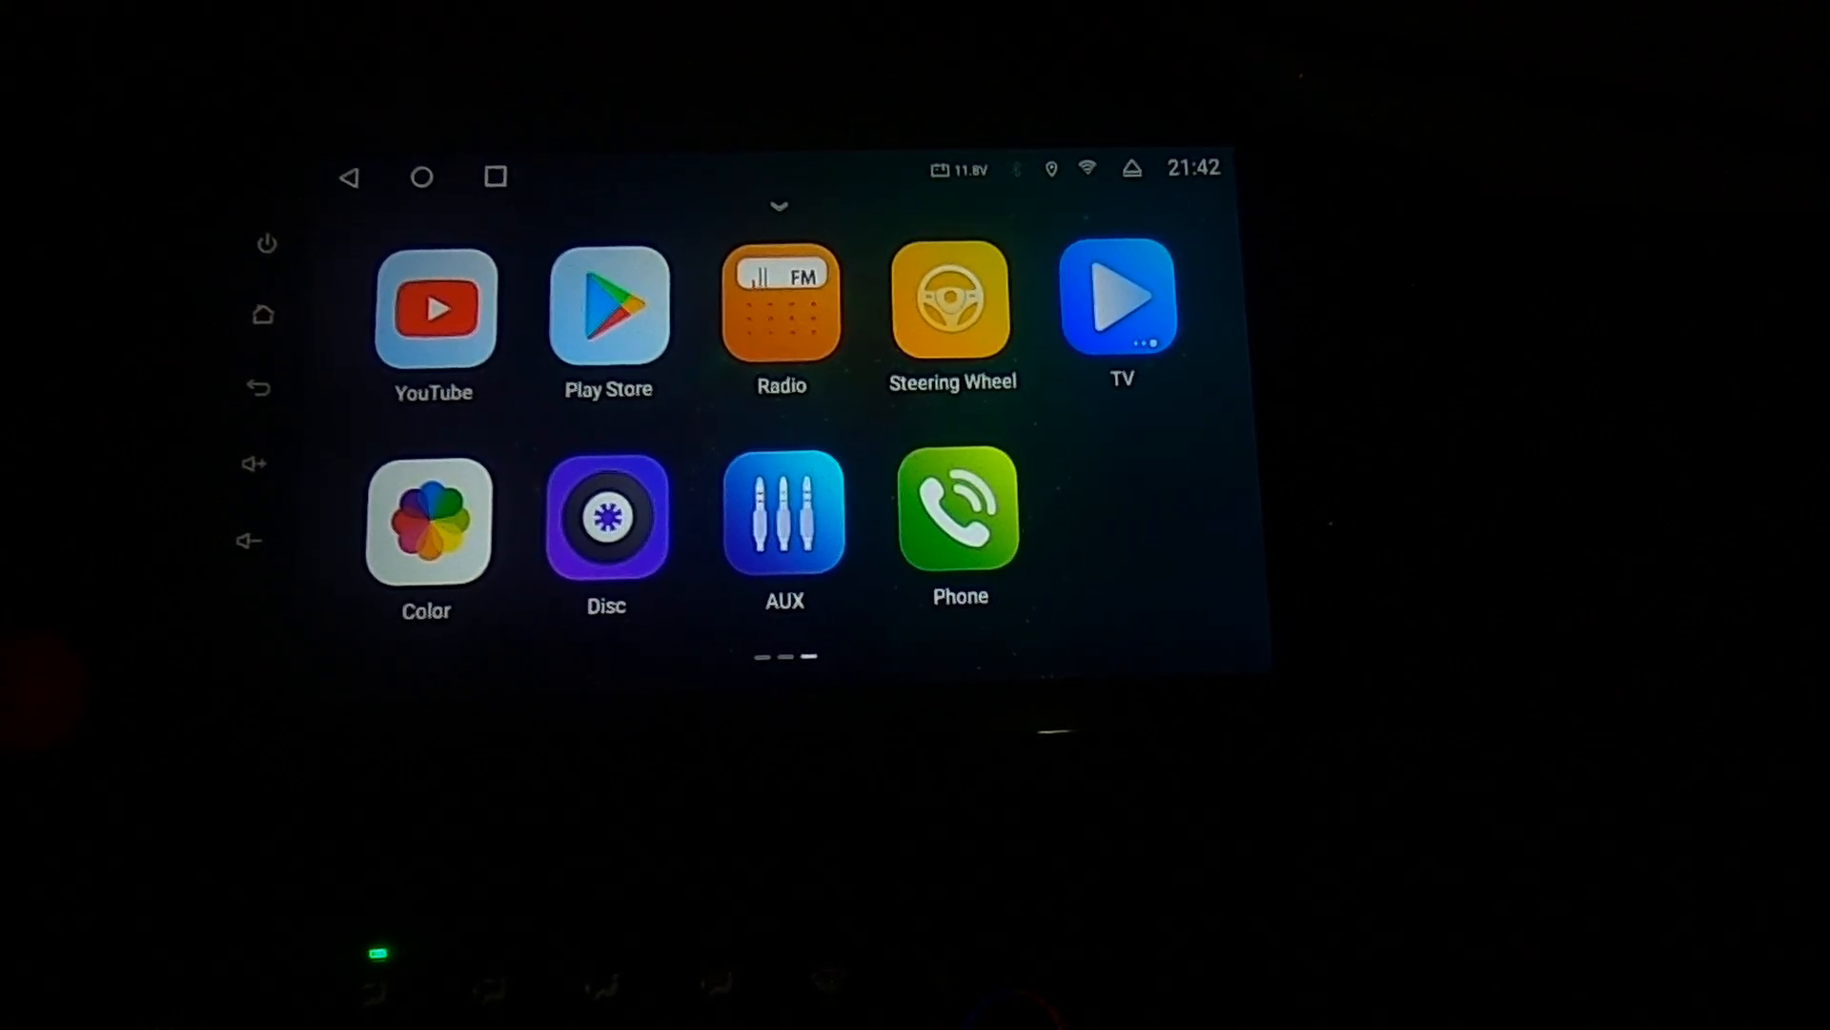
Return to Settings > Factory showing Select models with Simple Soft Honda 2012 Civic current.
scroll(left, 3)
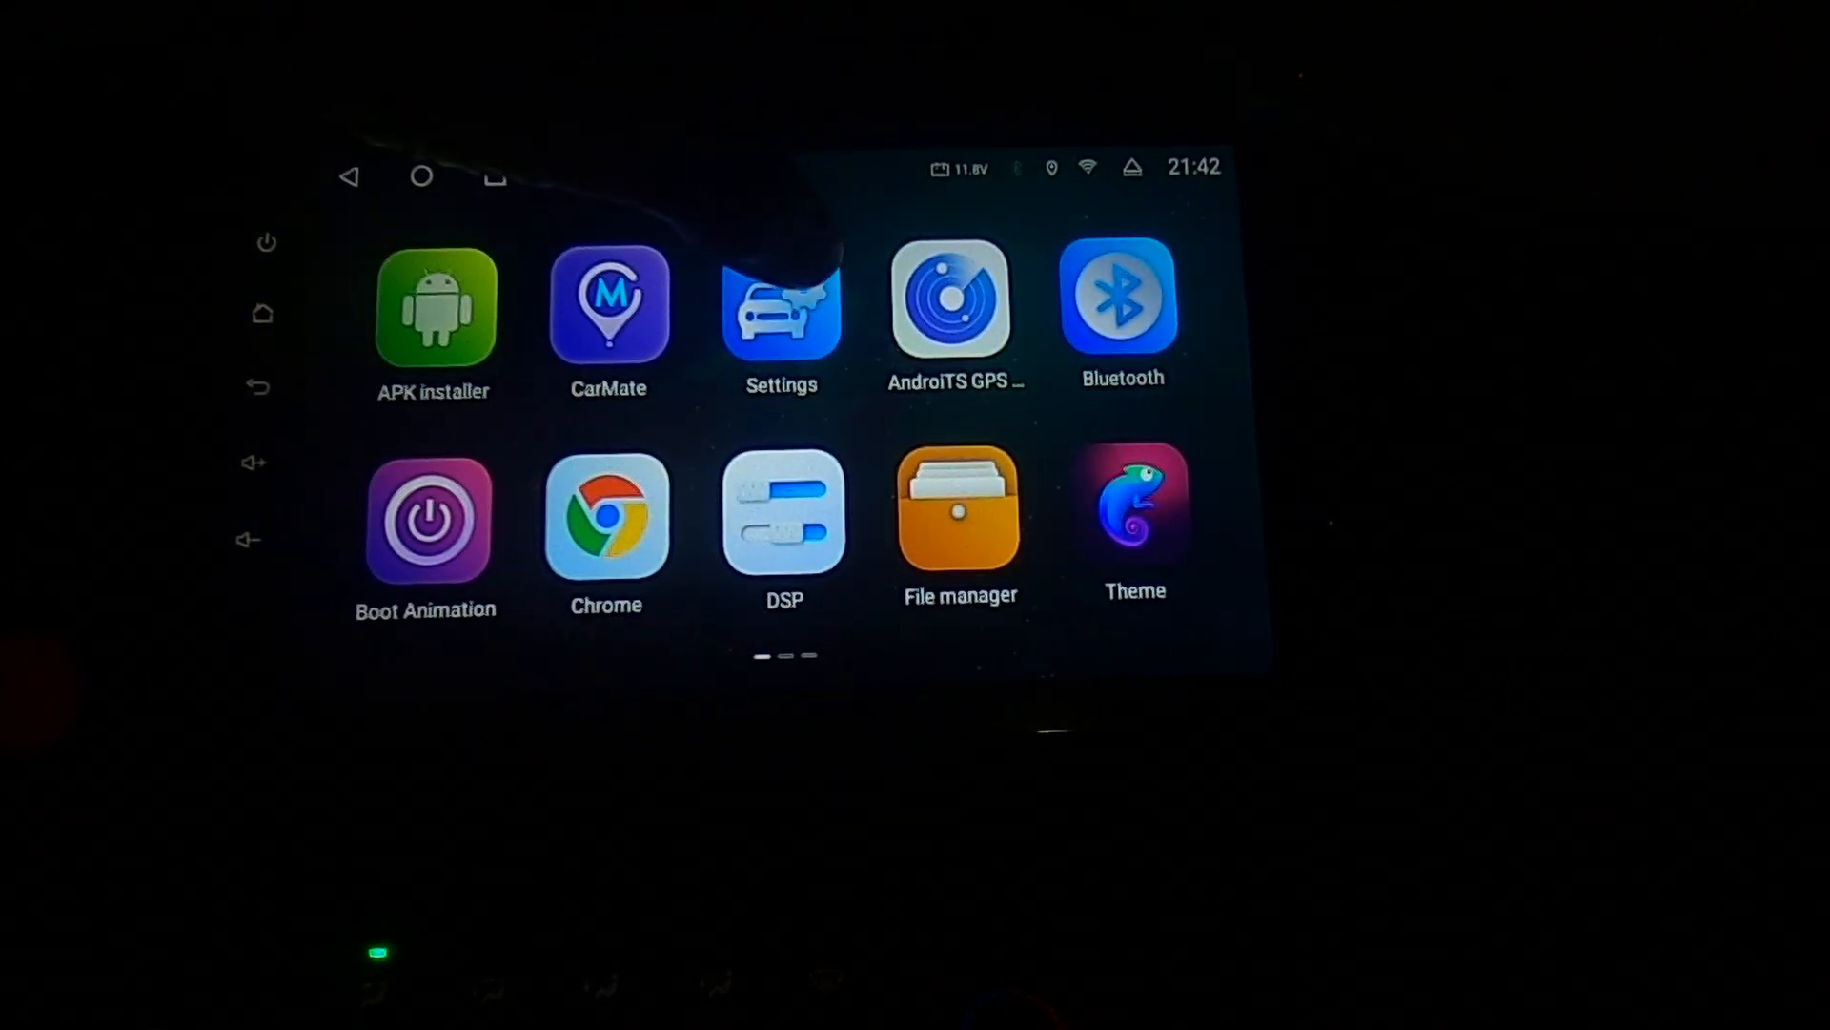
click(782, 305)
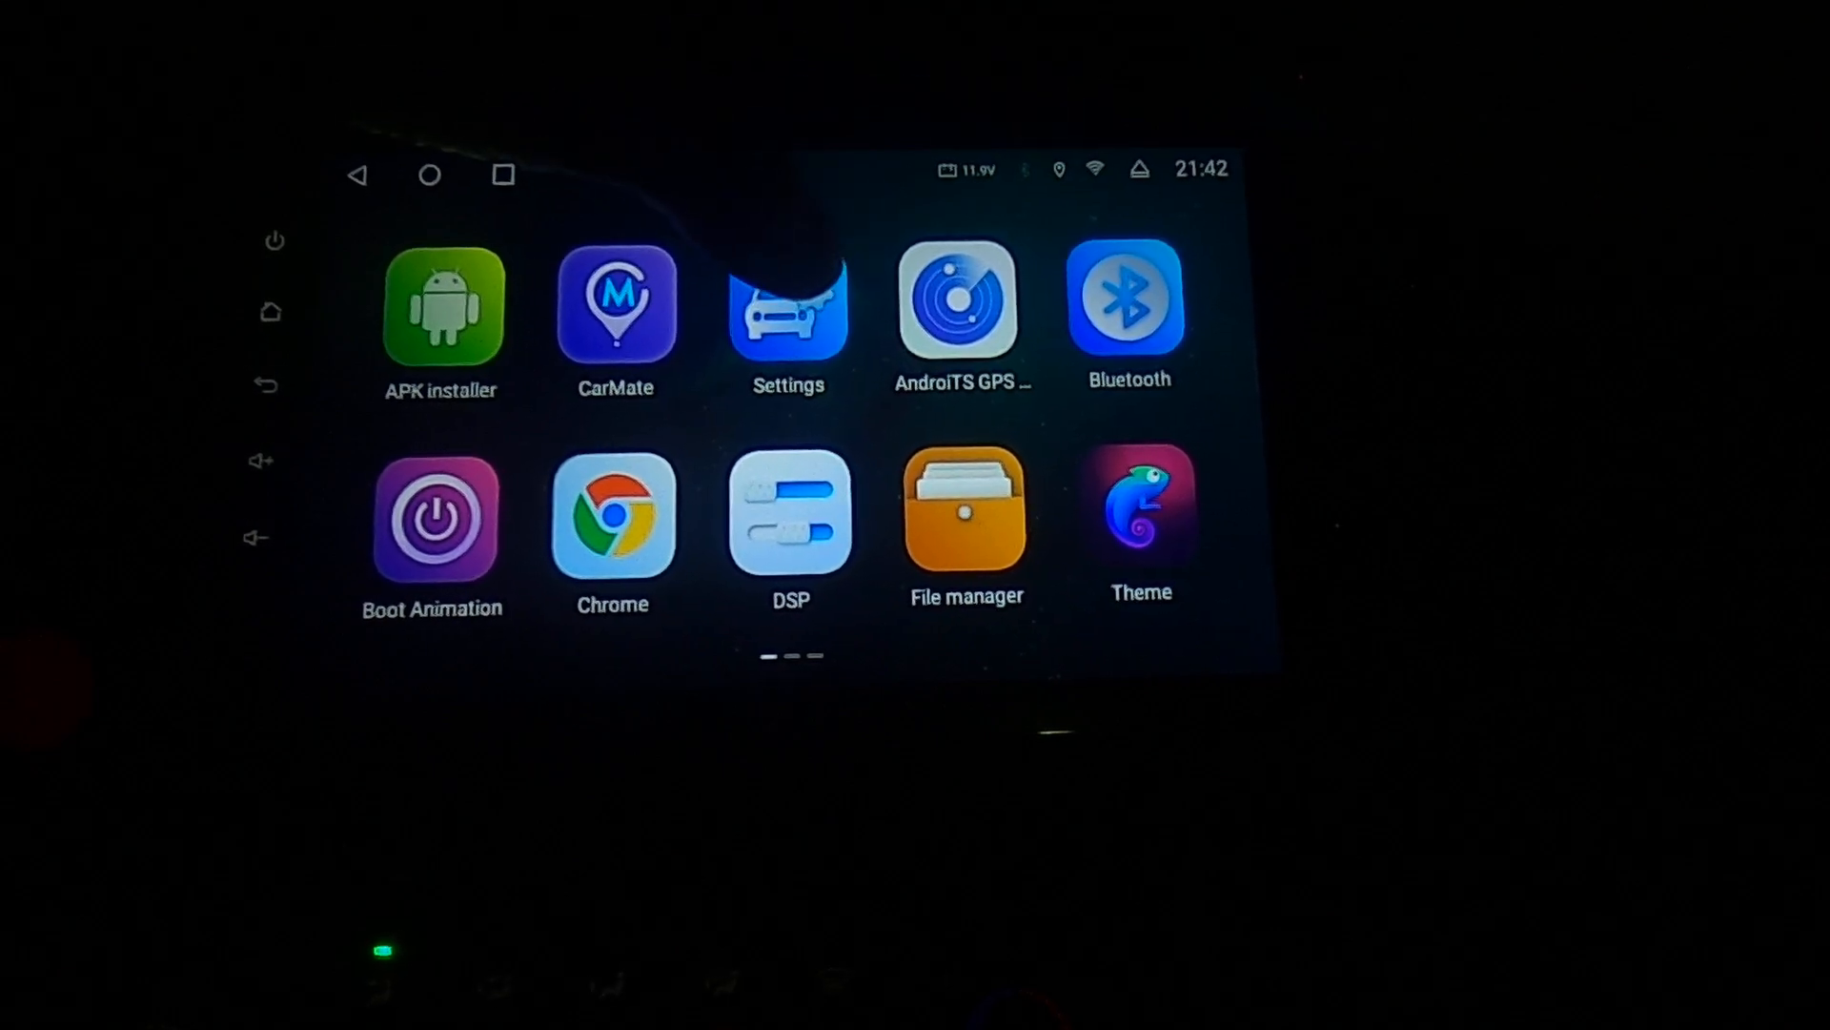
click(788, 305)
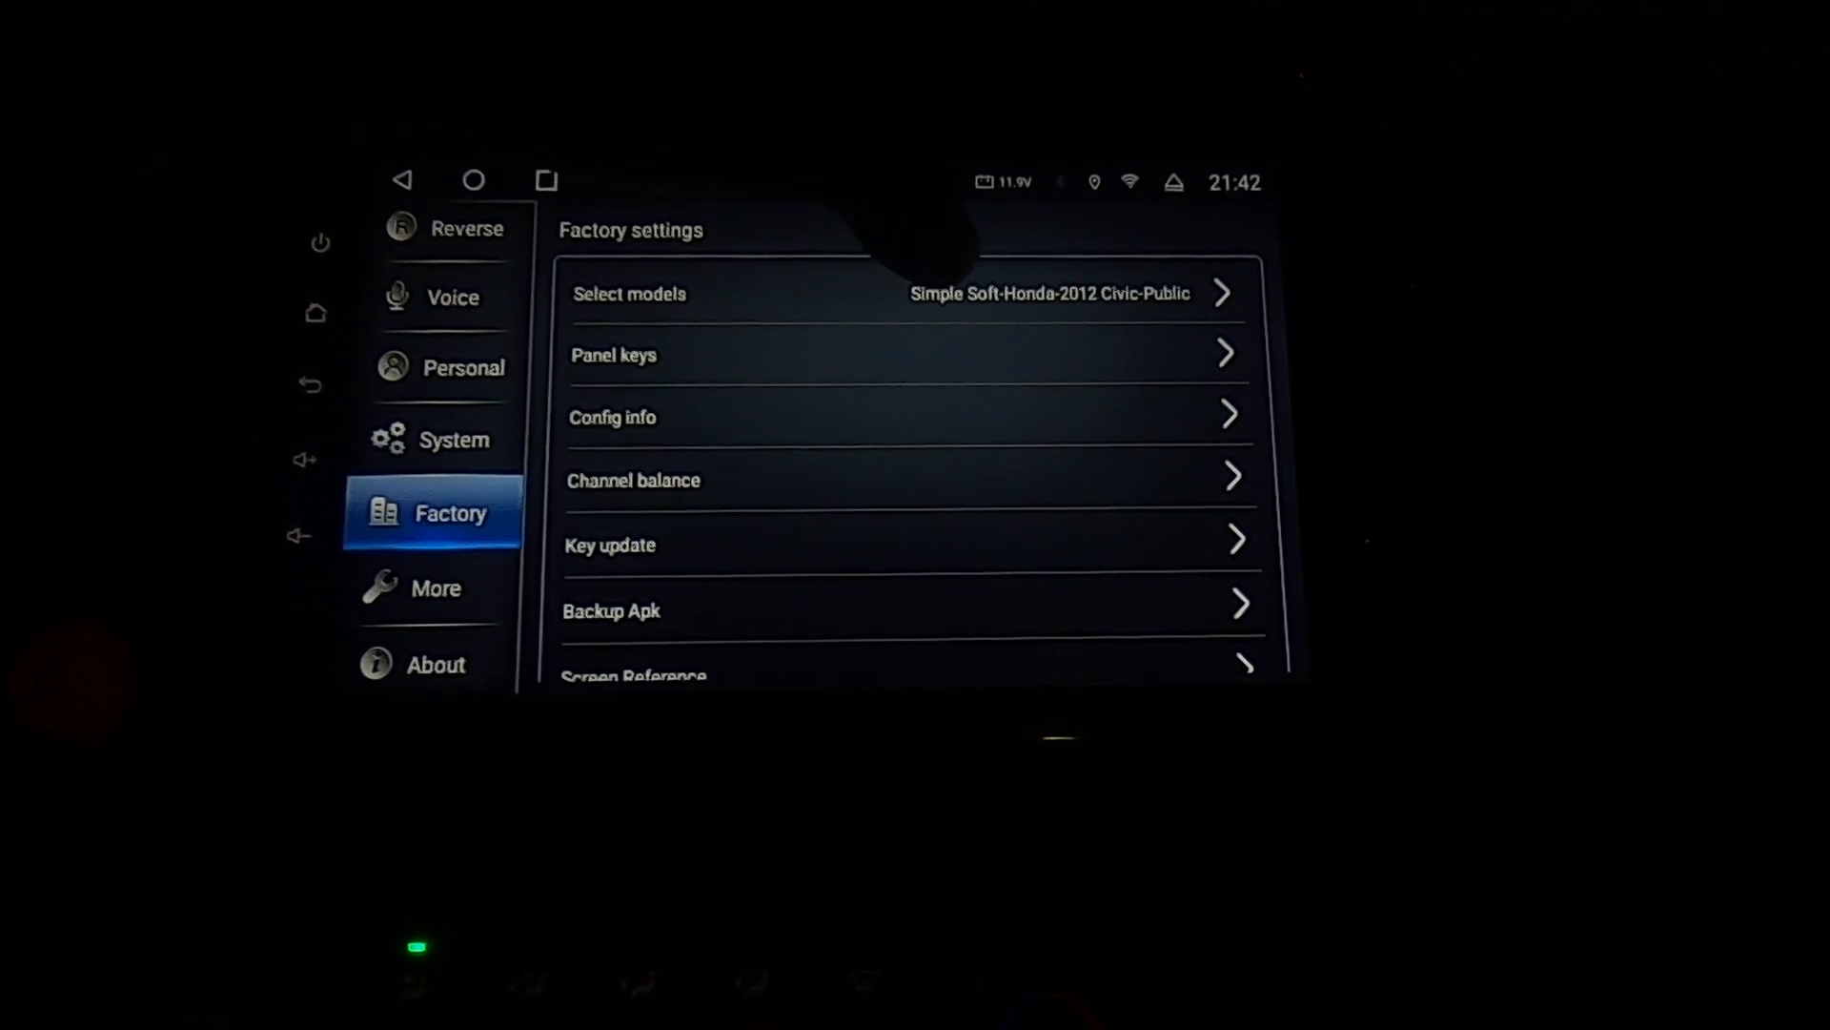
Enter Car Choose with CanBox 03 Simple Soft and 22 Honda, listing Civic and CR-V models.
click(631, 293)
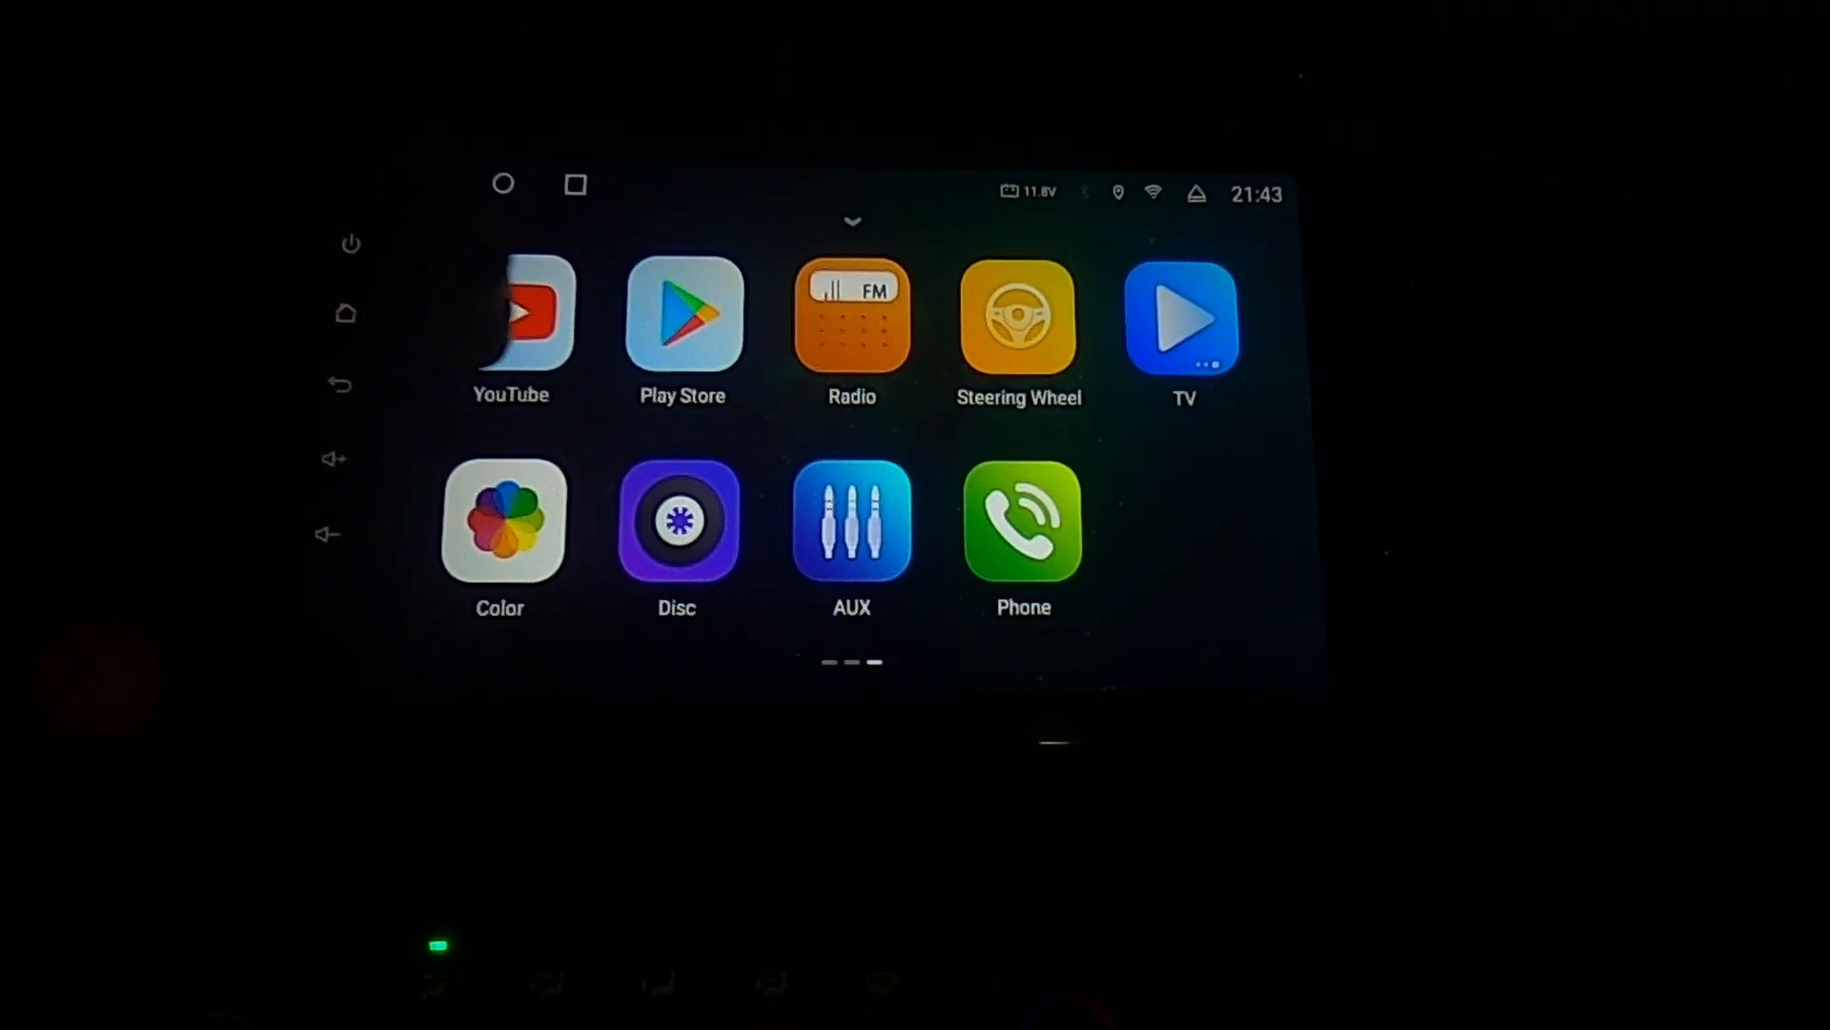
scroll(left, 3)
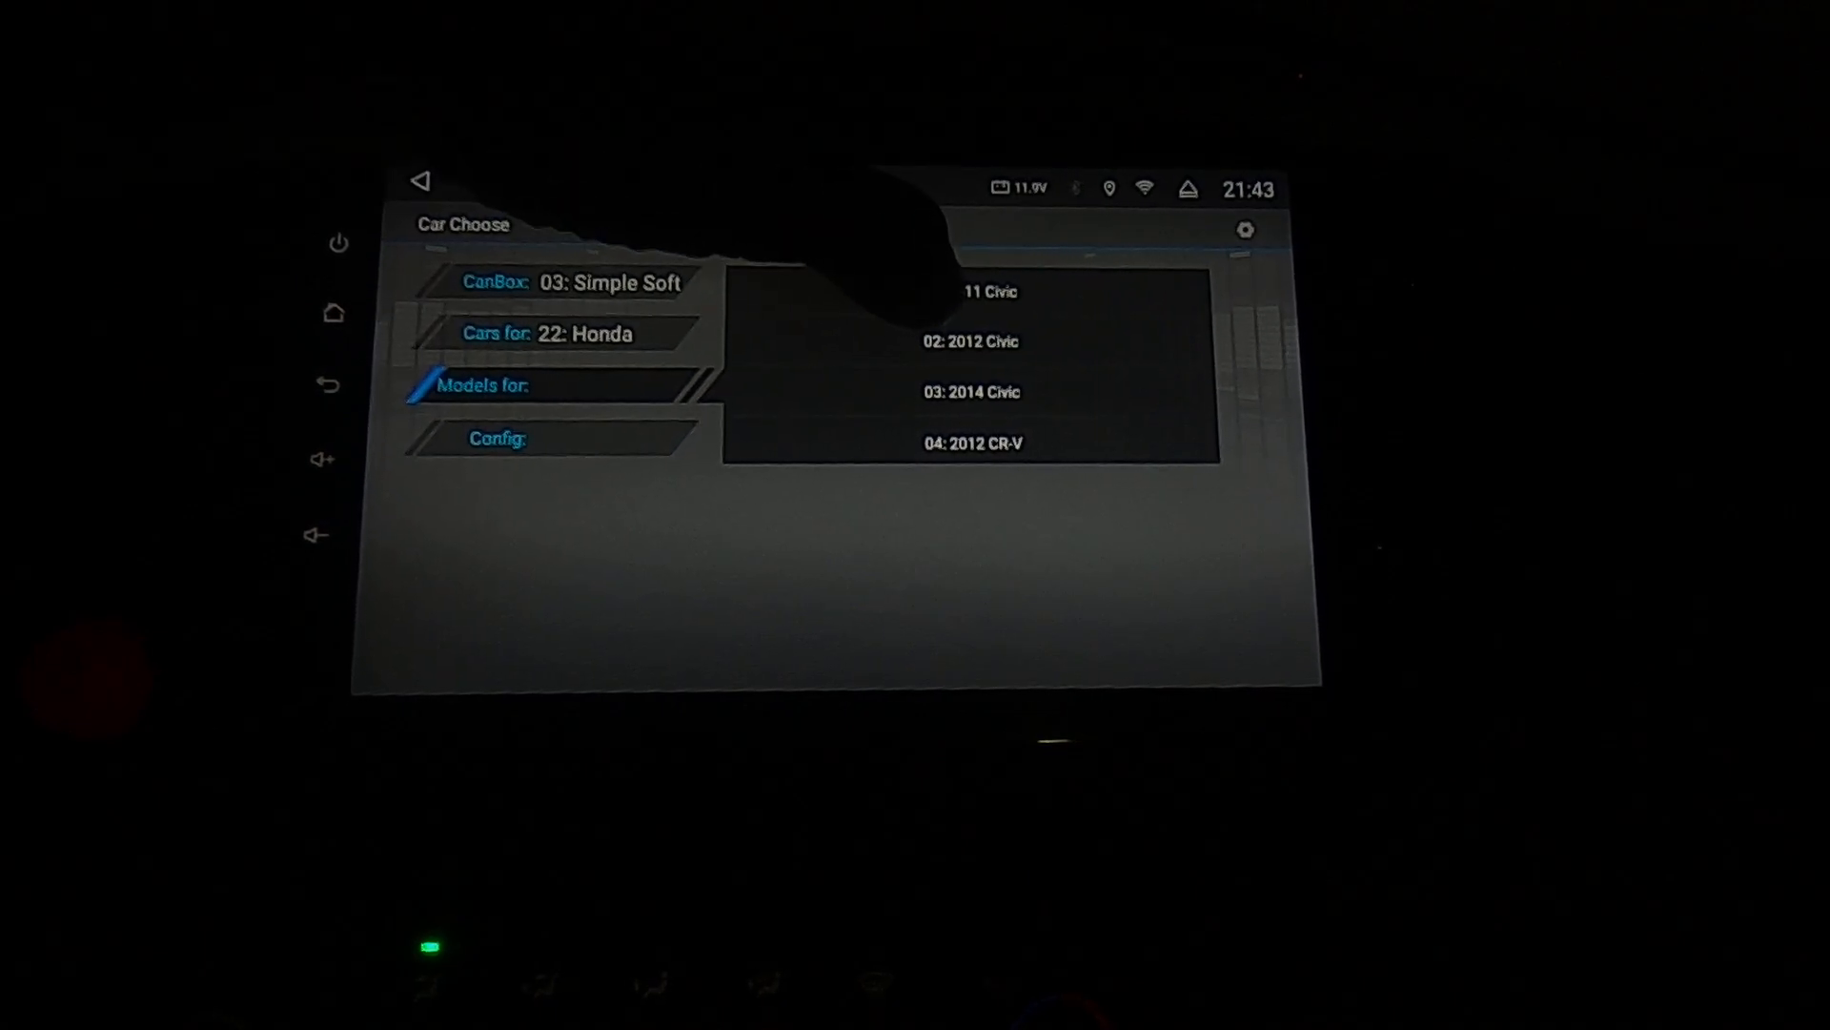
Choose make 22: Honda and the 2016 Civic model, acknowledge the successful update and apply it.
scroll(down, 3)
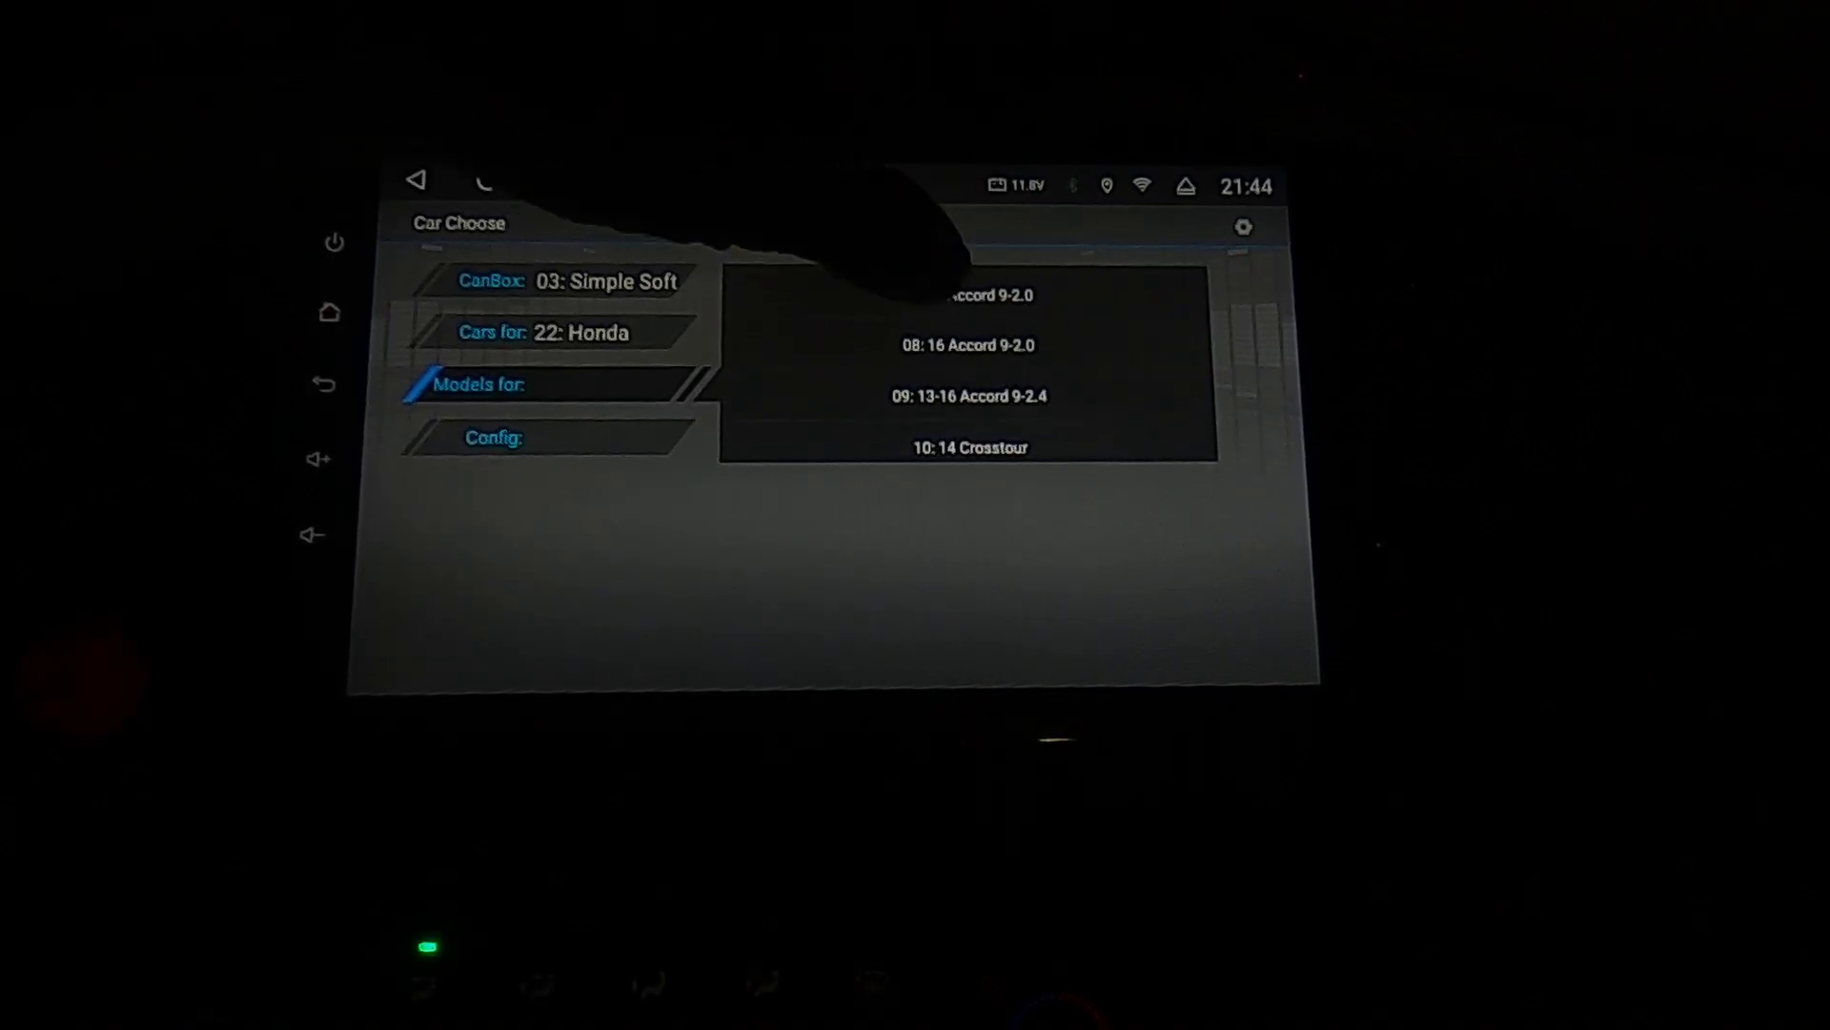
scroll(down, 3)
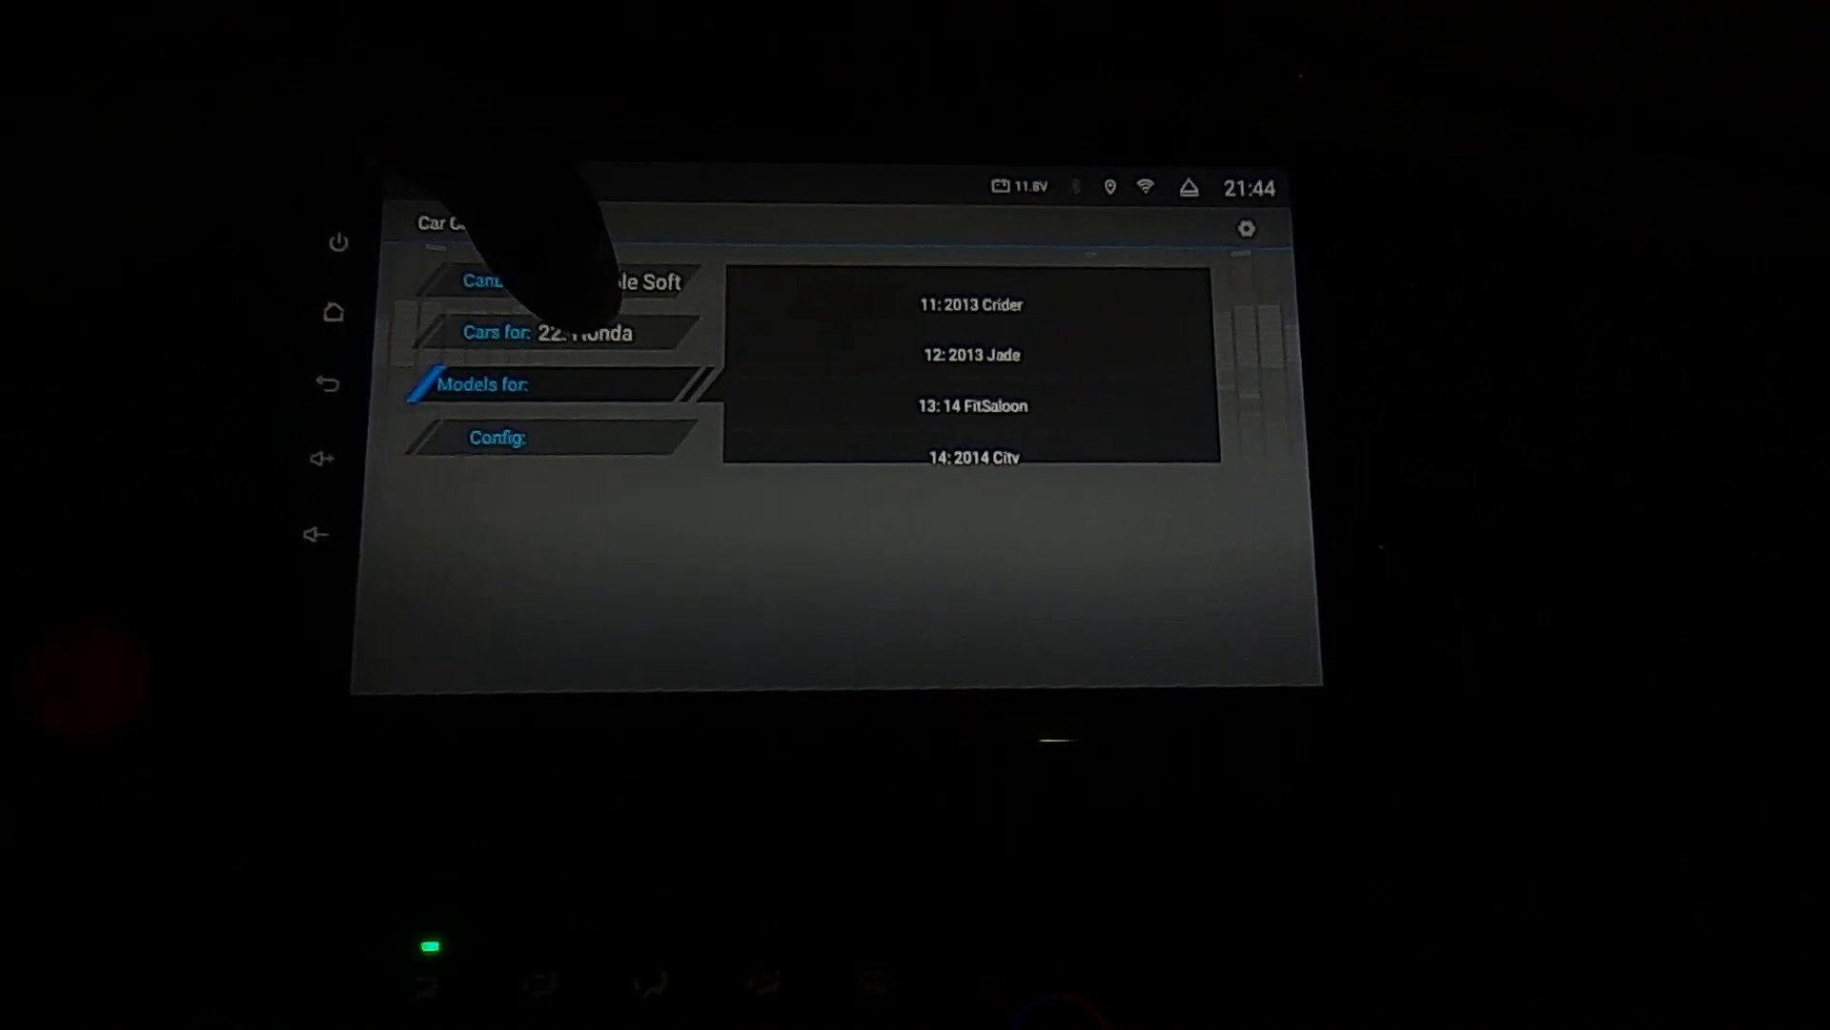
click(496, 332)
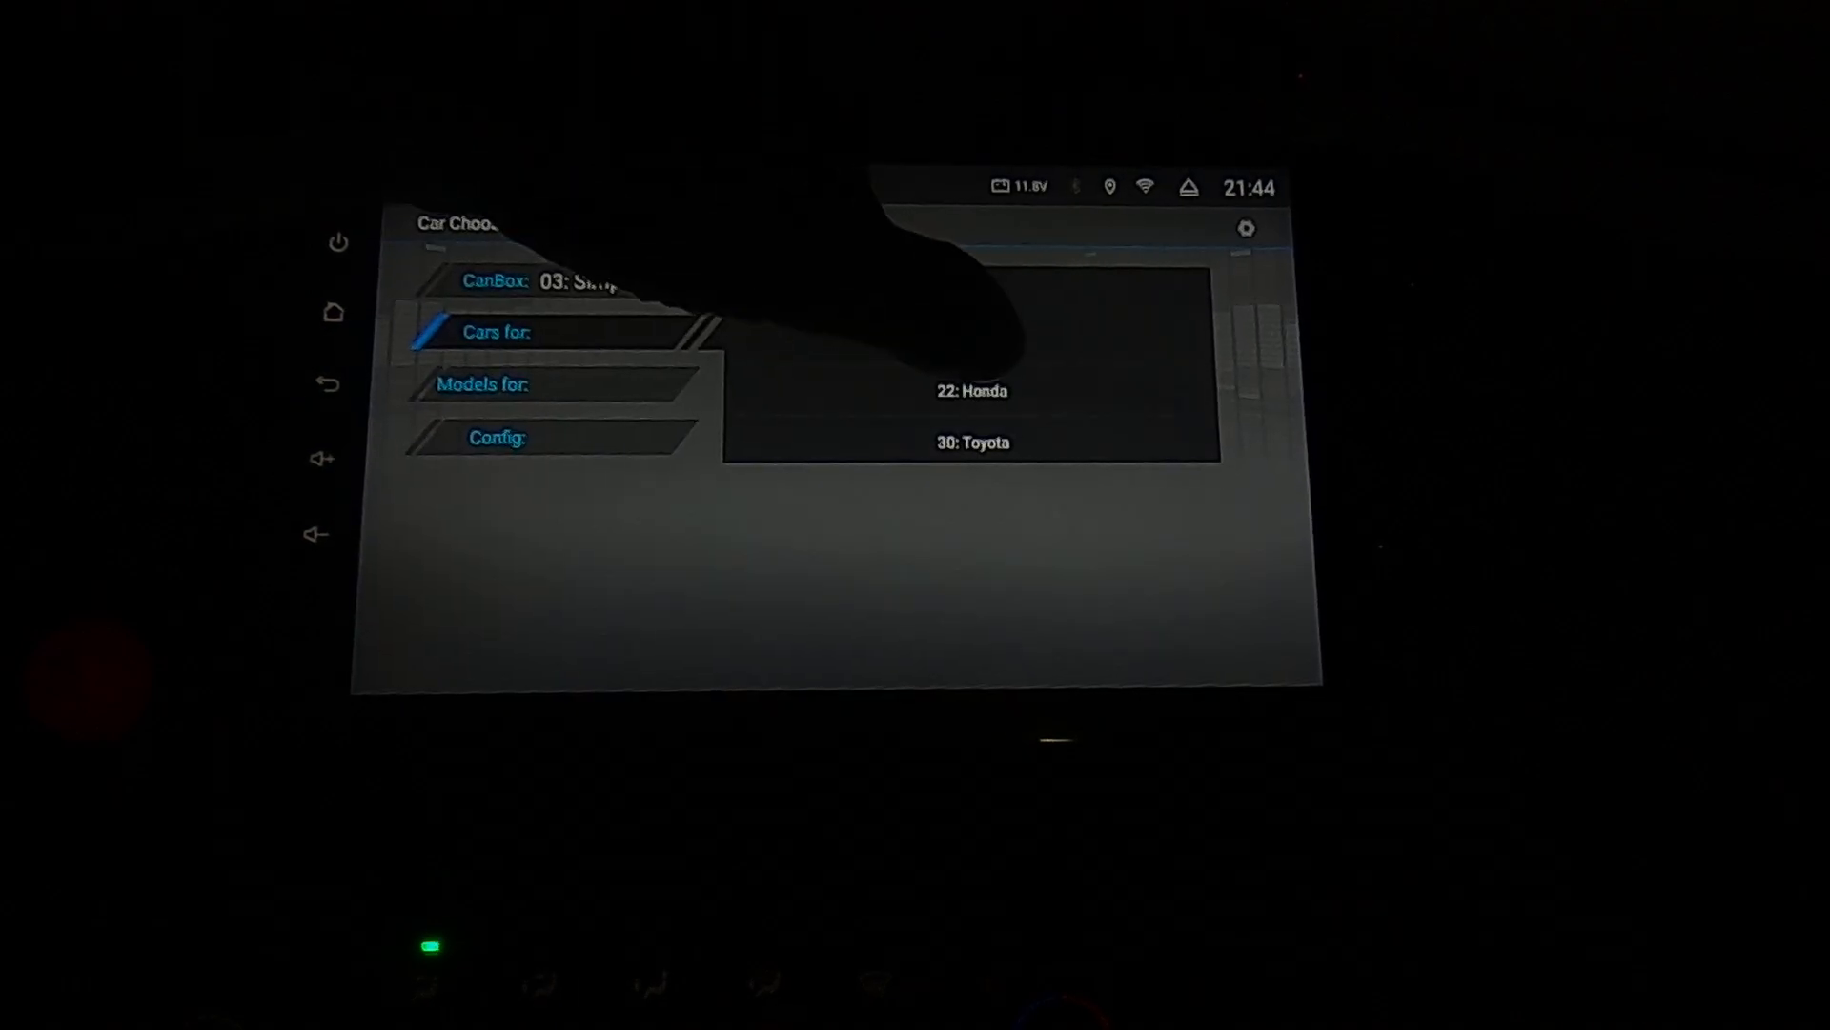
click(973, 389)
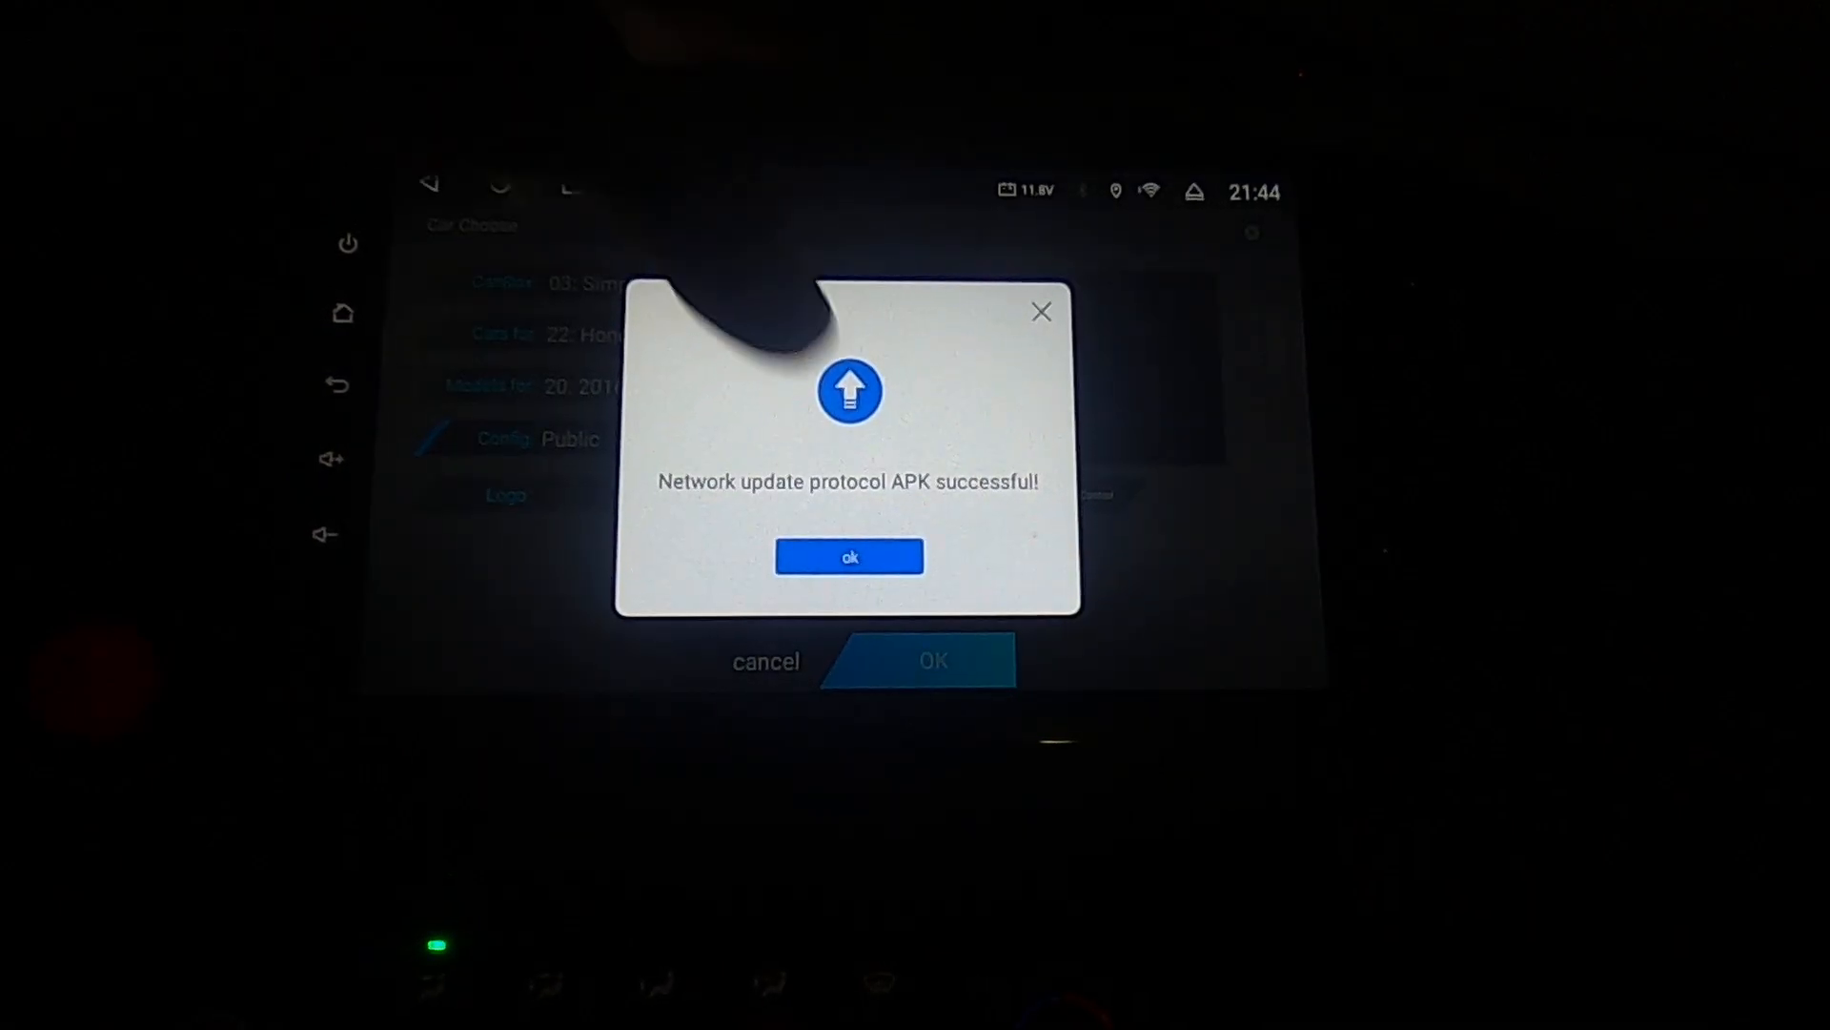
click(848, 555)
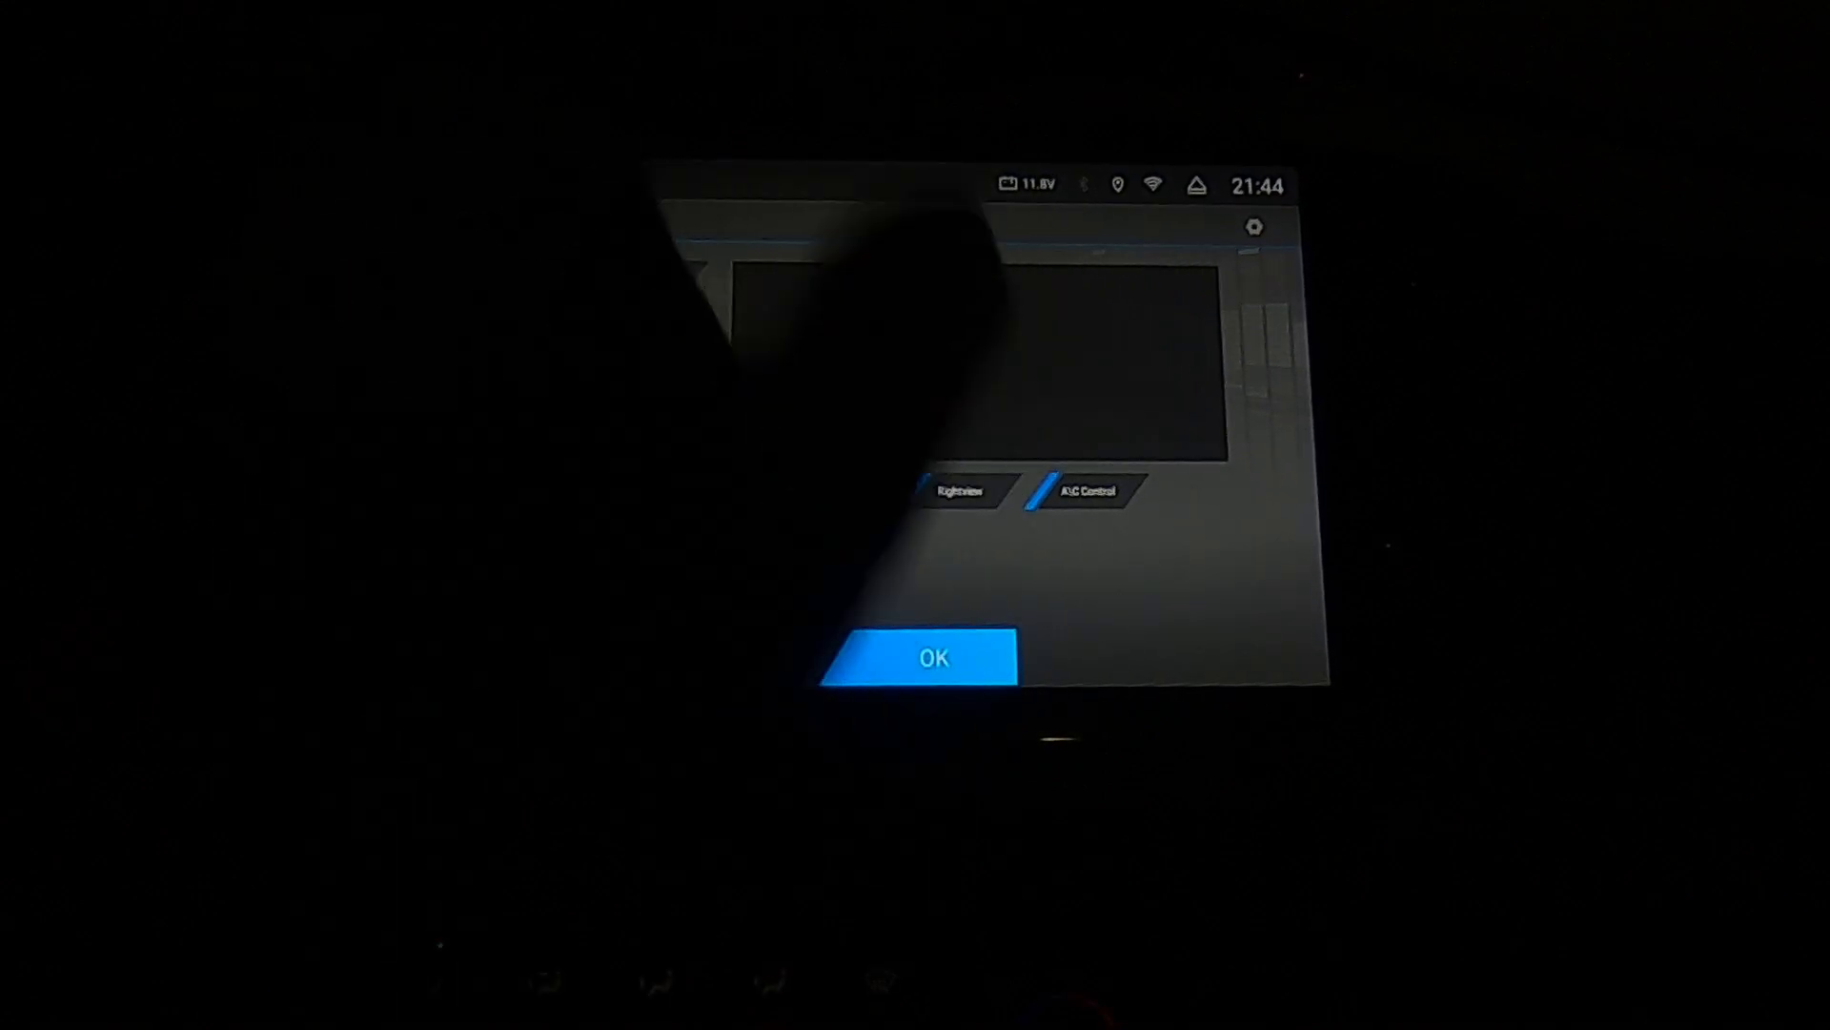
click(929, 658)
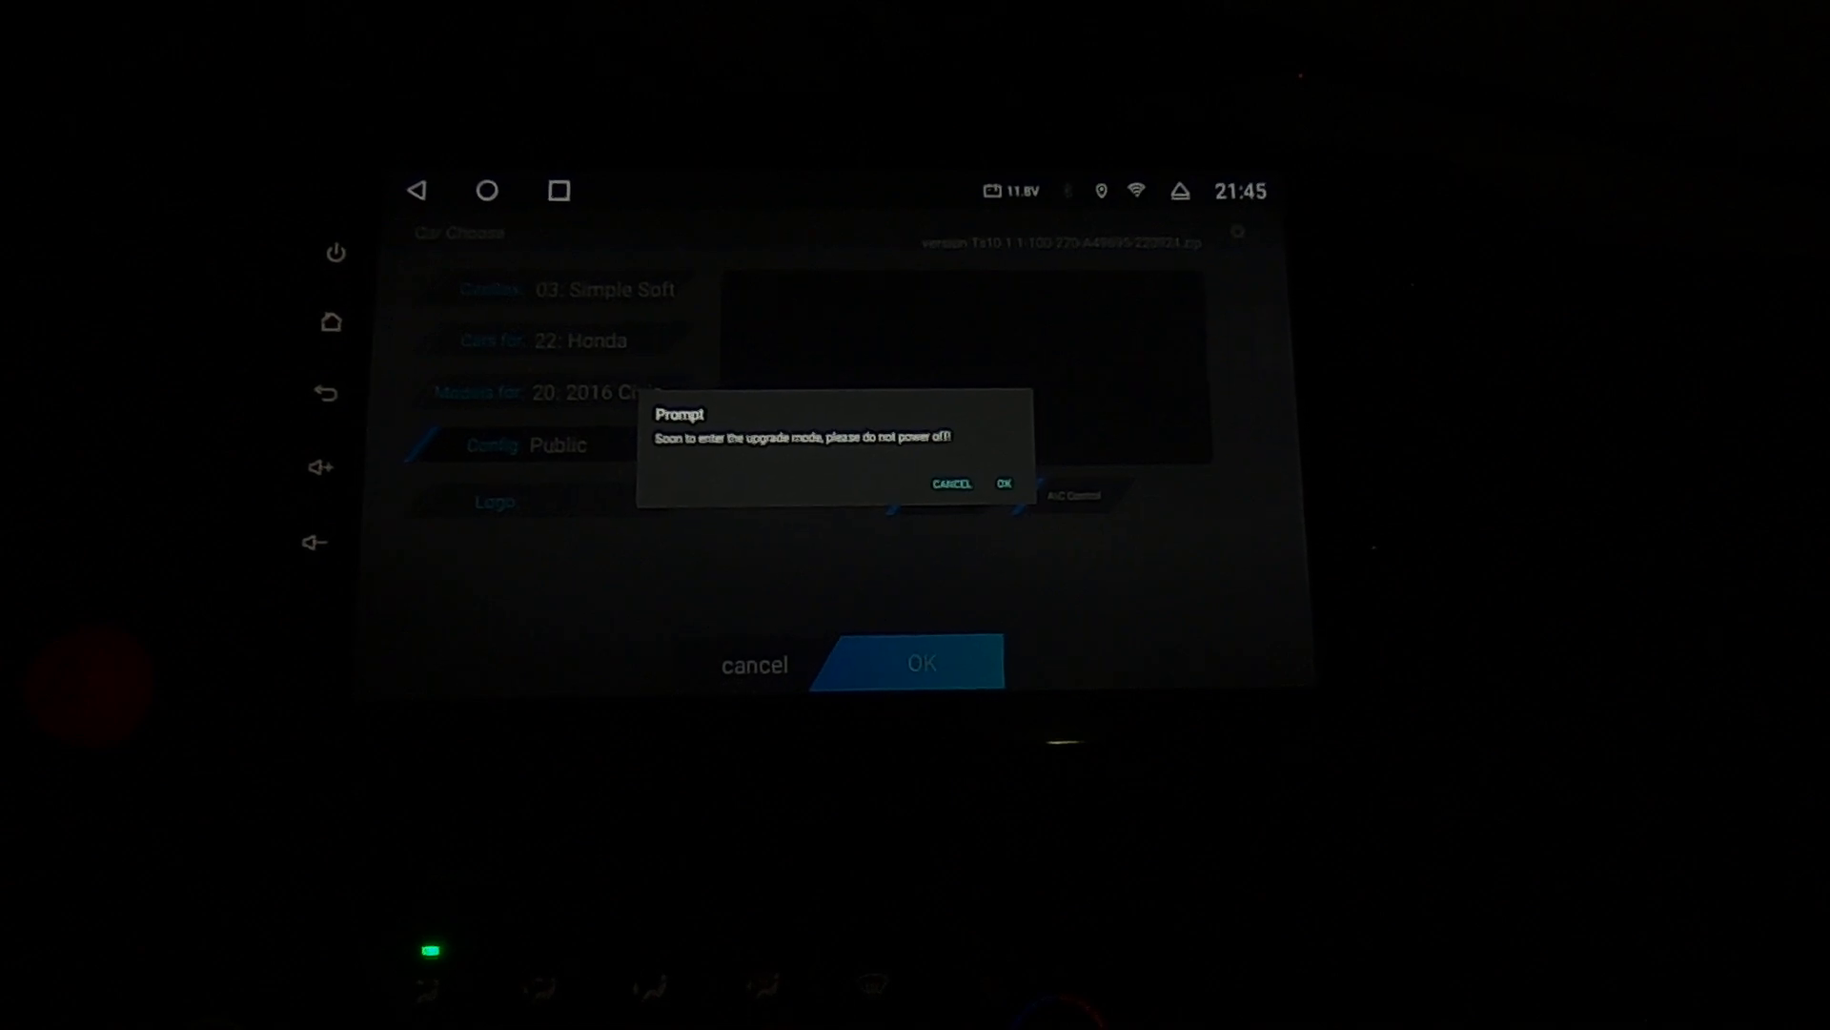
Confirm the 'Soon to enter the upgrade mode' prompt so the unit reboots to the home dashboard.
click(1003, 482)
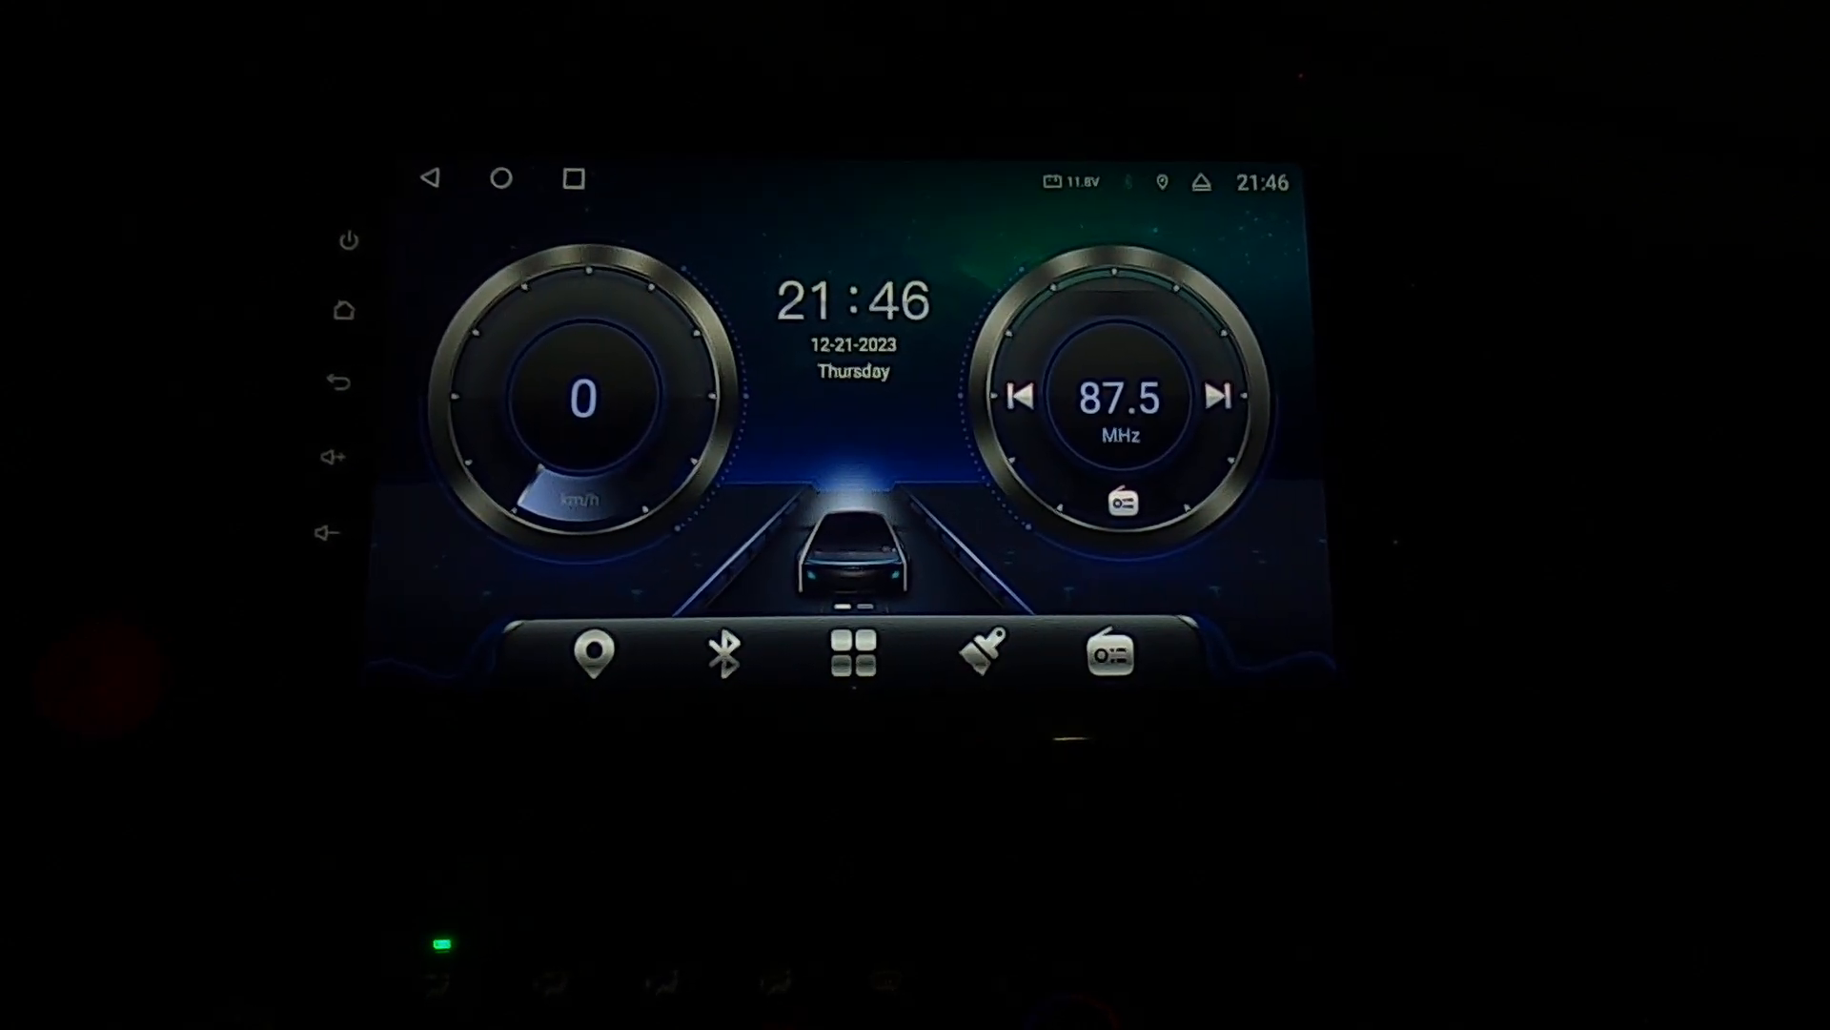
Browse the app drawer to the page with the new Car Settings and Fuel apps.
click(850, 652)
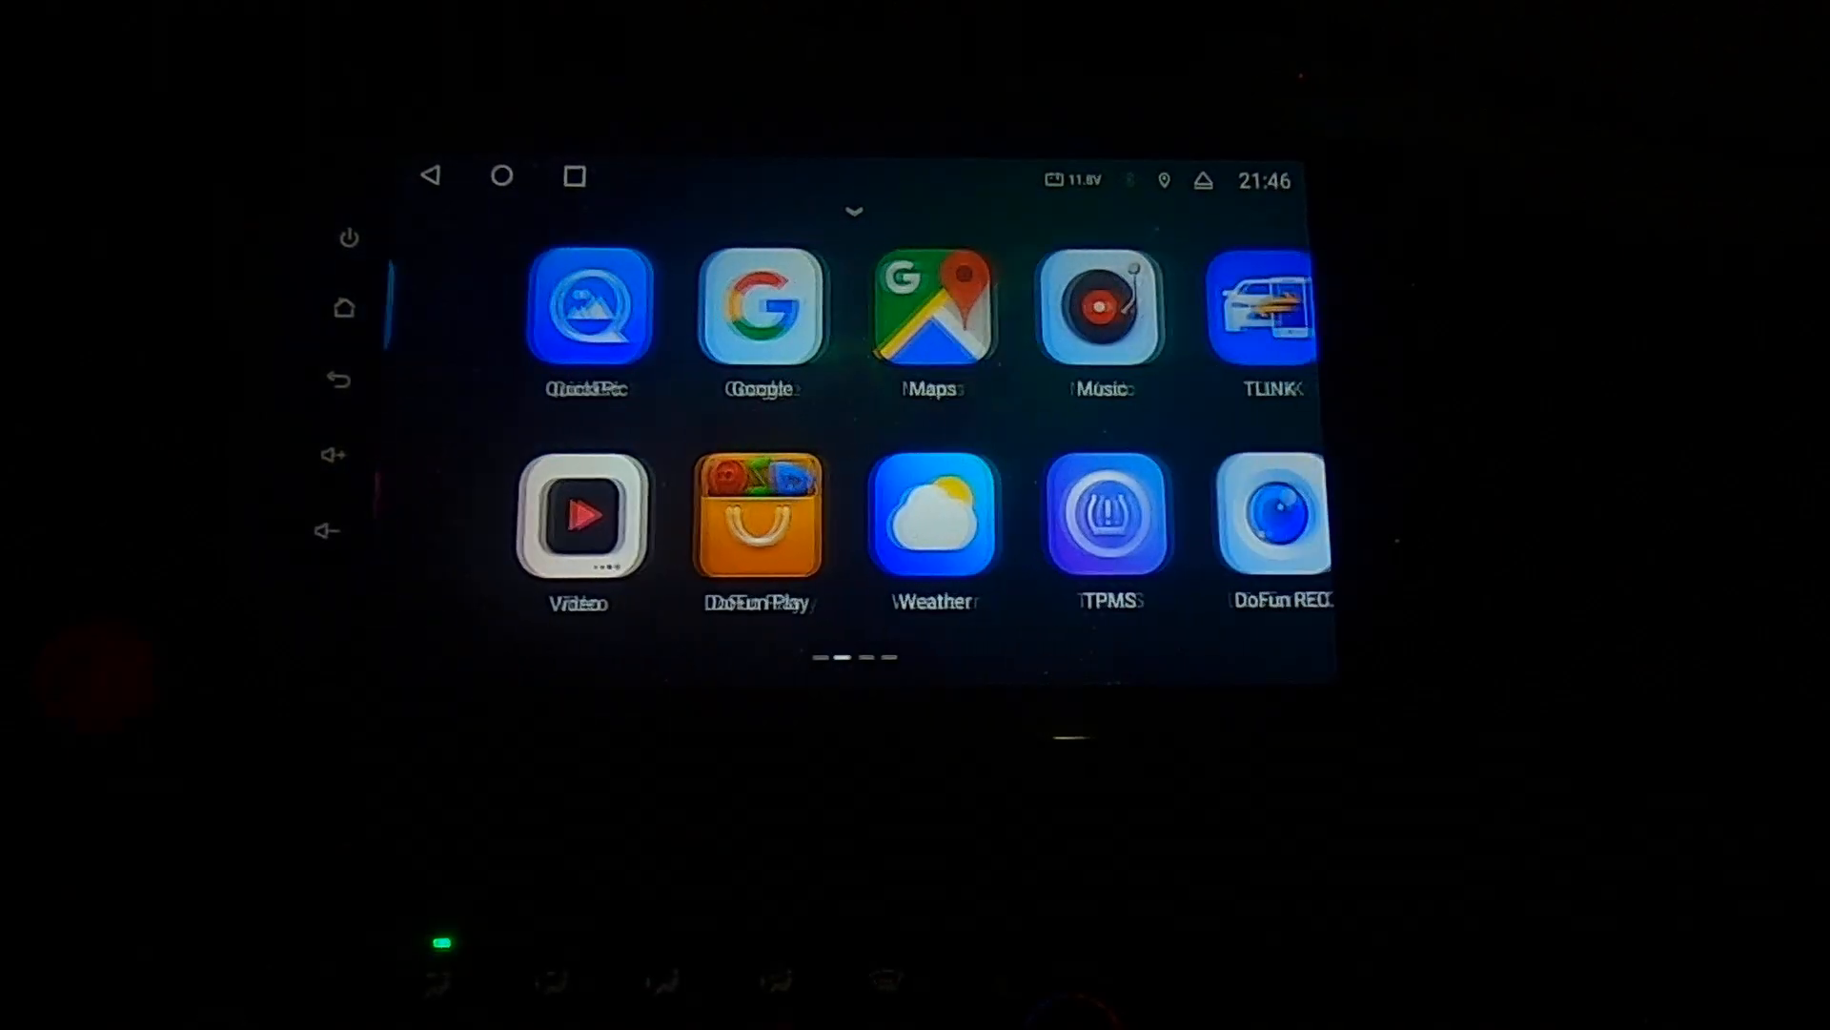
click(1266, 305)
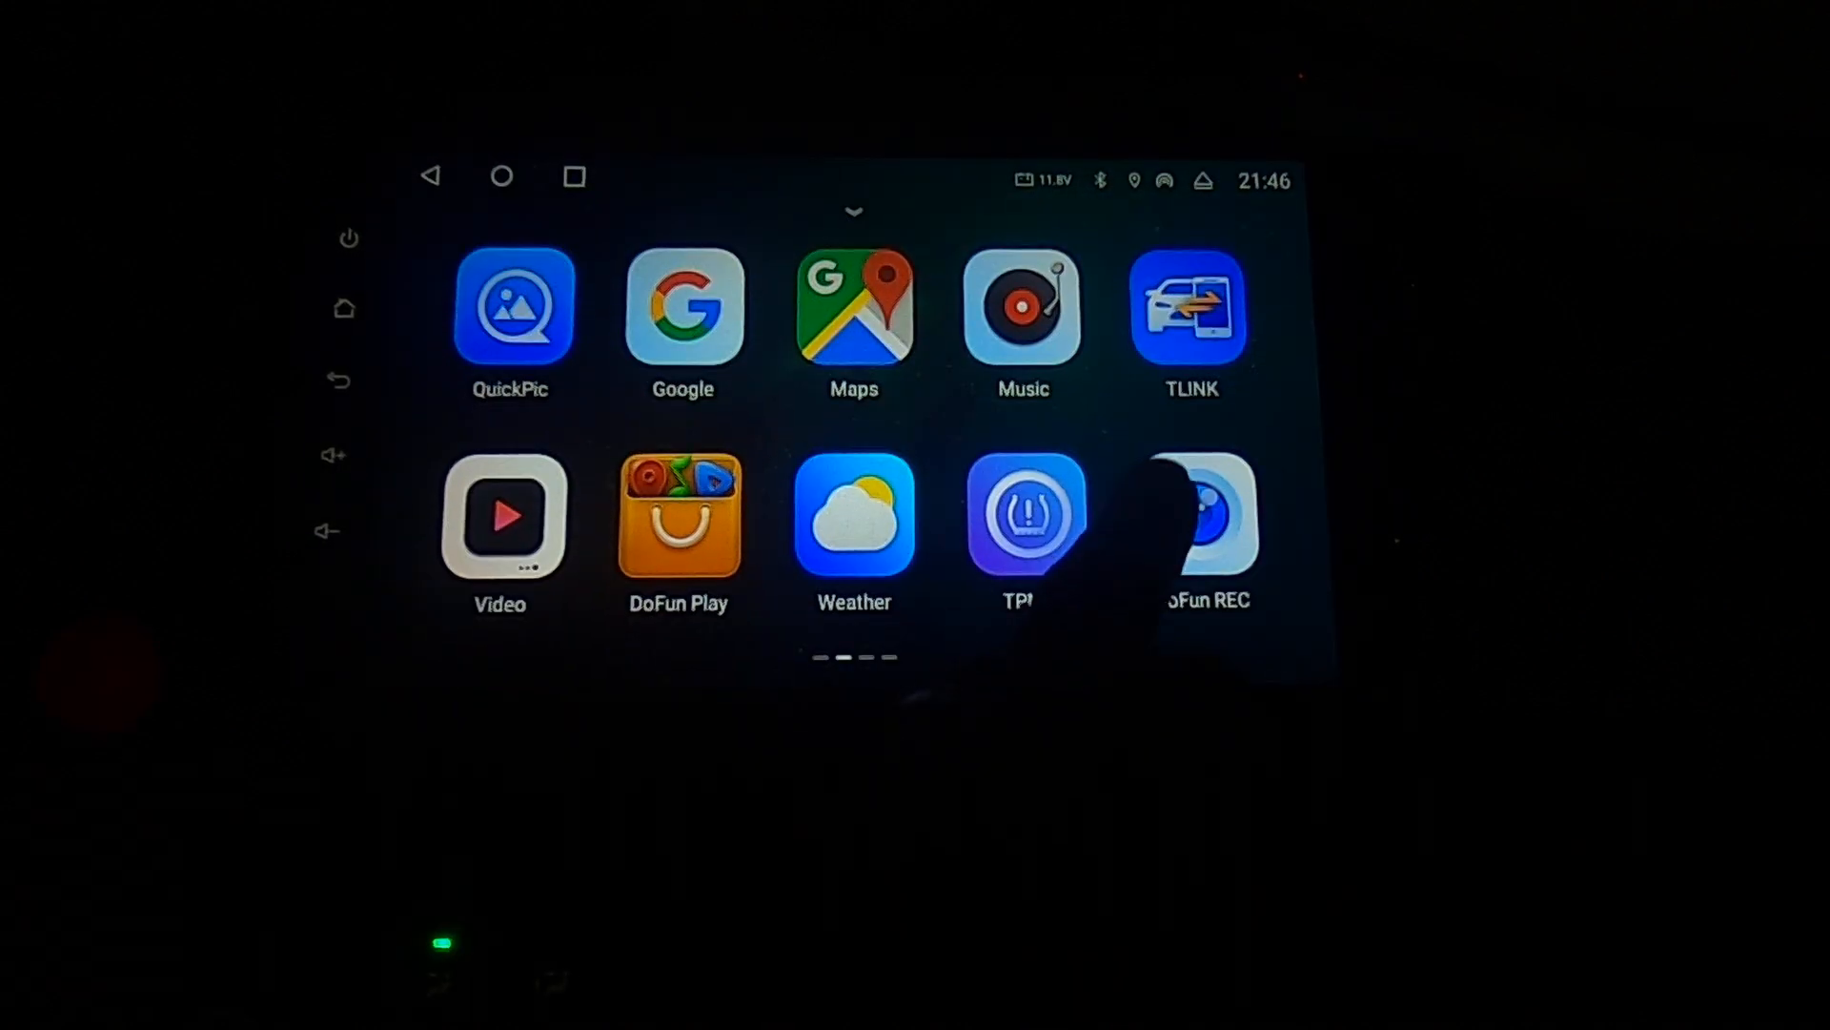
scroll(left, 3)
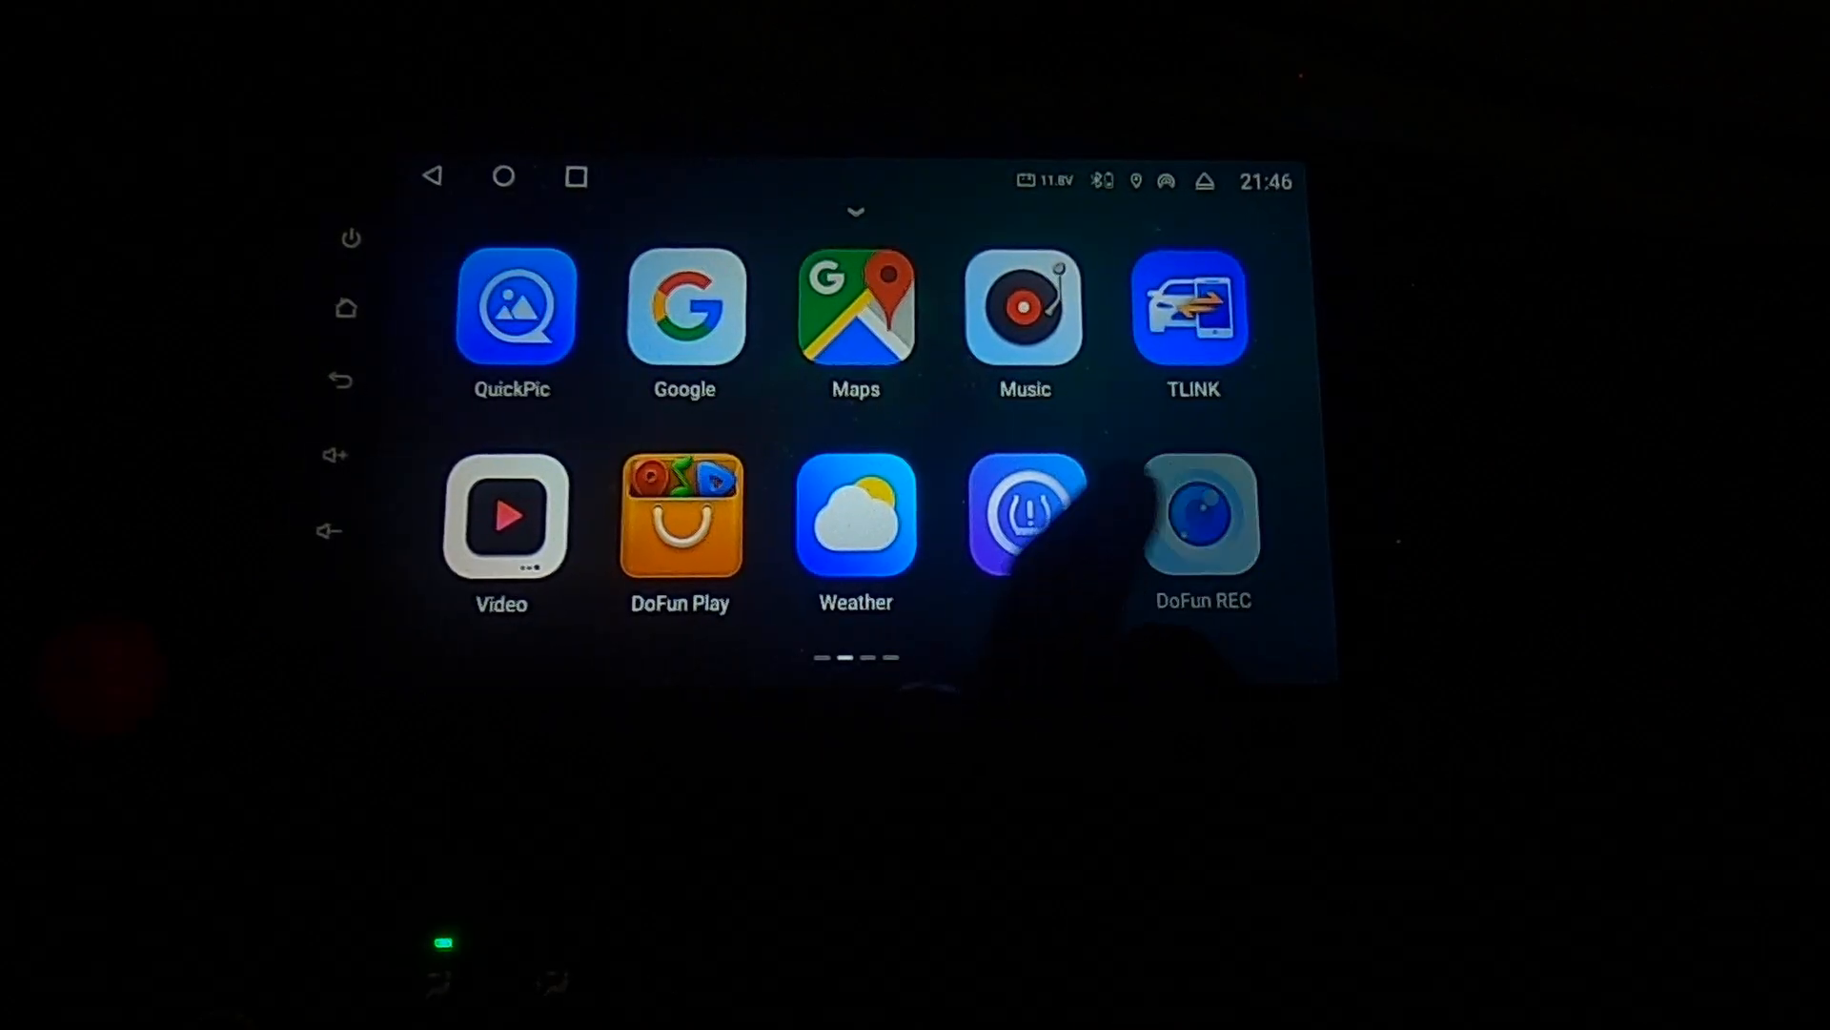
scroll(left, 3)
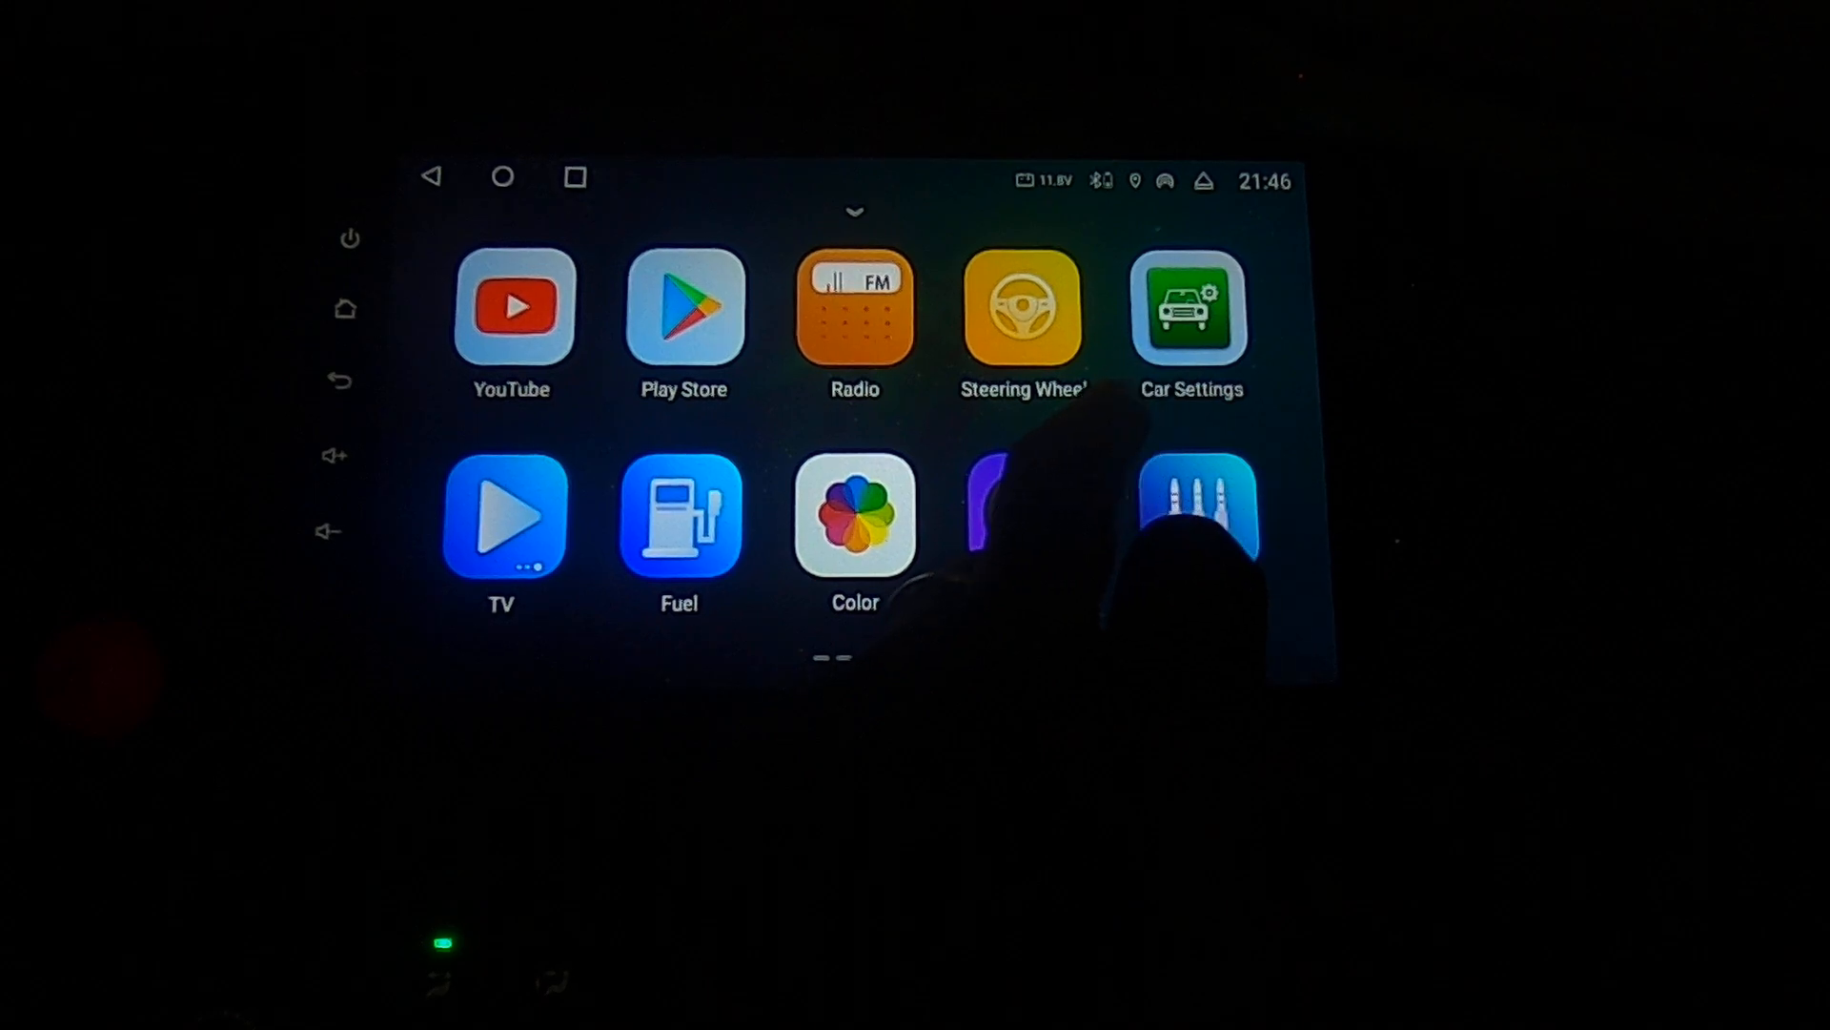
click(1188, 305)
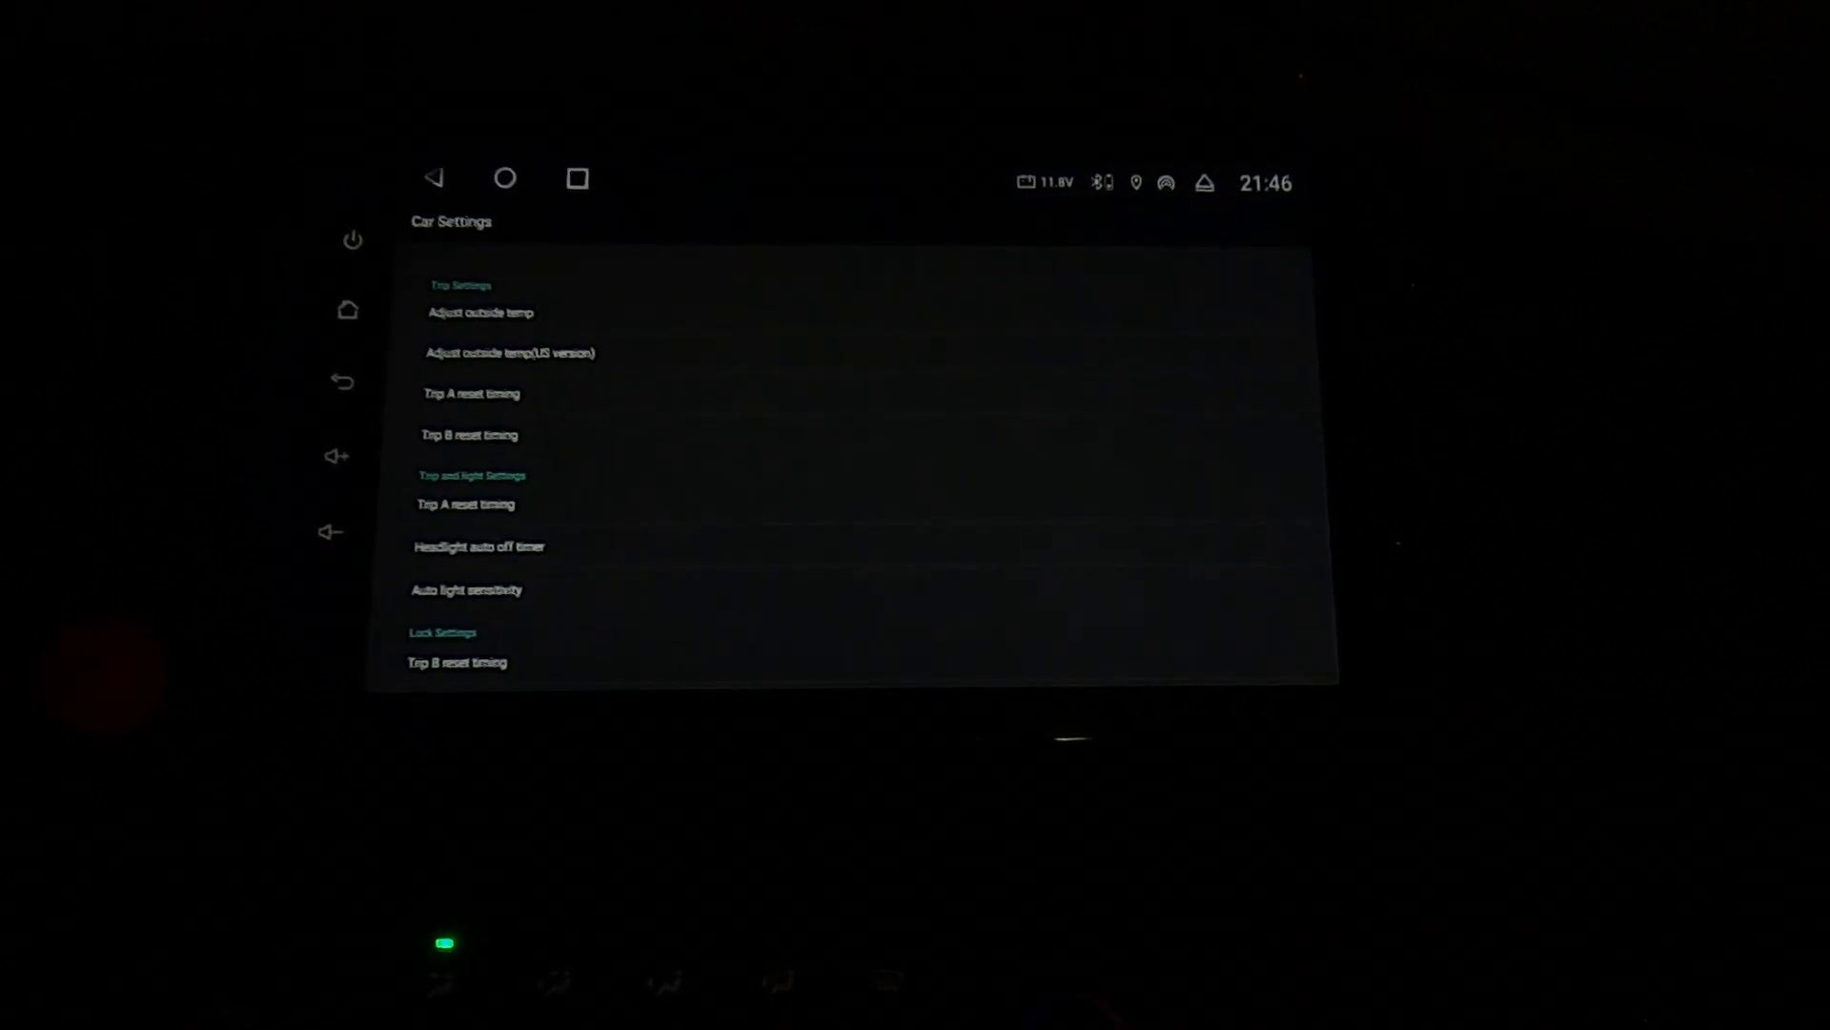
scroll(down, 3)
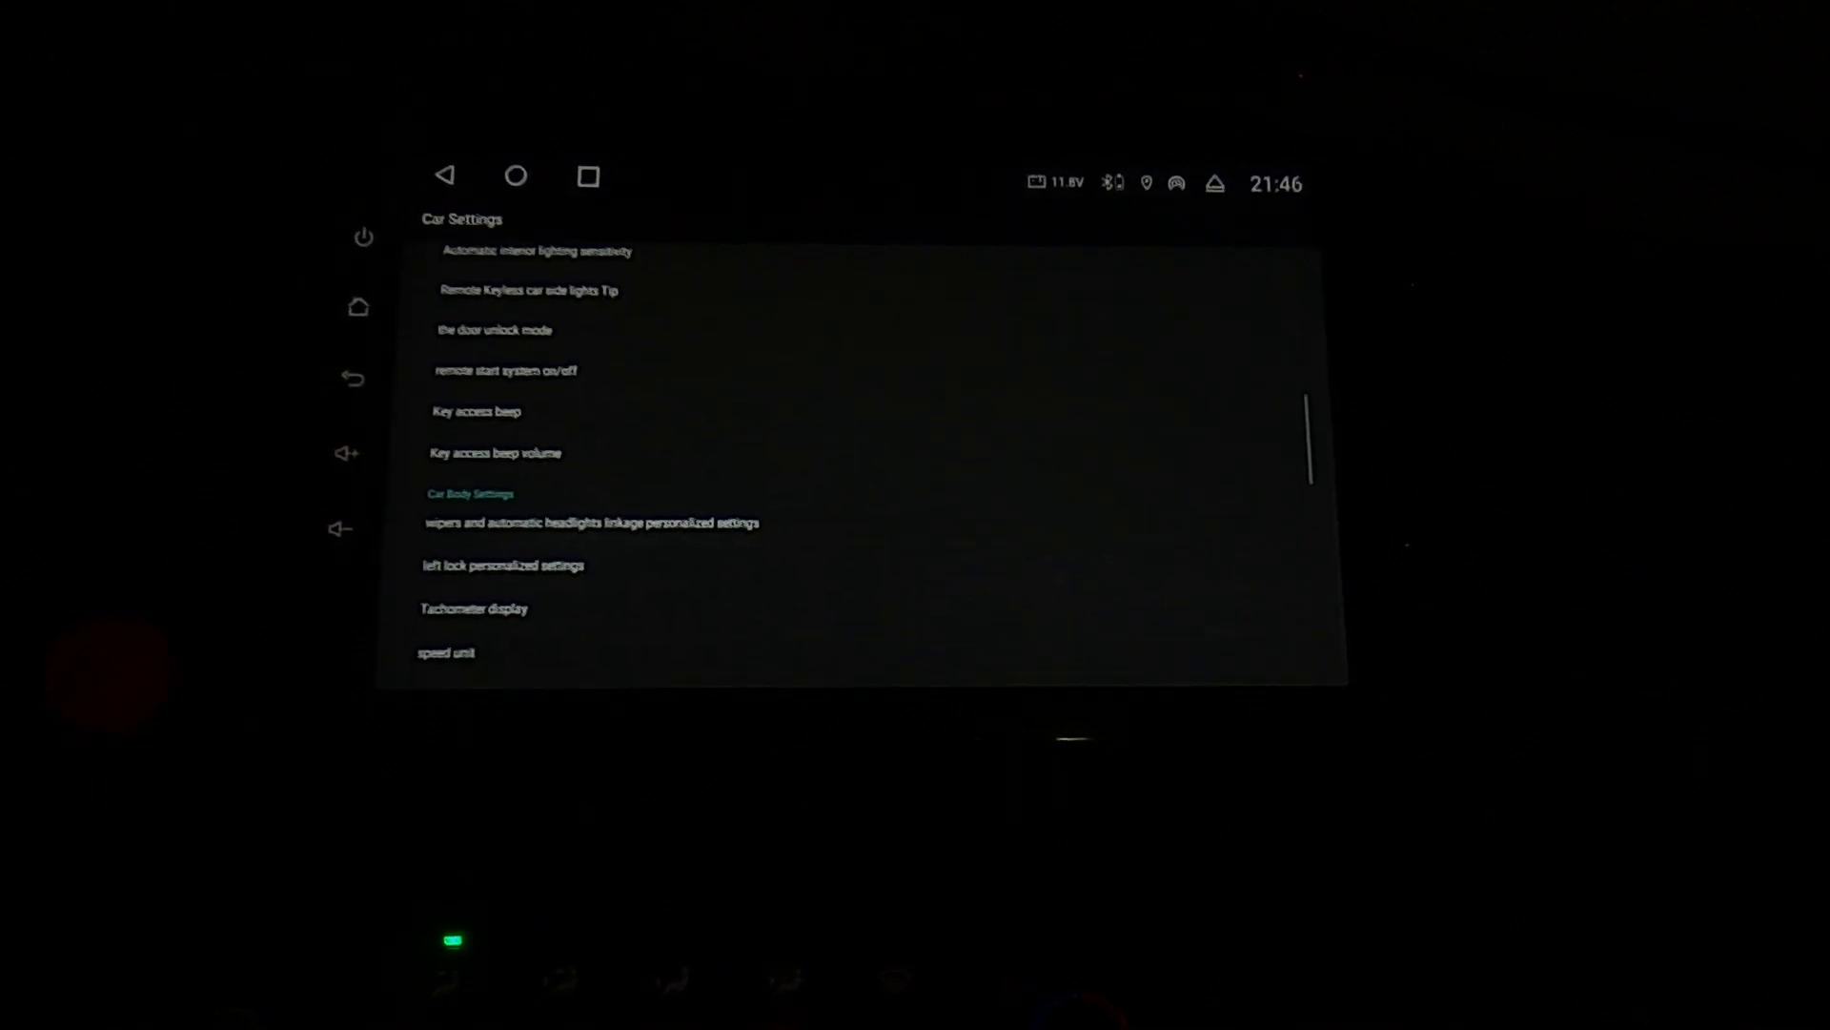
click(445, 652)
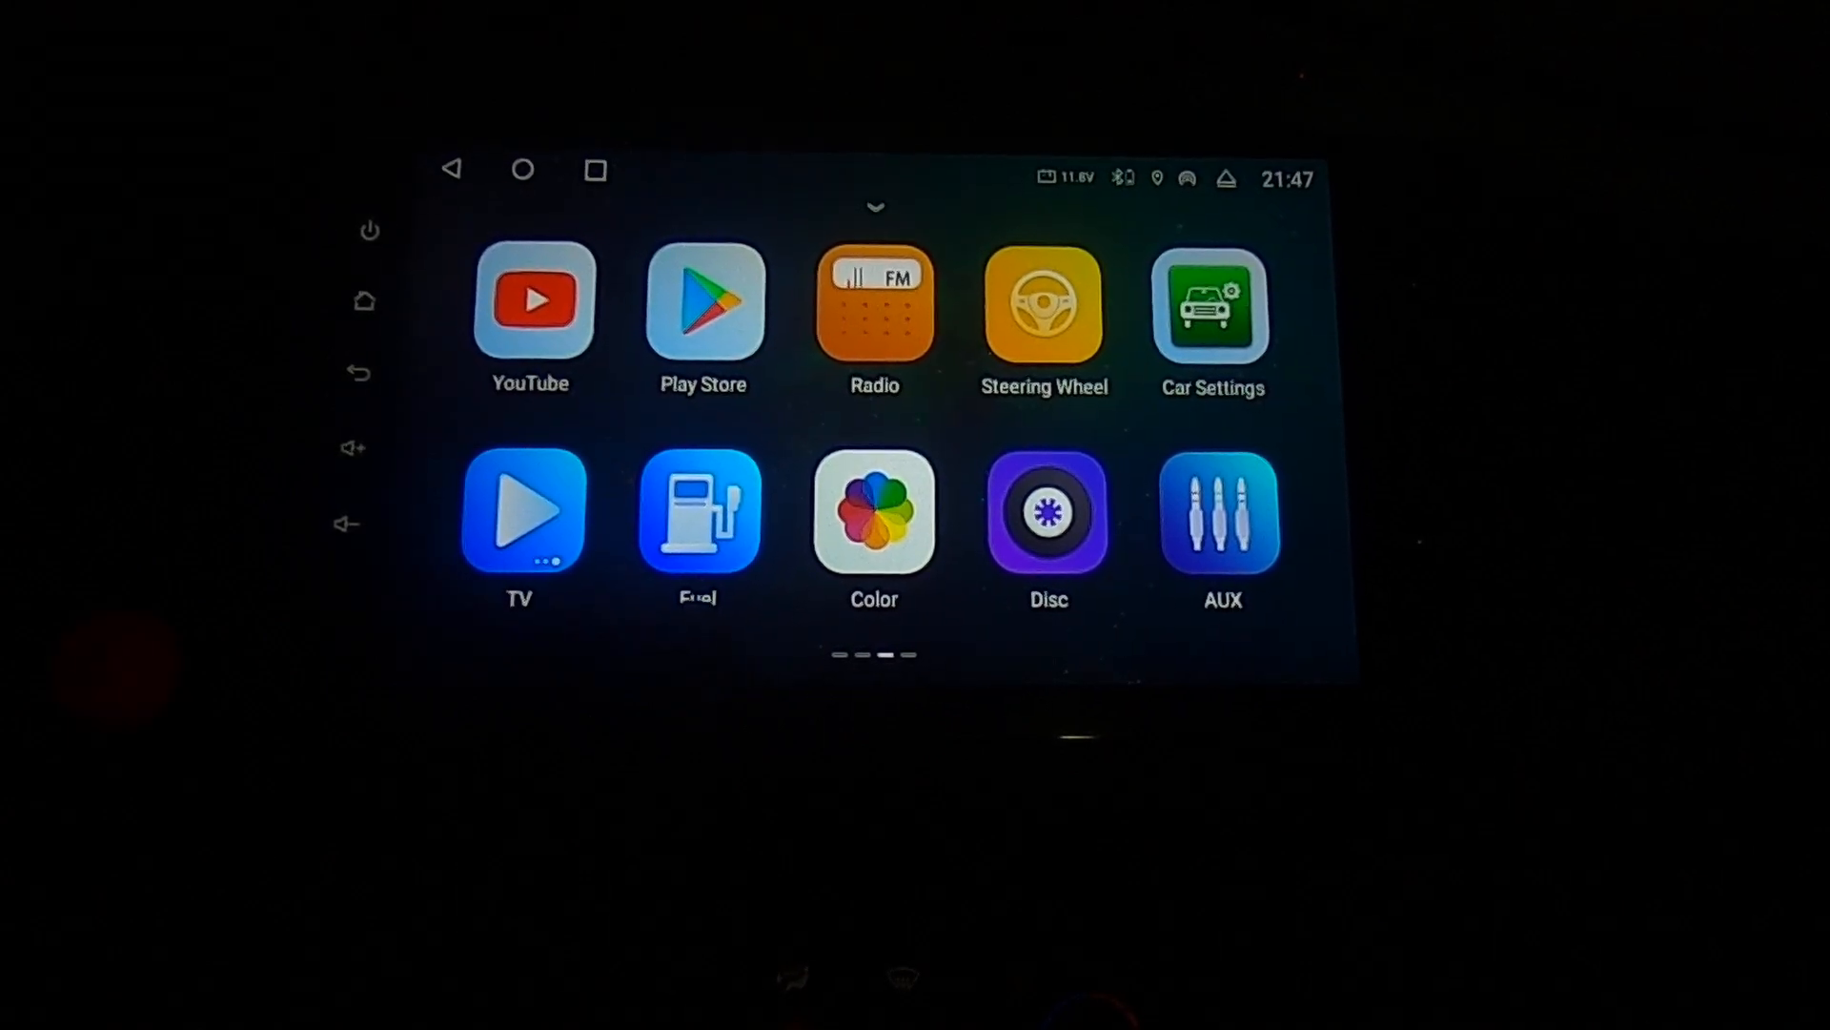
View the Fuel app's consumption gauges, then leave the Fuel screen.
click(699, 512)
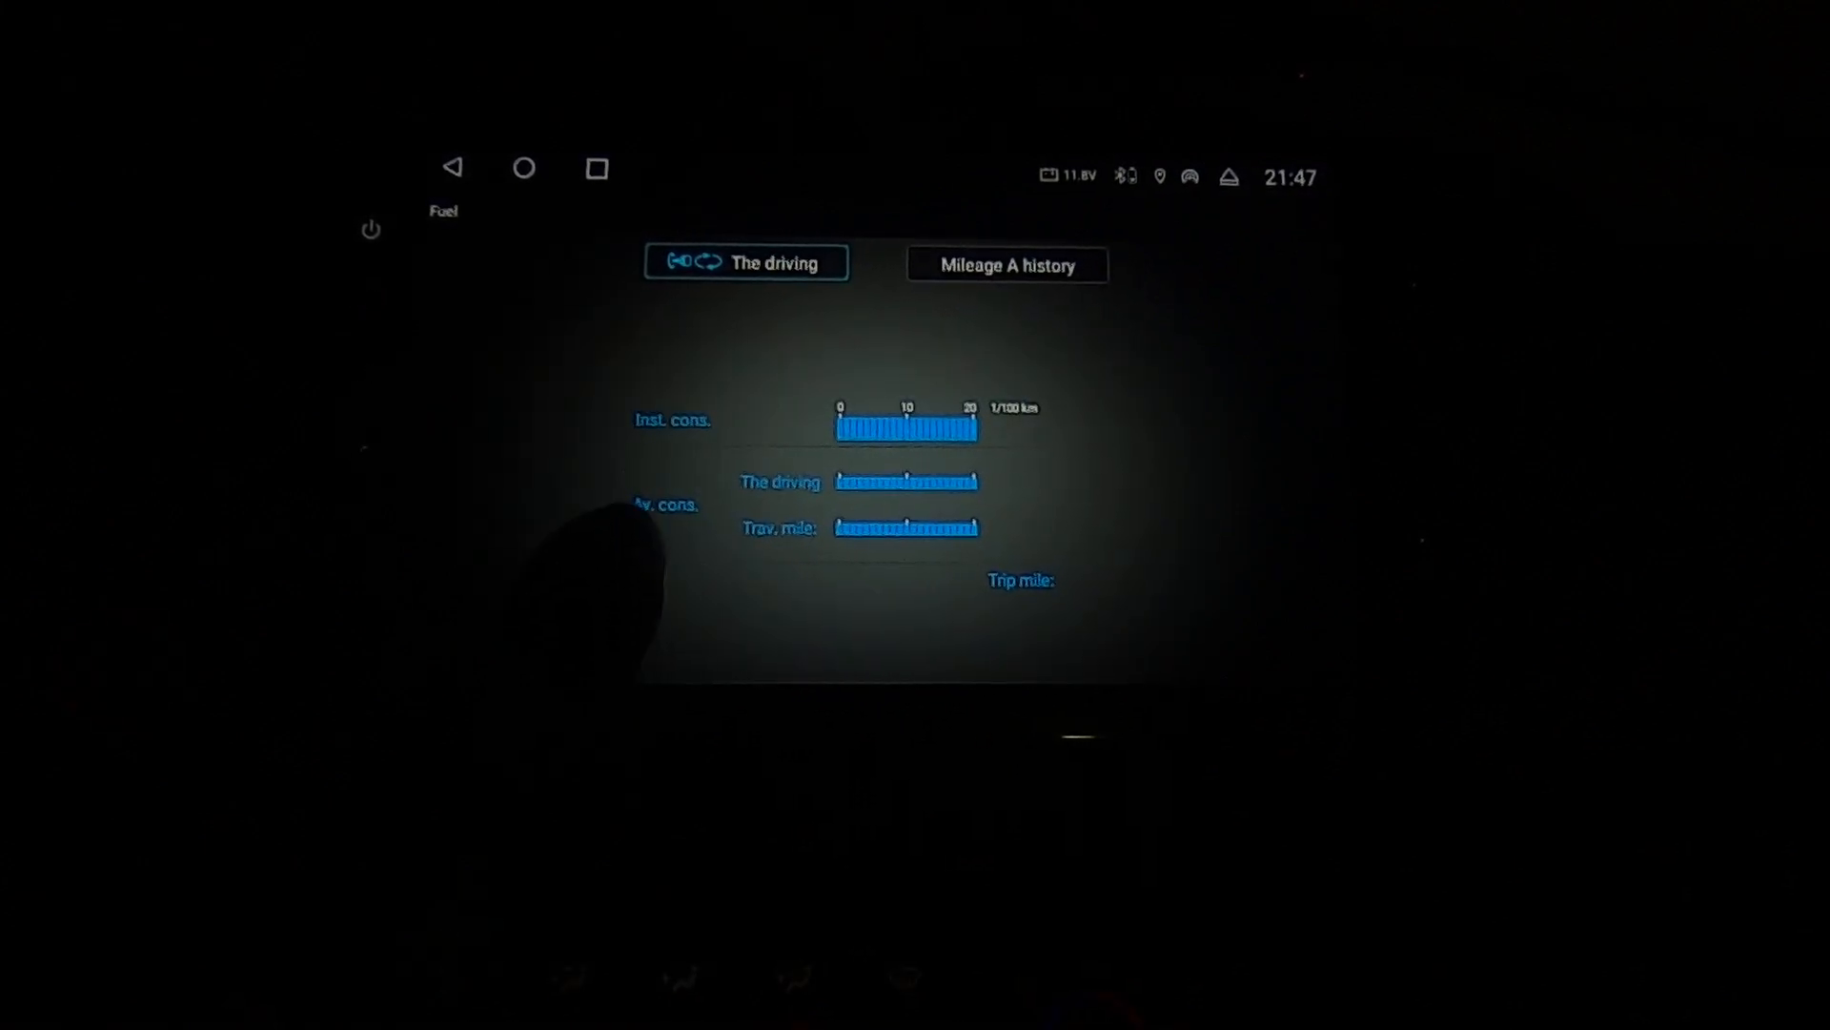
click(522, 168)
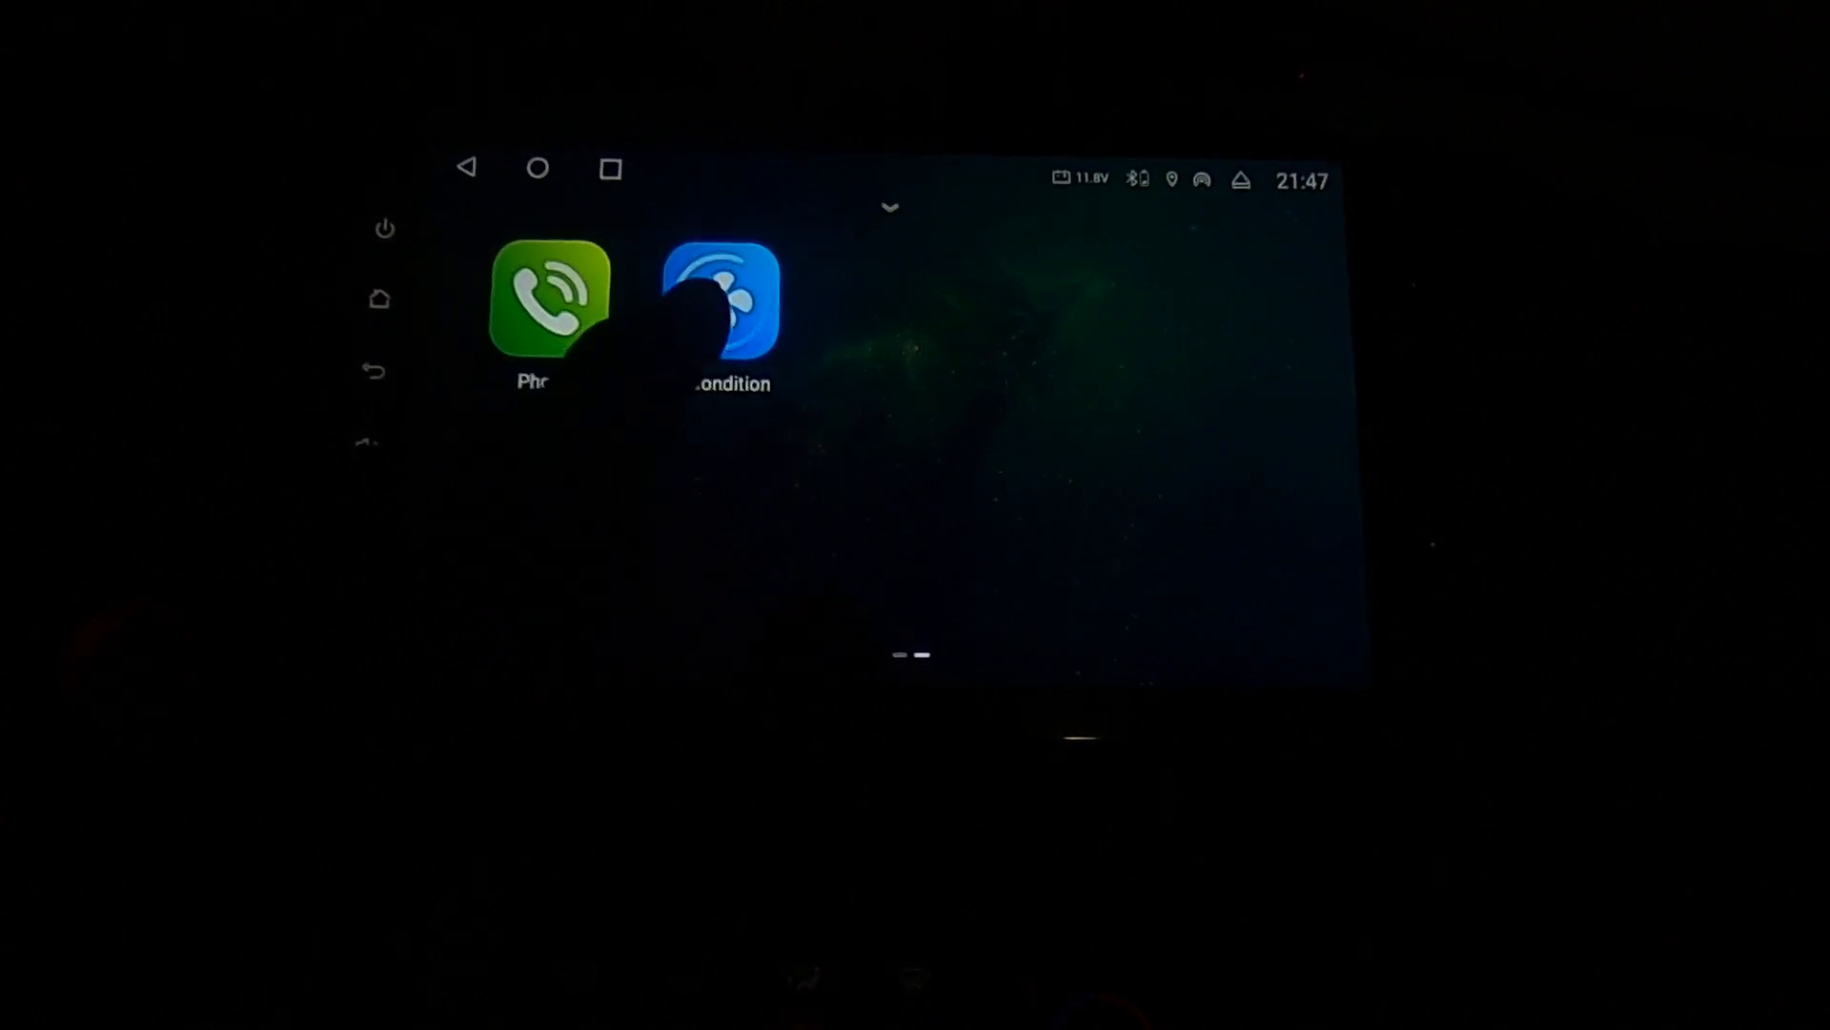
Swipe the app drawer back toward the page with YouTube, Radio, Fuel and Car Settings.
click(730, 301)
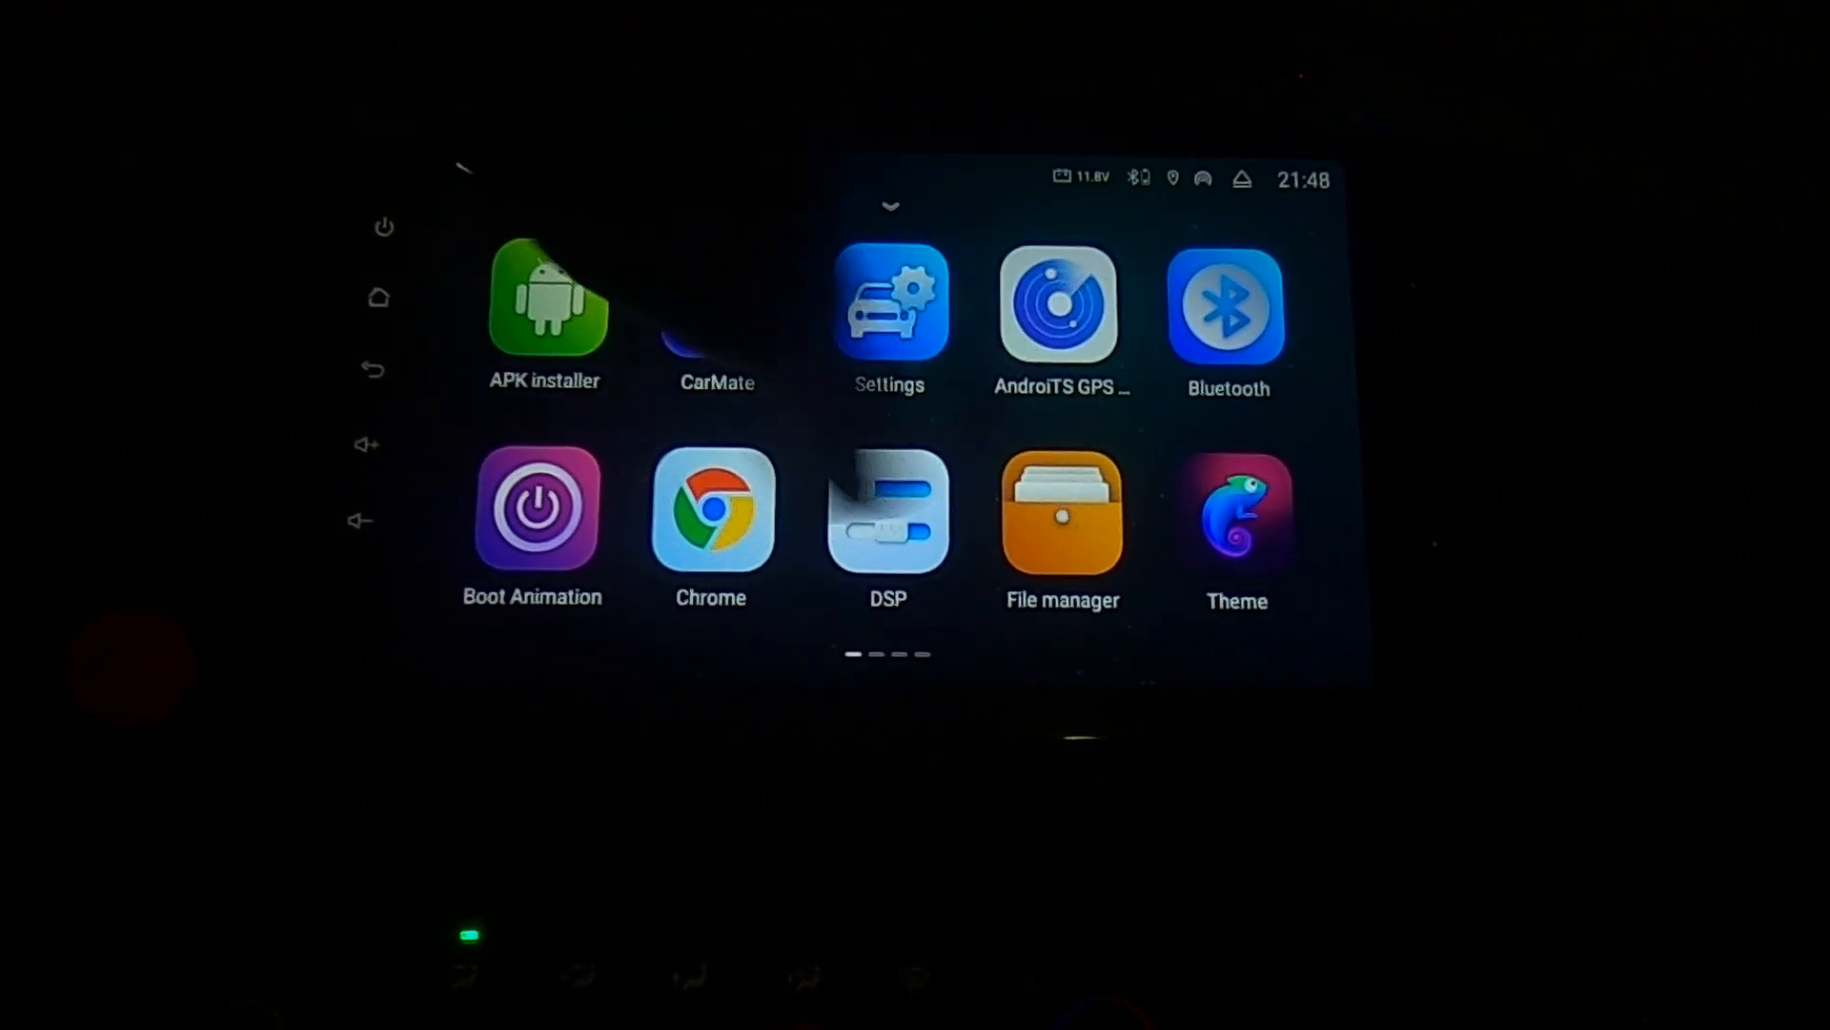
scroll(left, 3)
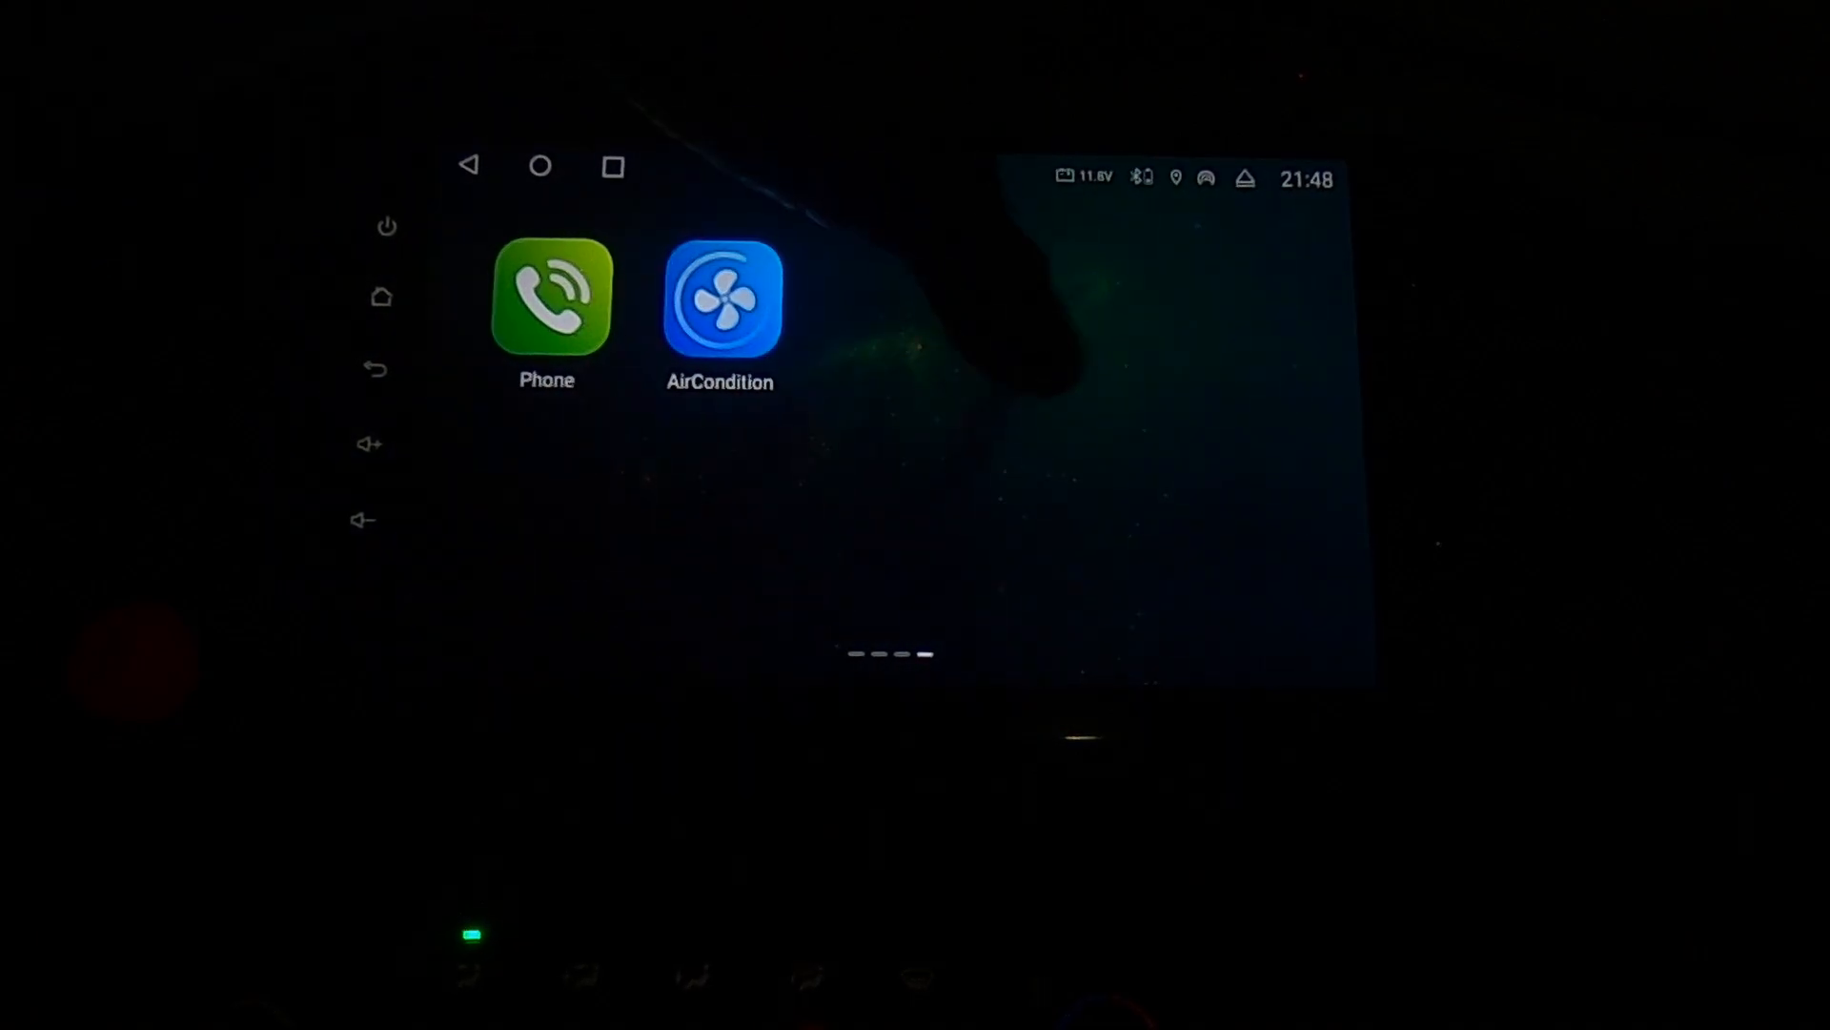
scroll(left, 3)
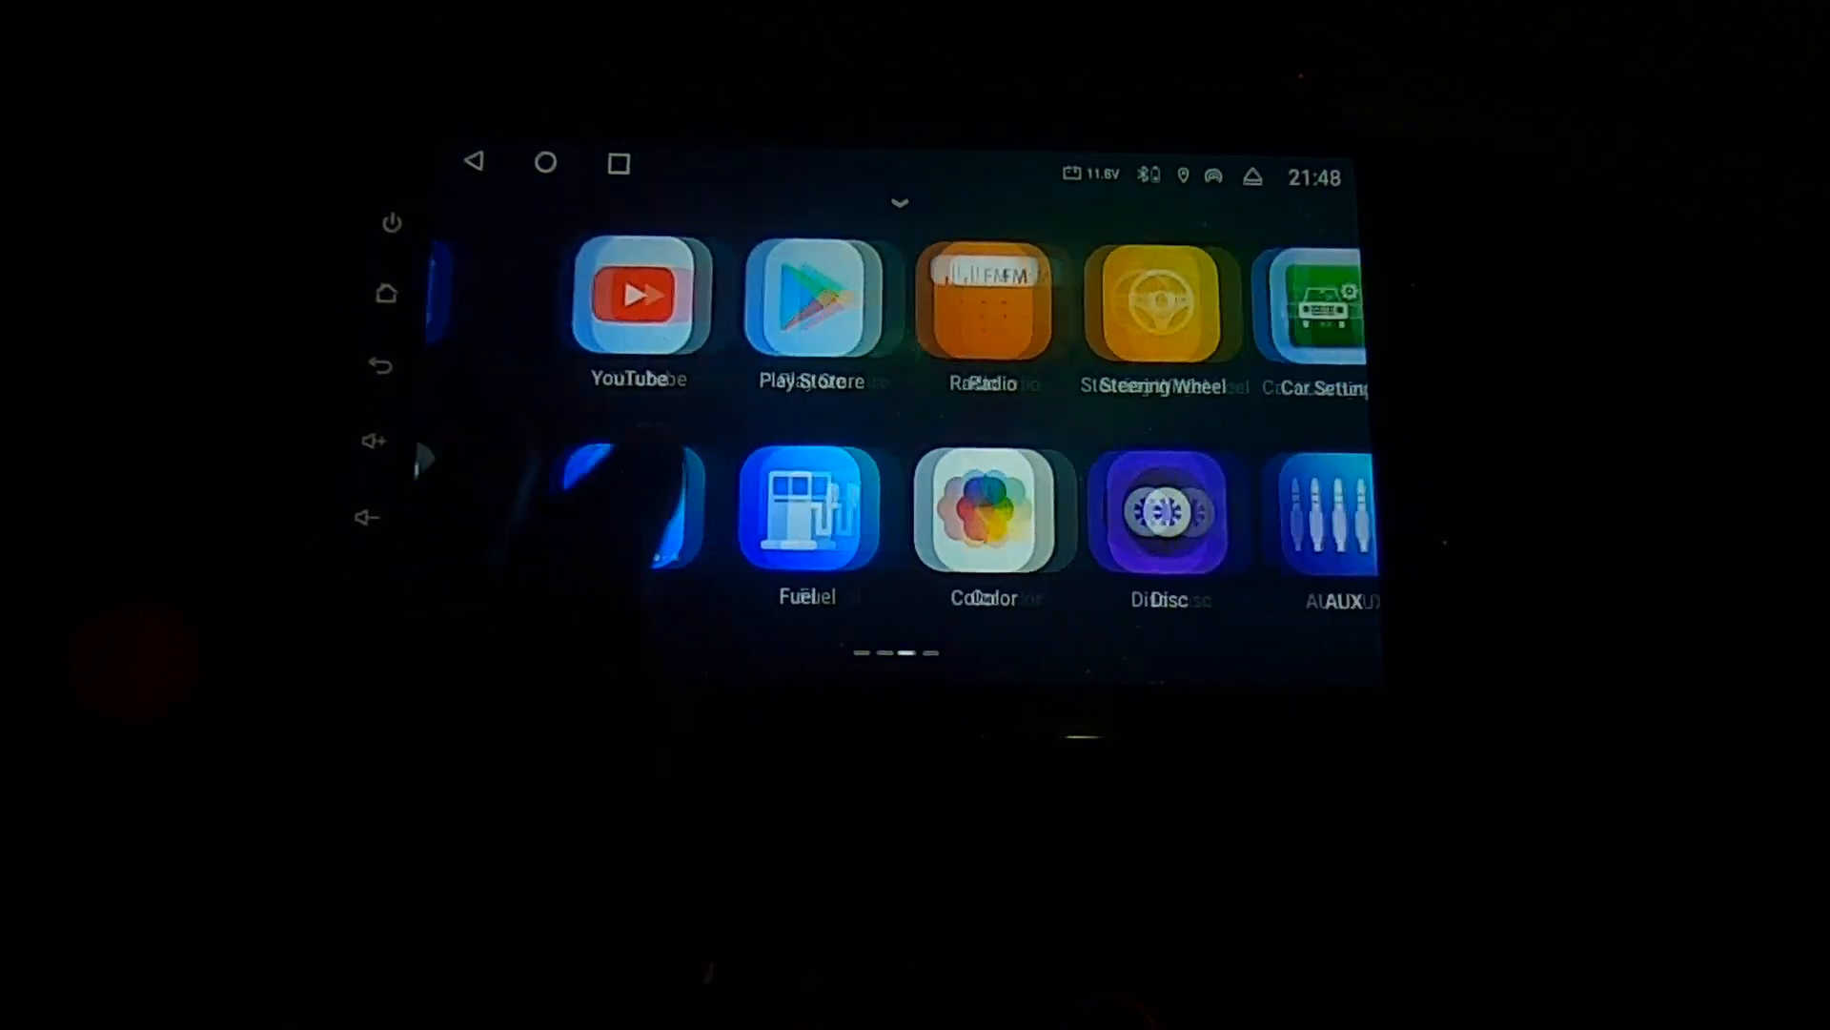
Swipe through the app drawer to the first page with APK installer, CarMate, Settings and Bluetooth.
scroll(left, 3)
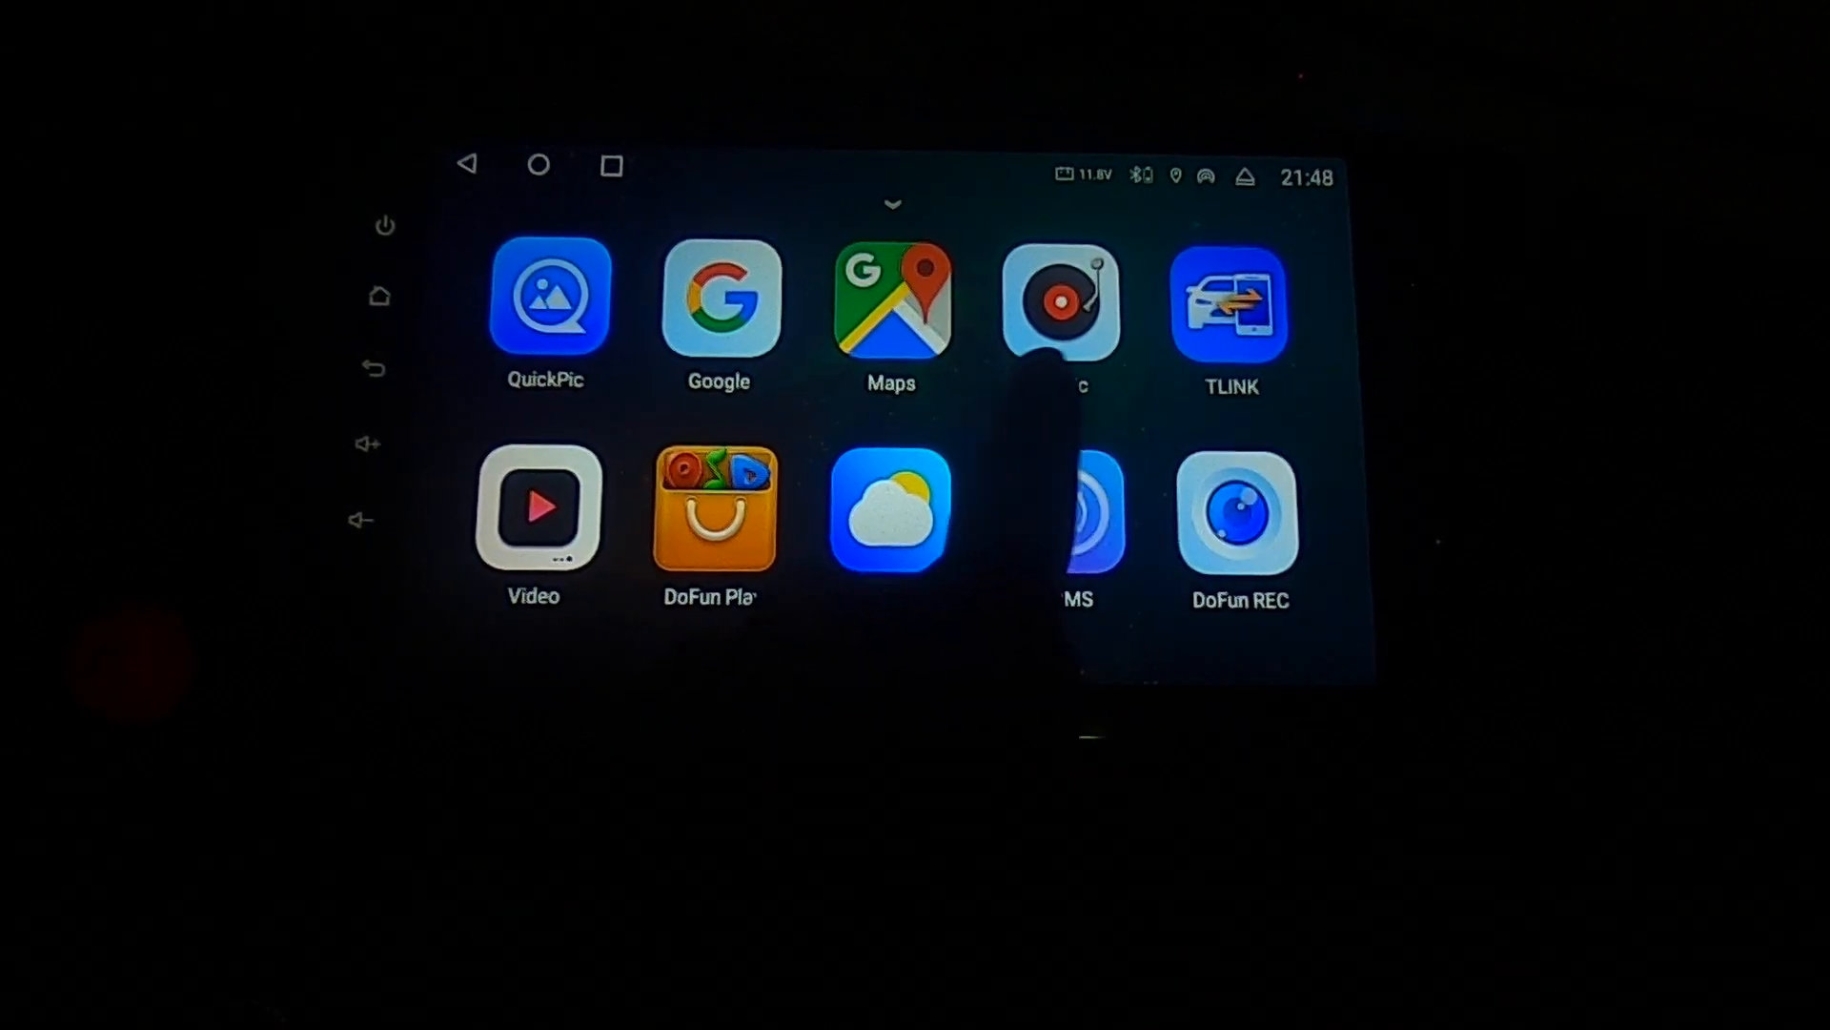
scroll(left, 3)
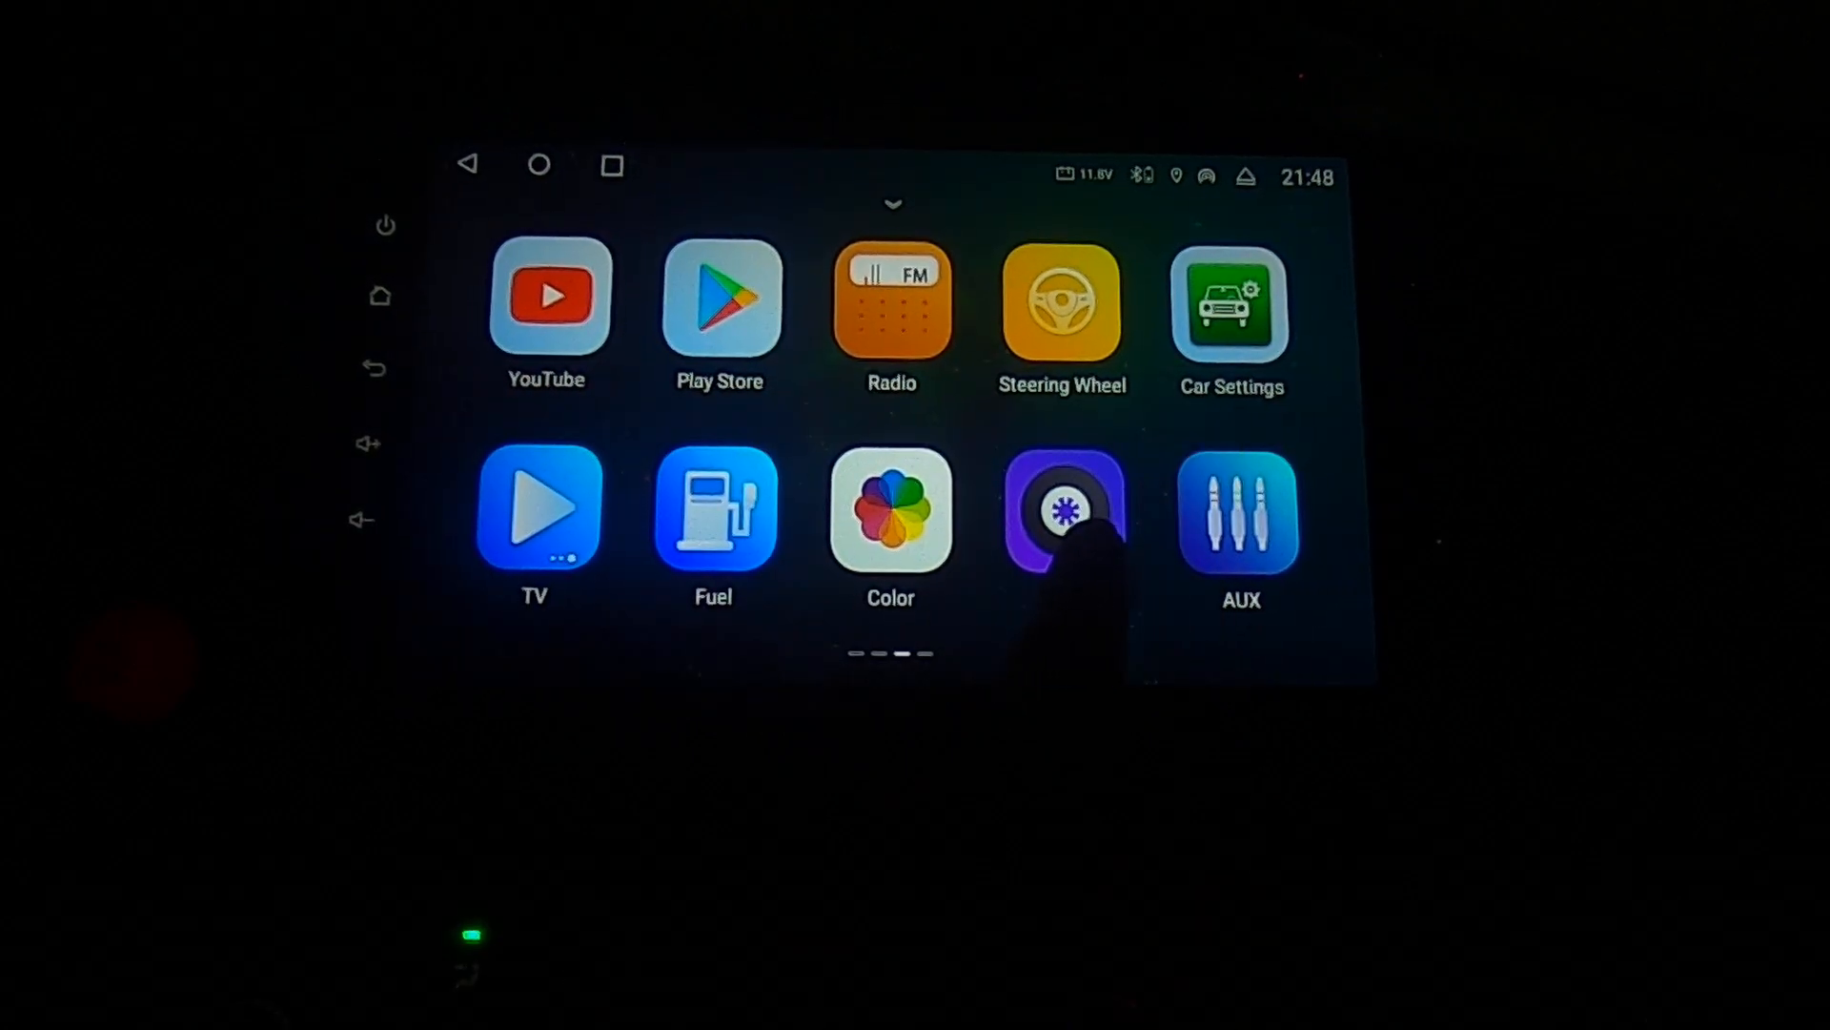
scroll(left, 3)
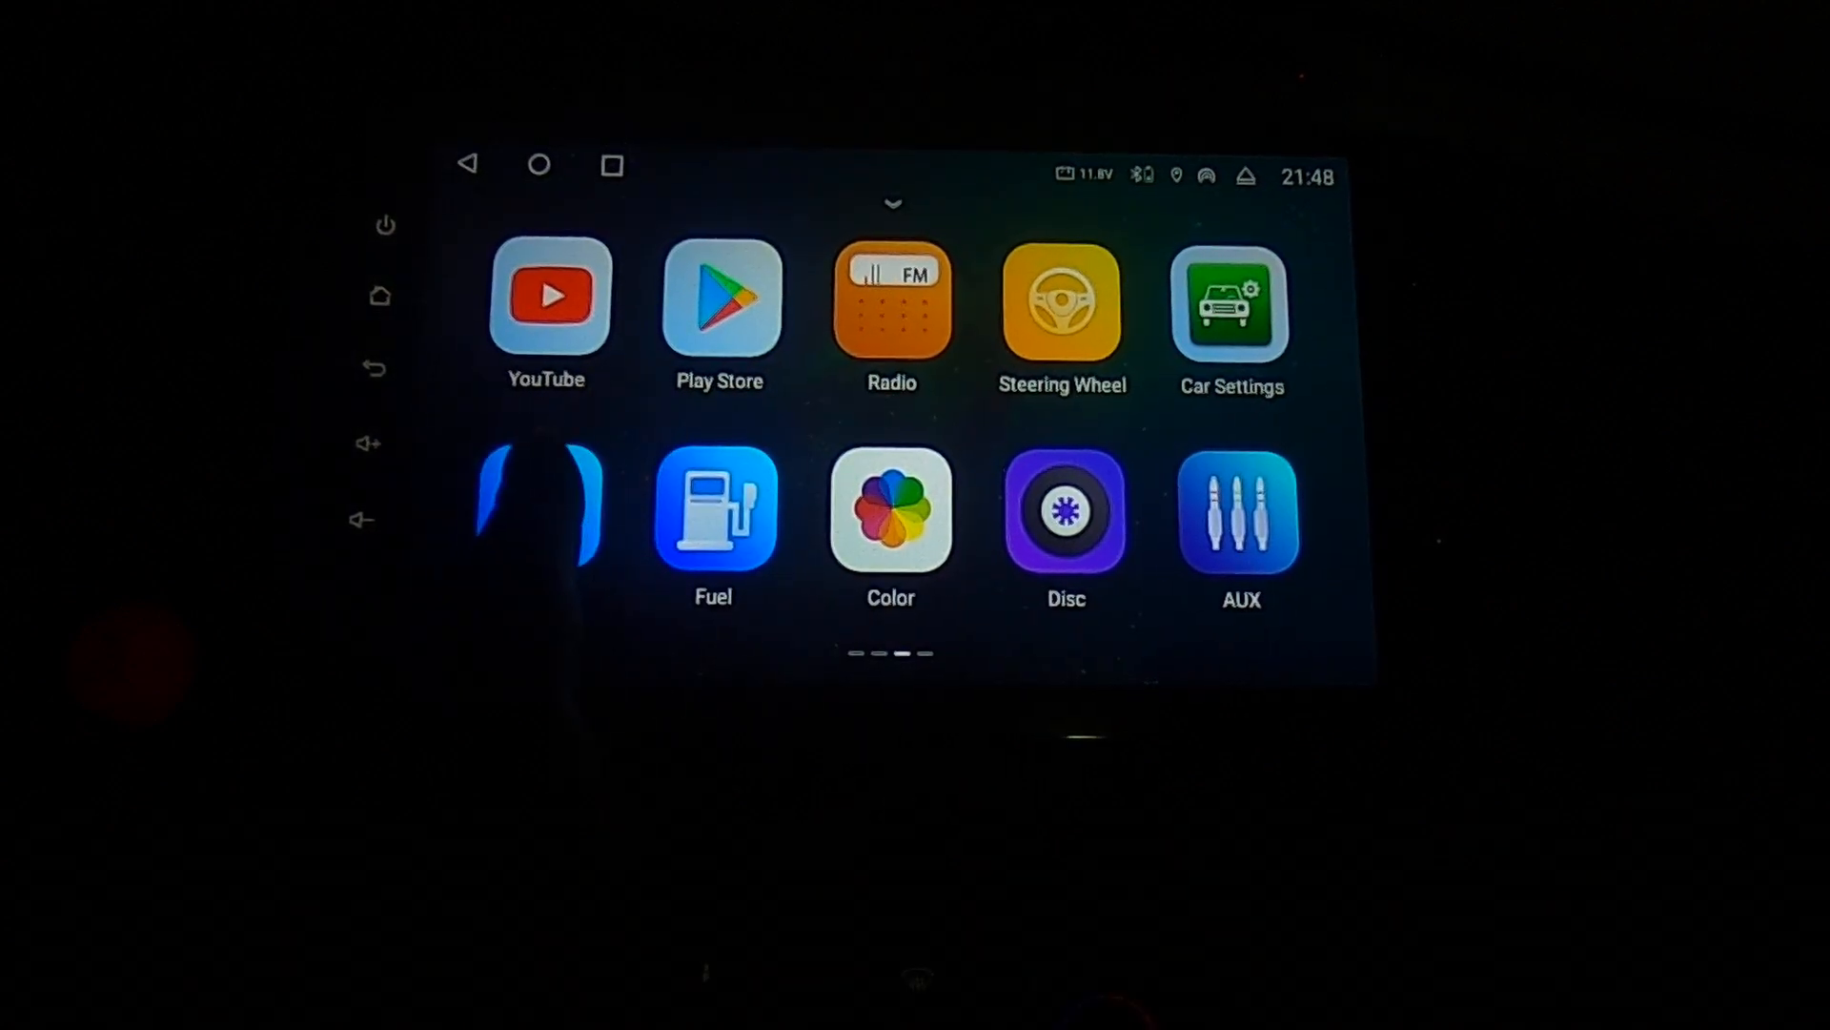
scroll(left, 3)
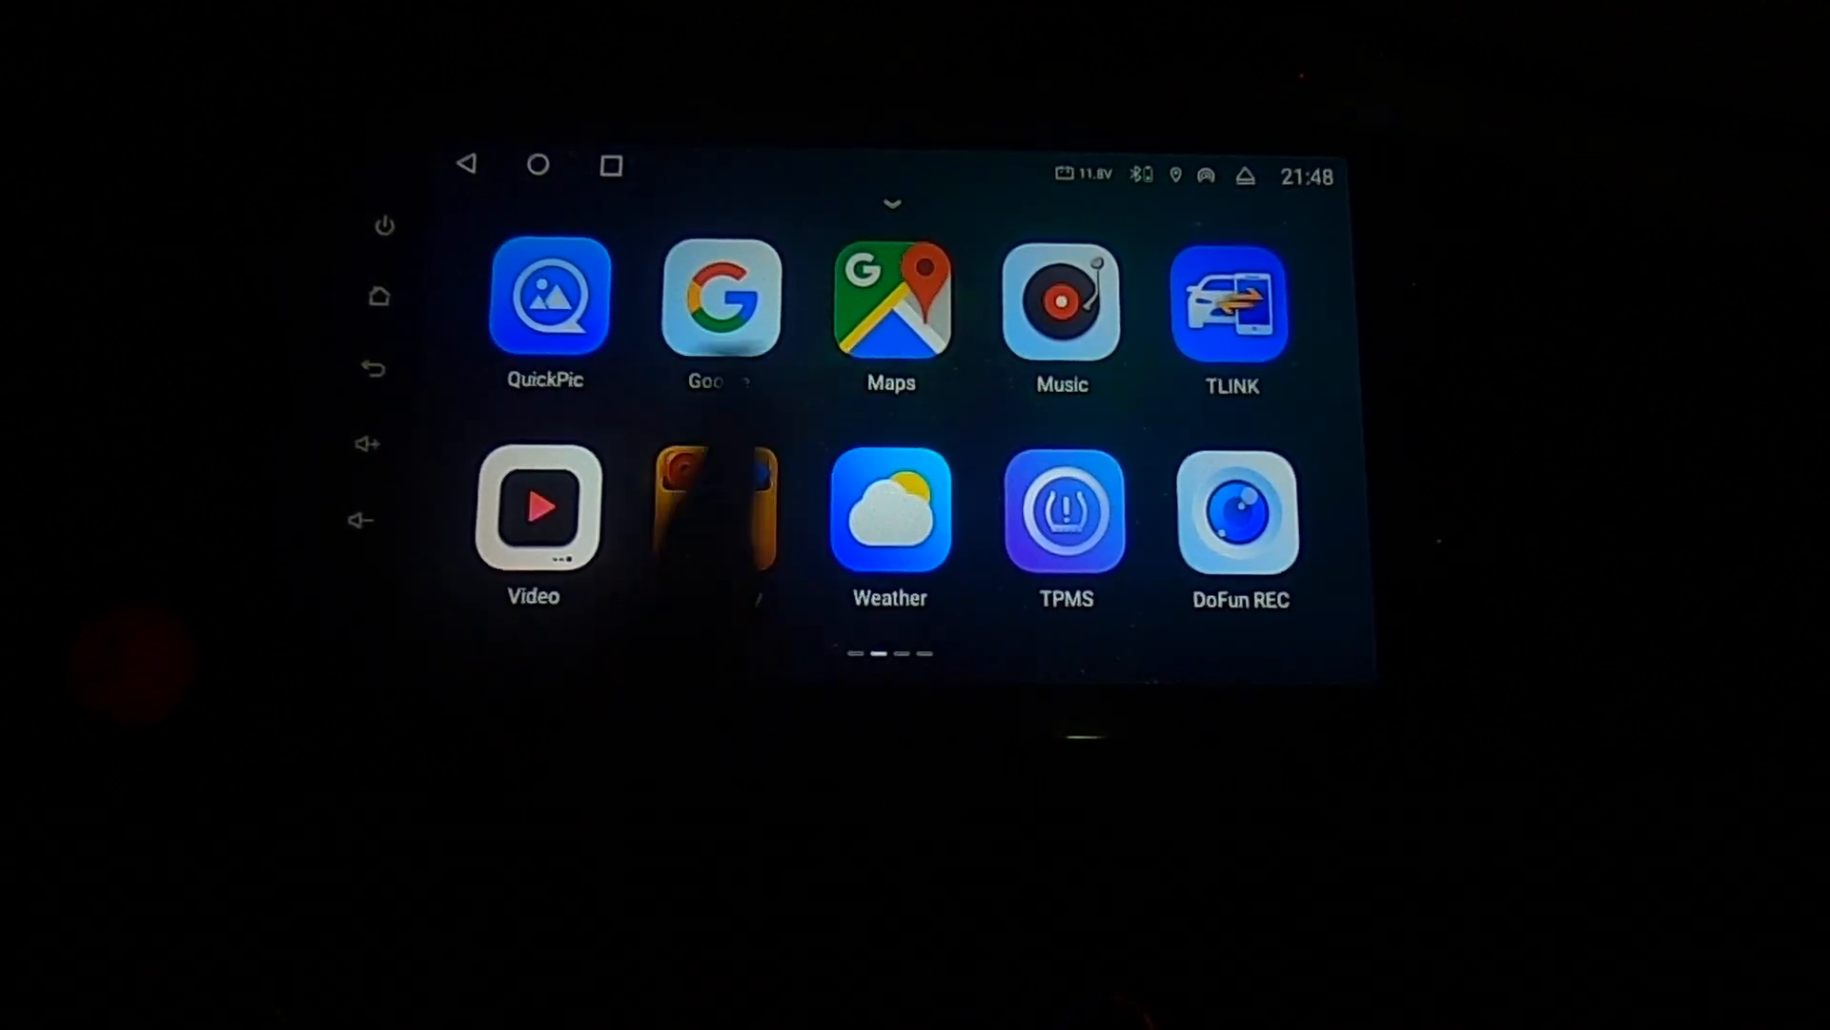
scroll(left, 3)
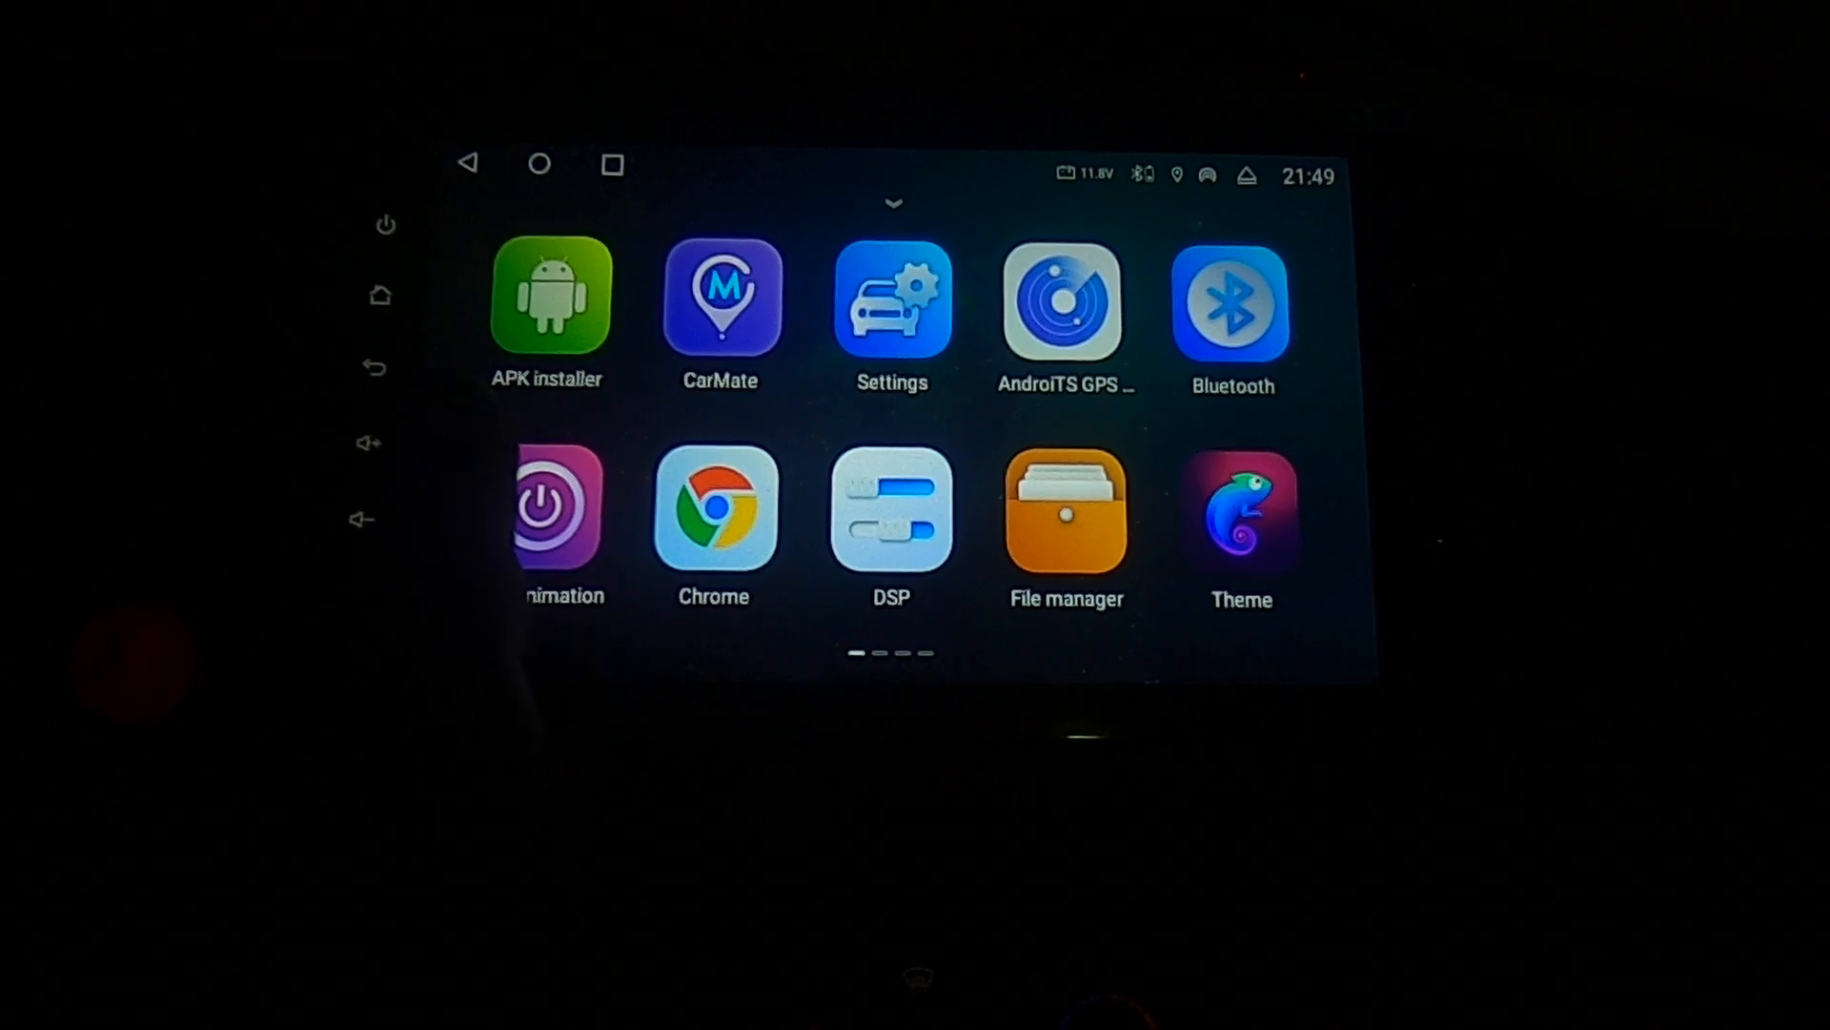